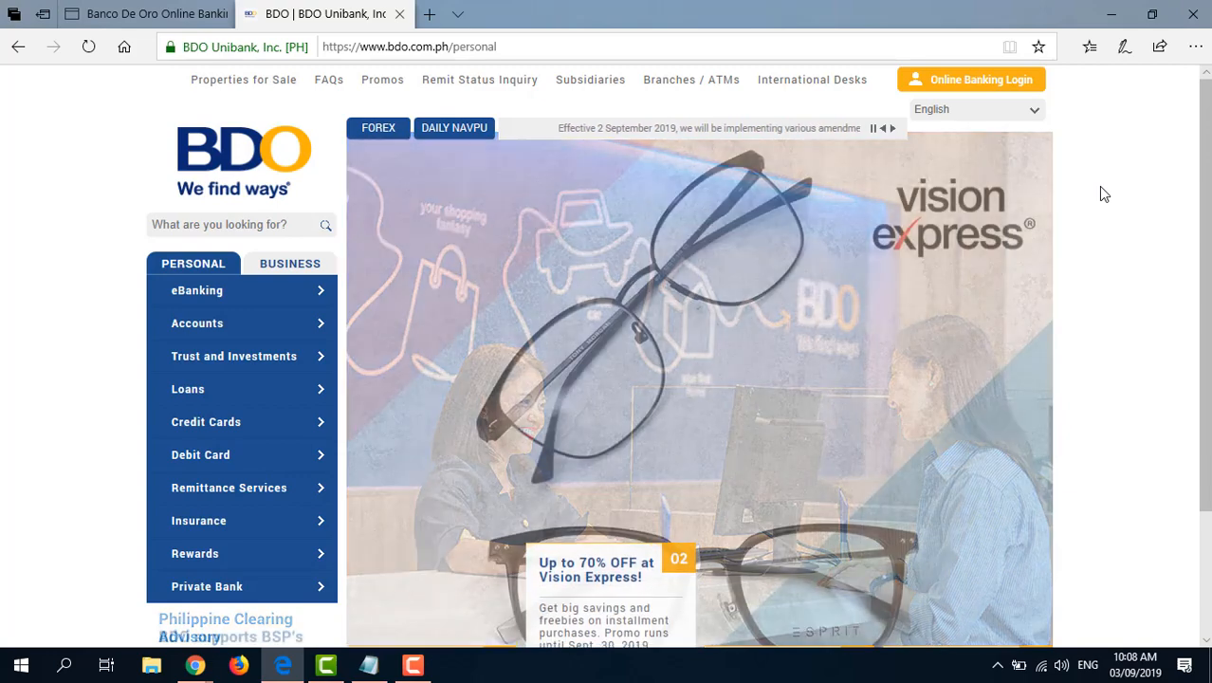
- From bdo.com.ph, go to Online Banking Login and choose 'Not yet enrolled? Enroll Now'
{"action": "left_click", "coordinate": [407, 45]}
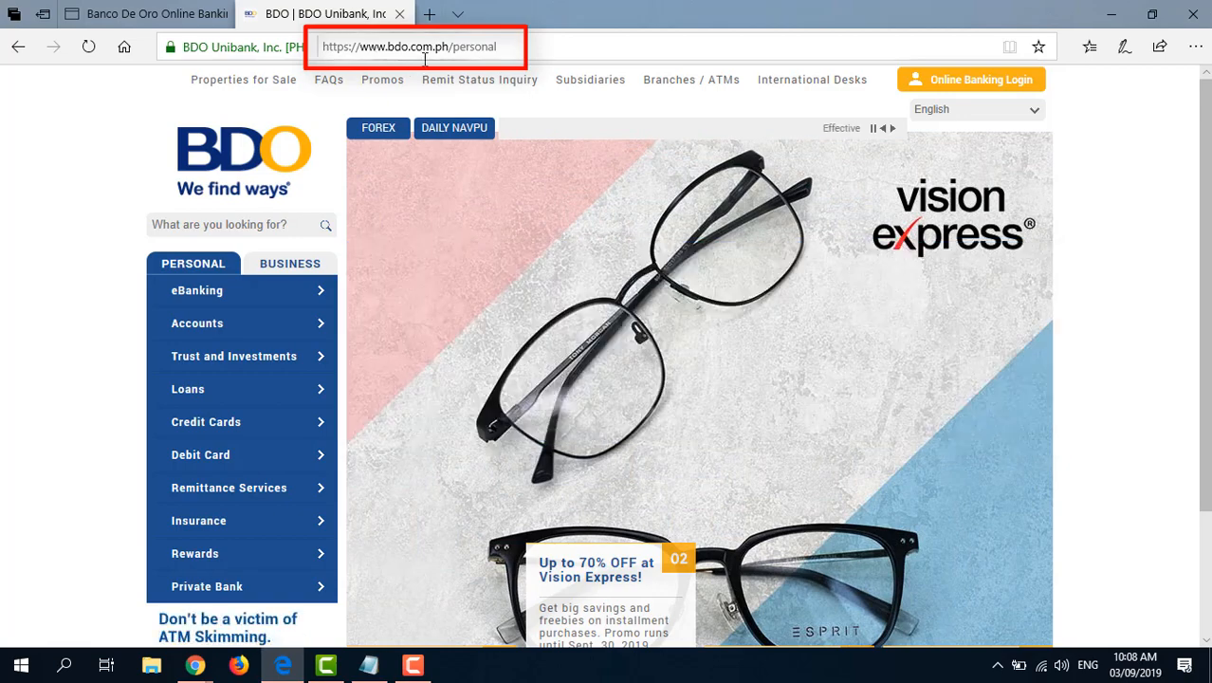
{"action": "left_click", "coordinate": [971, 80]}
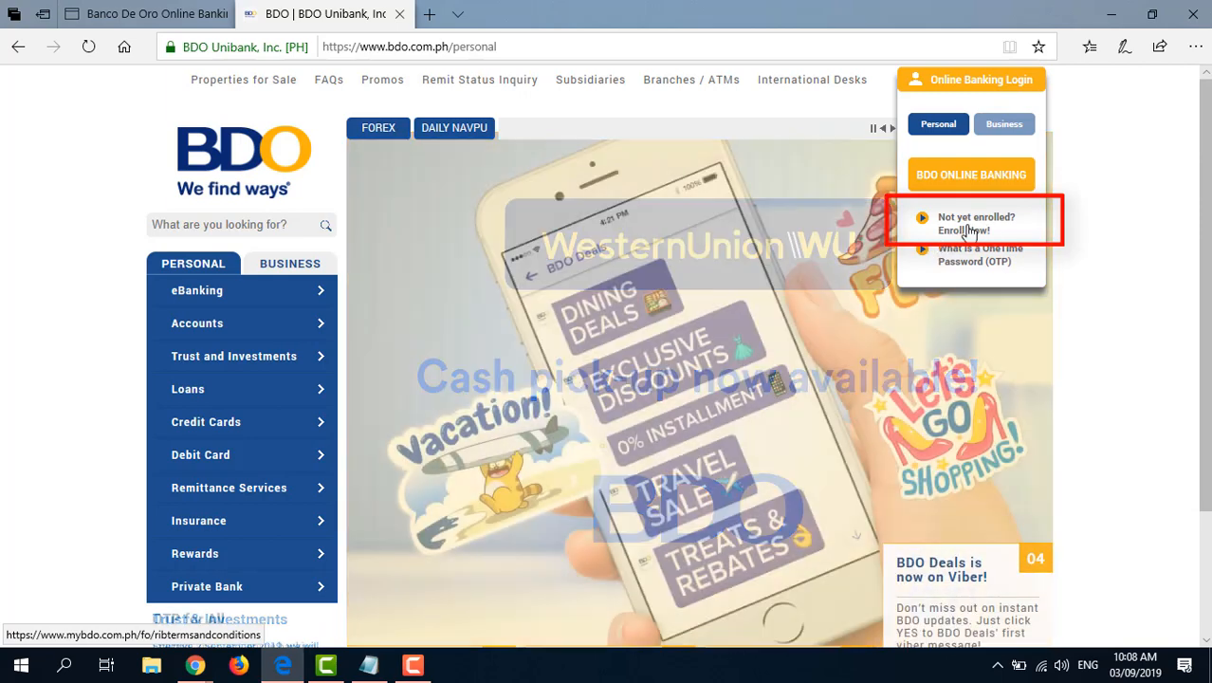
{"action": "left_click", "coordinate": [963, 231]}
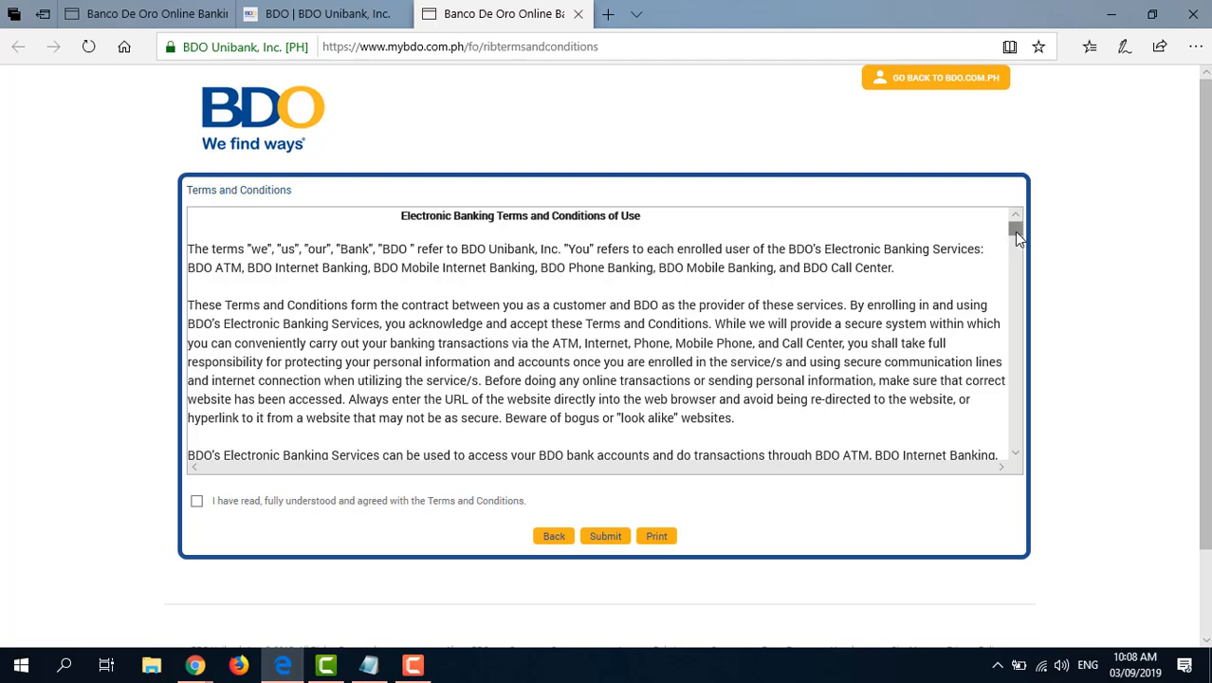
- Read through the Terms and Conditions and tick 'I have read, fully understood and agreed'
{"action": "scroll", "scroll_direction": "down", "scroll_amount": 3}
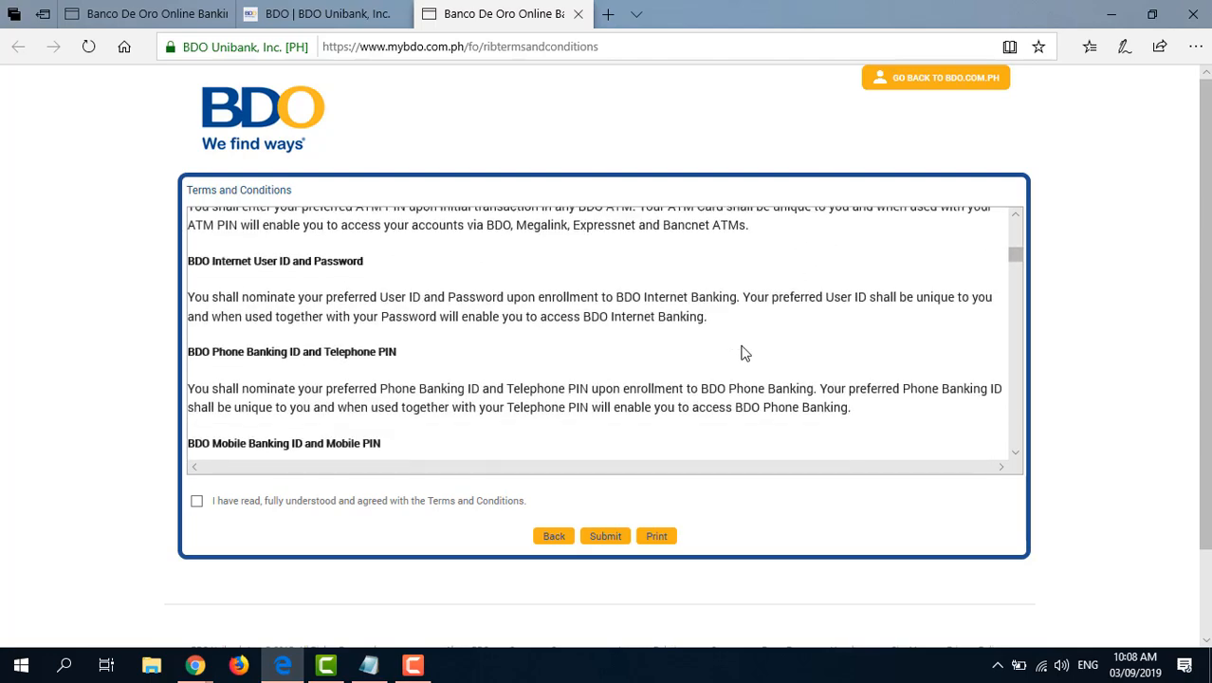
{"action": "scroll", "scroll_direction": "up", "scroll_amount": 3}
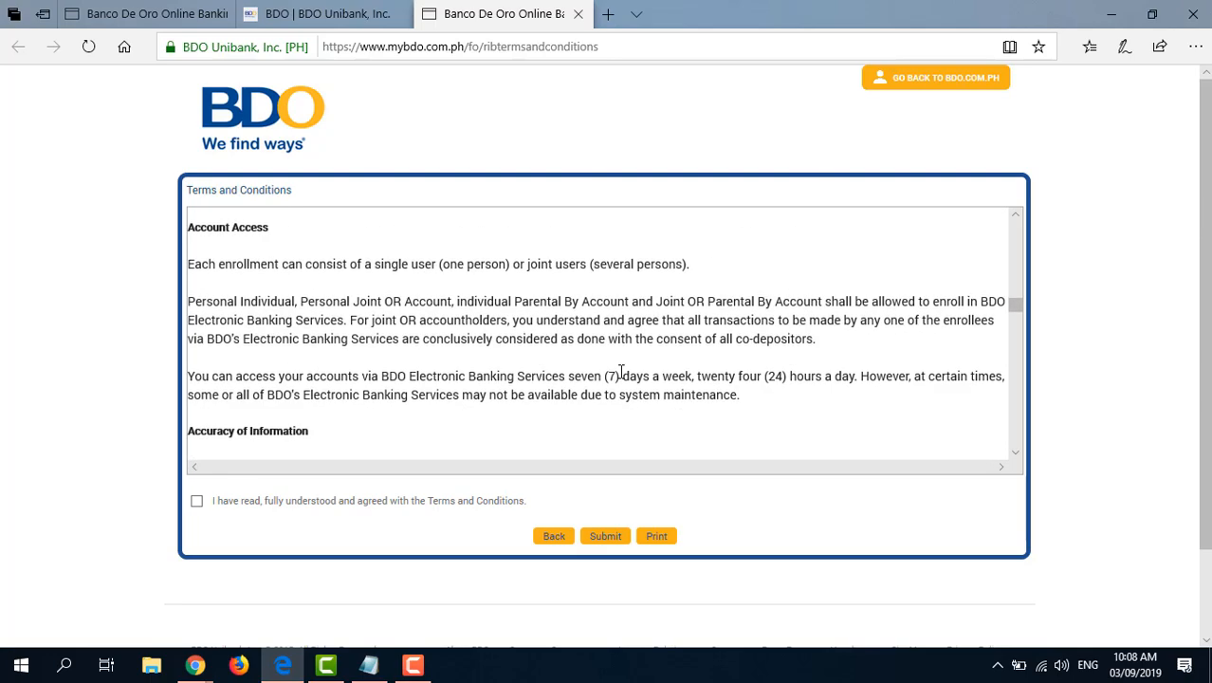
{"action": "scroll", "scroll_direction": "down", "scroll_amount": 3}
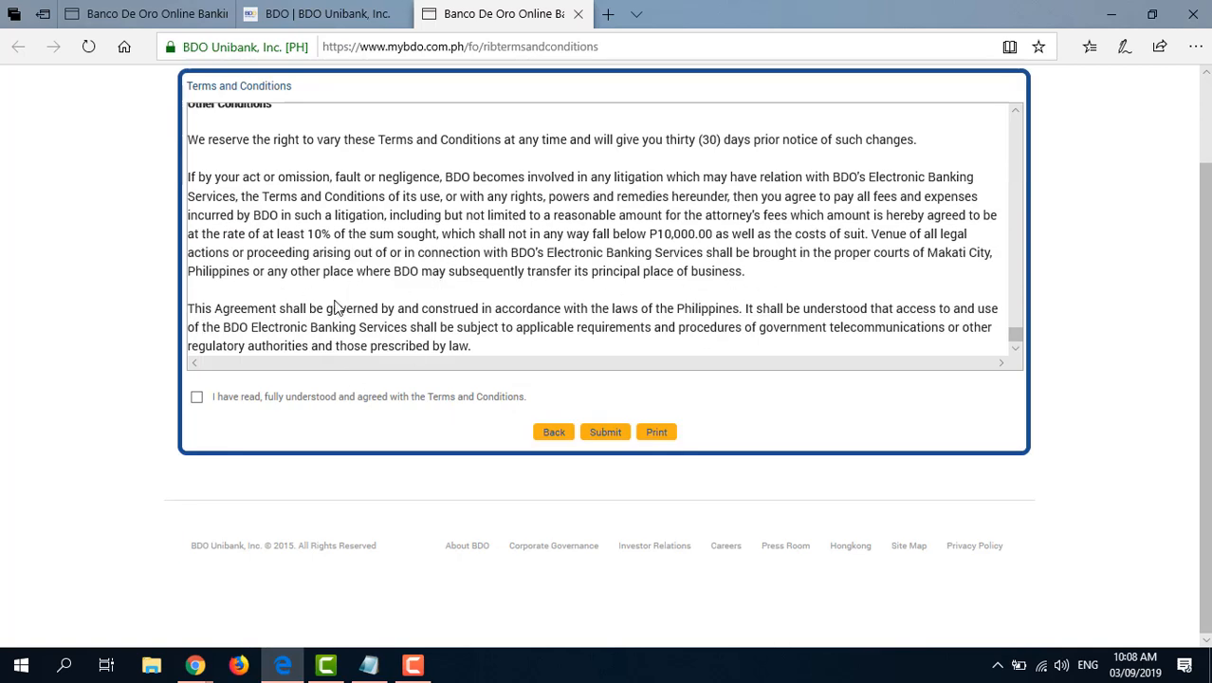
{"action": "left_click", "coordinate": [197, 396]}
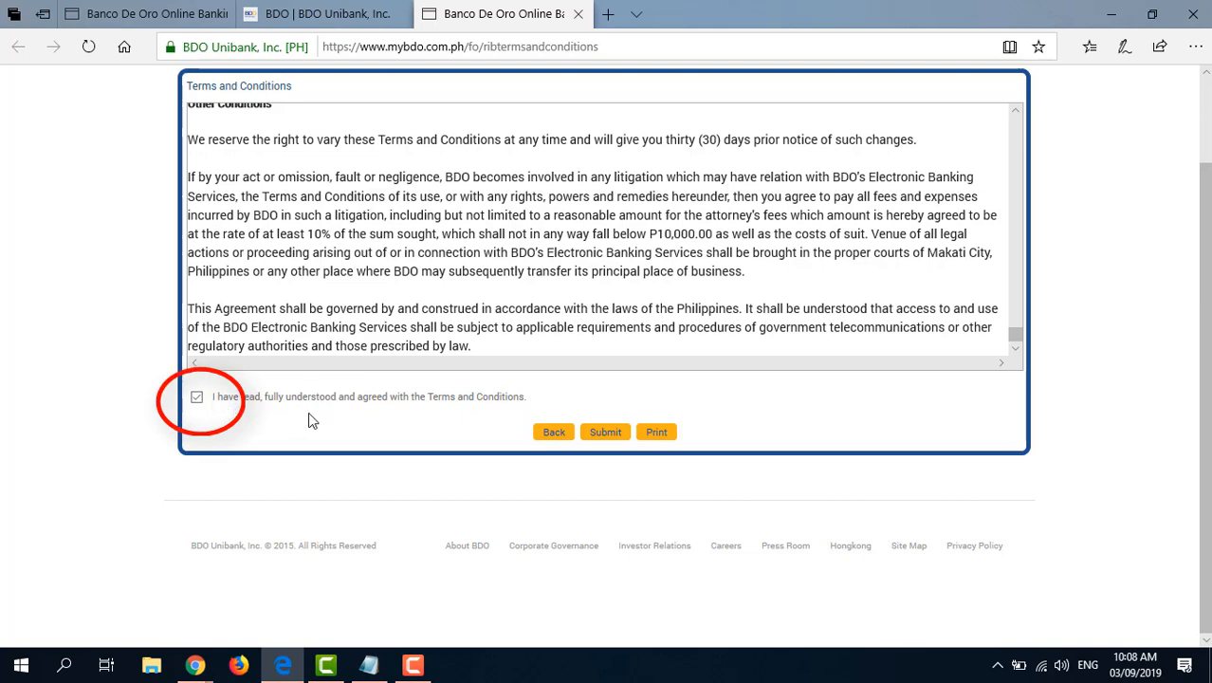
{"action": "mouse_move", "coordinate": [459, 409]}
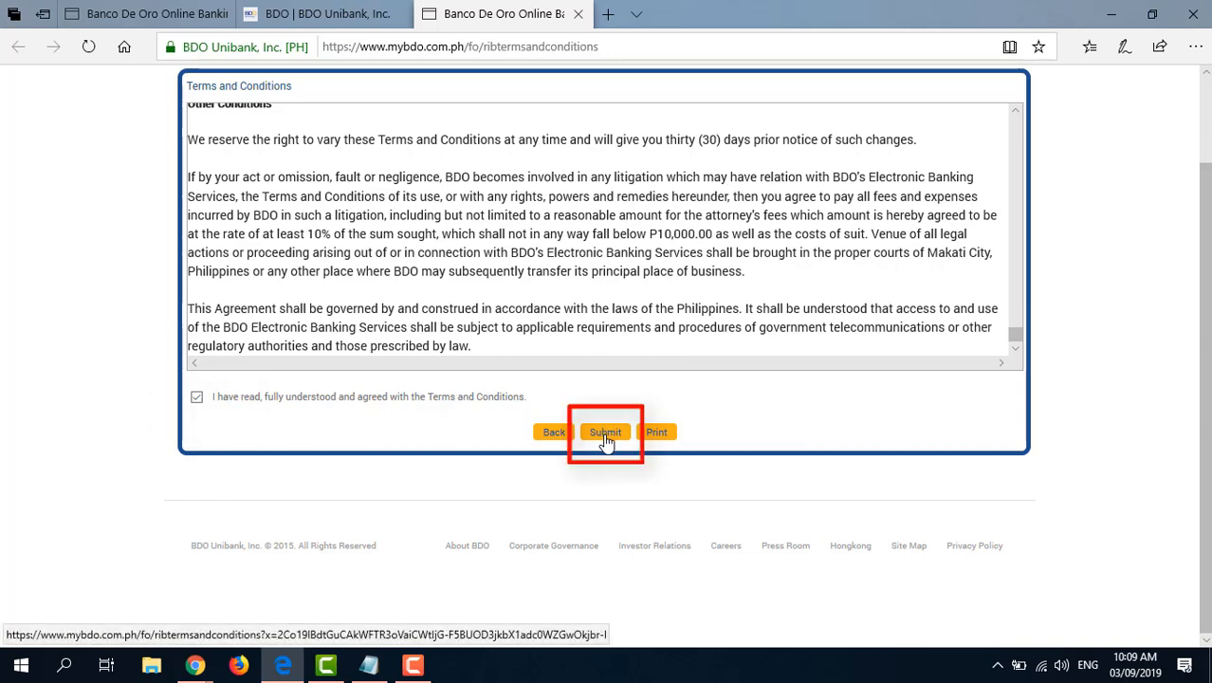
- Submit the agreement, keep Deposit Account within the Philippines, and add Phone Banking as a channel
{"action": "left_click", "coordinate": [605, 432]}
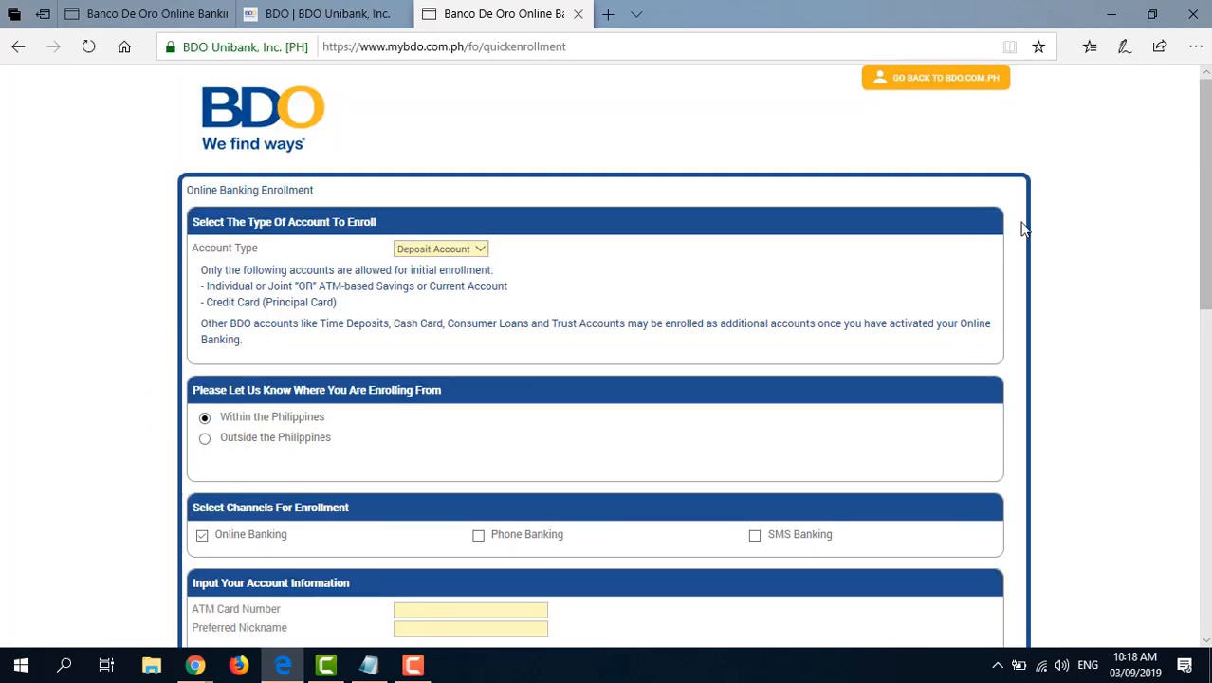
{"action": "mouse_move", "coordinate": [1010, 228]}
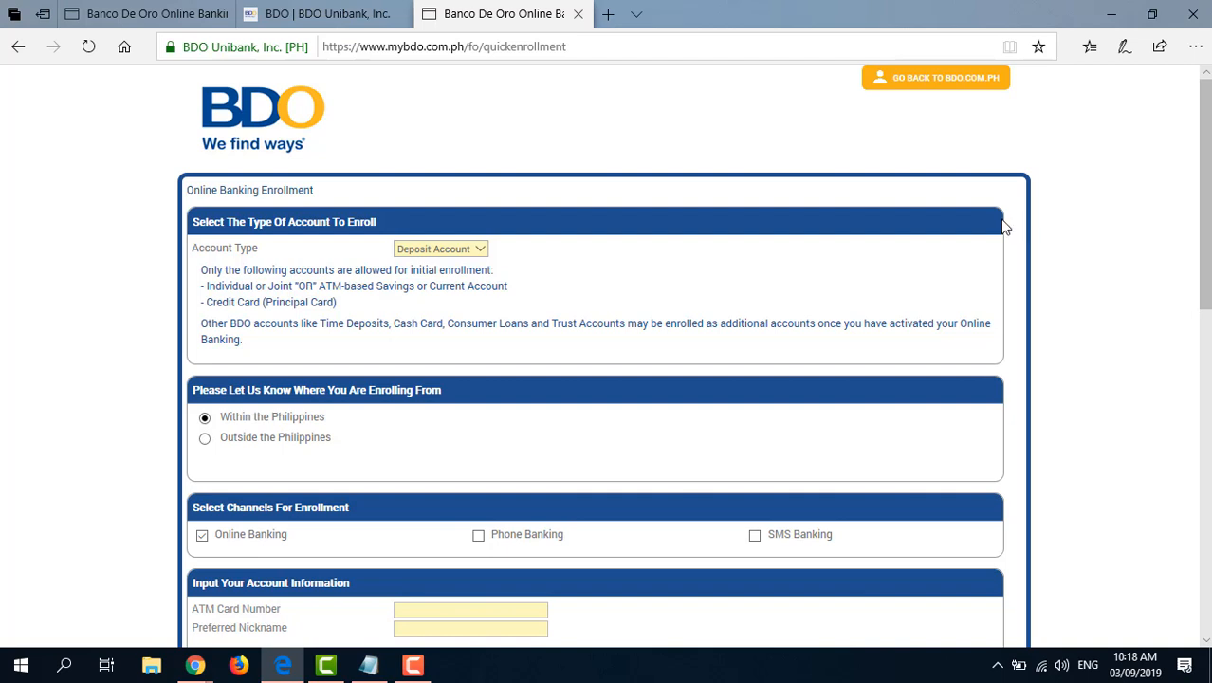
{"action": "mouse_move", "coordinate": [933, 258]}
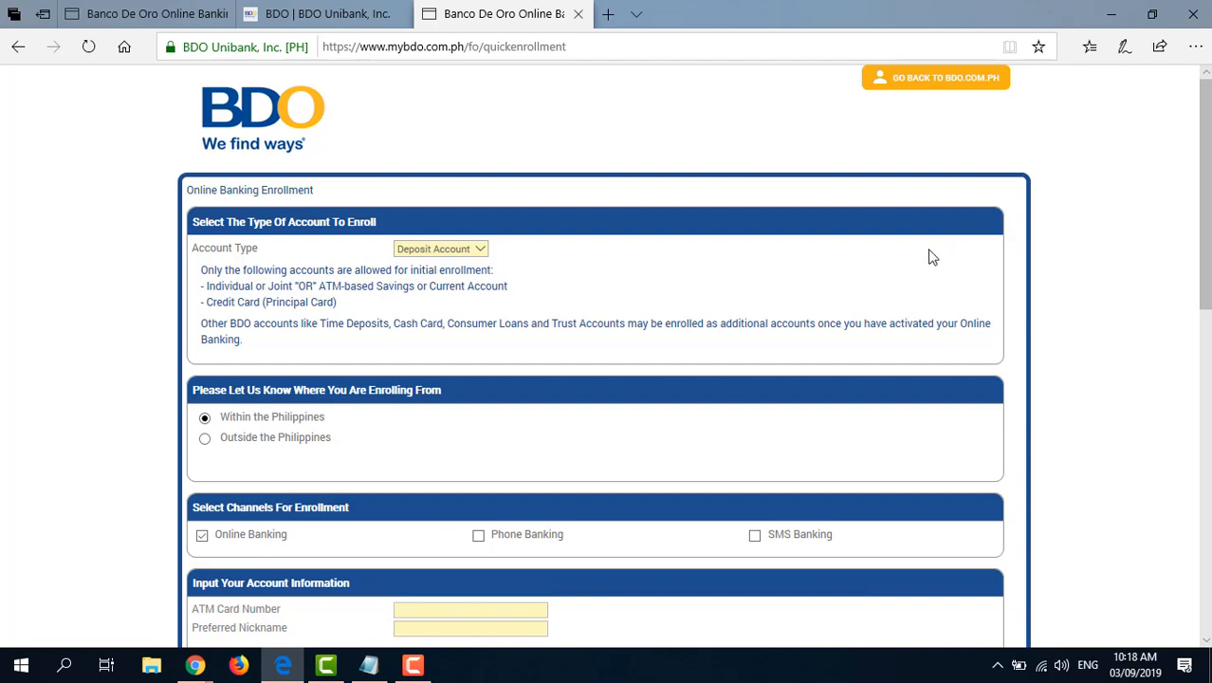
{"action": "mouse_move", "coordinate": [892, 262]}
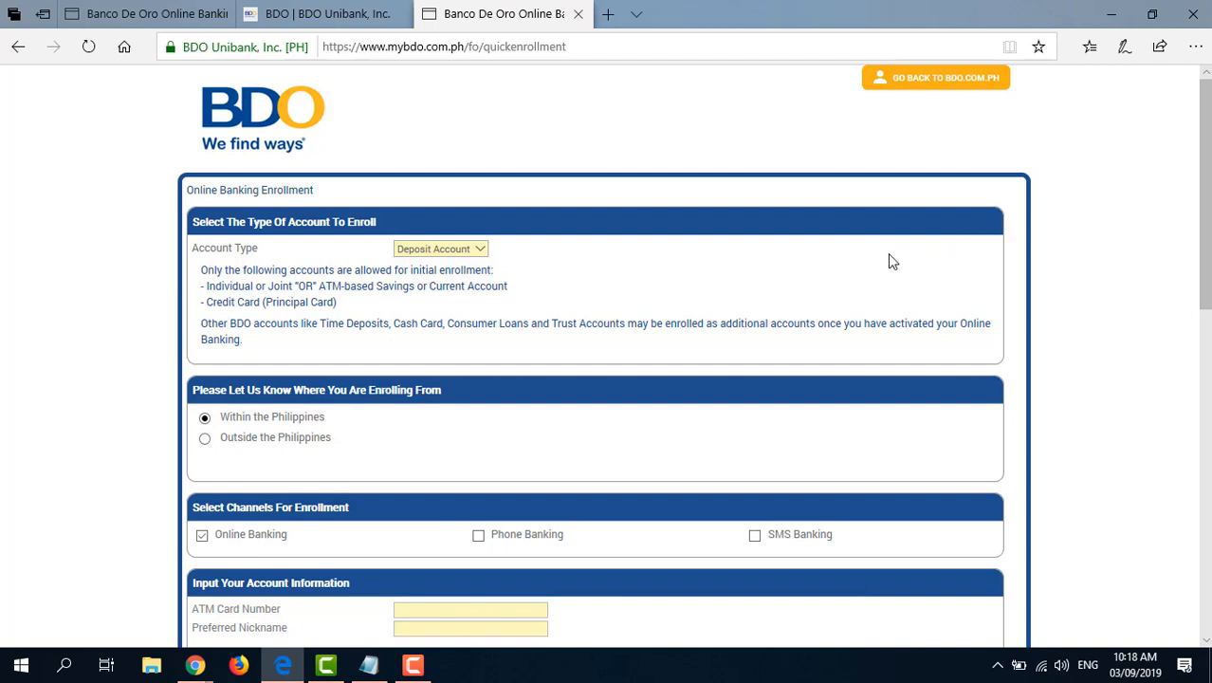
{"action": "mouse_move", "coordinate": [698, 317]}
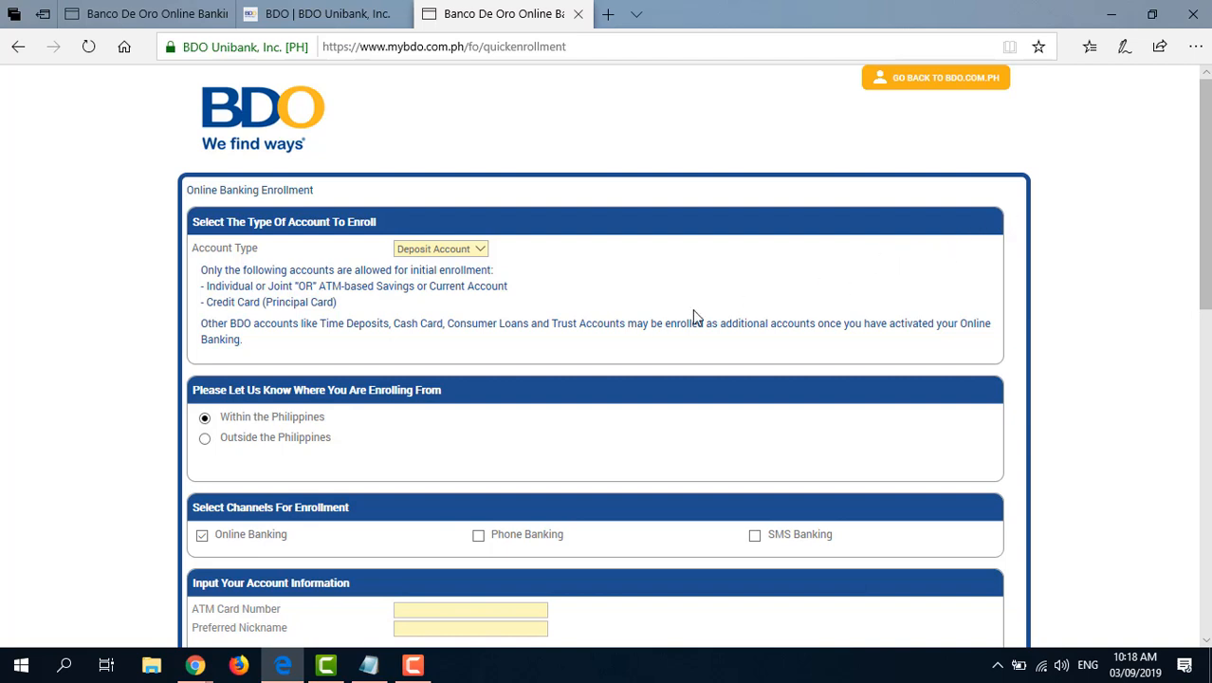
{"action": "mouse_move", "coordinate": [265, 252]}
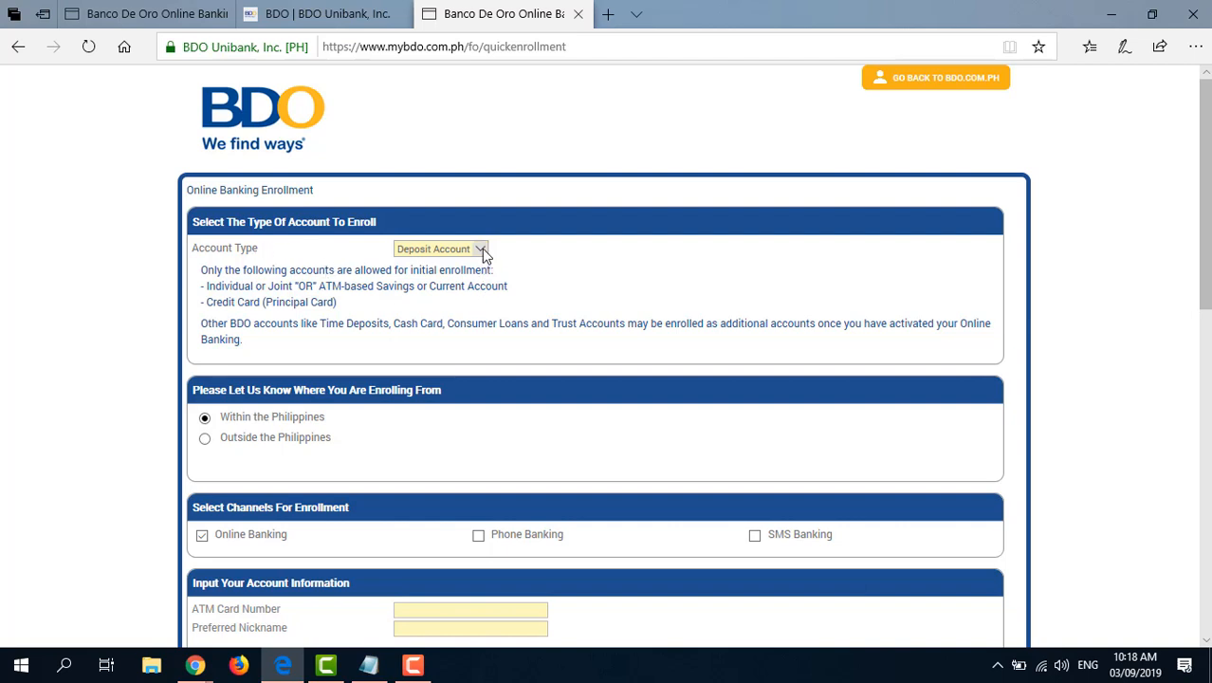
{"action": "left_click", "coordinate": [481, 249]}
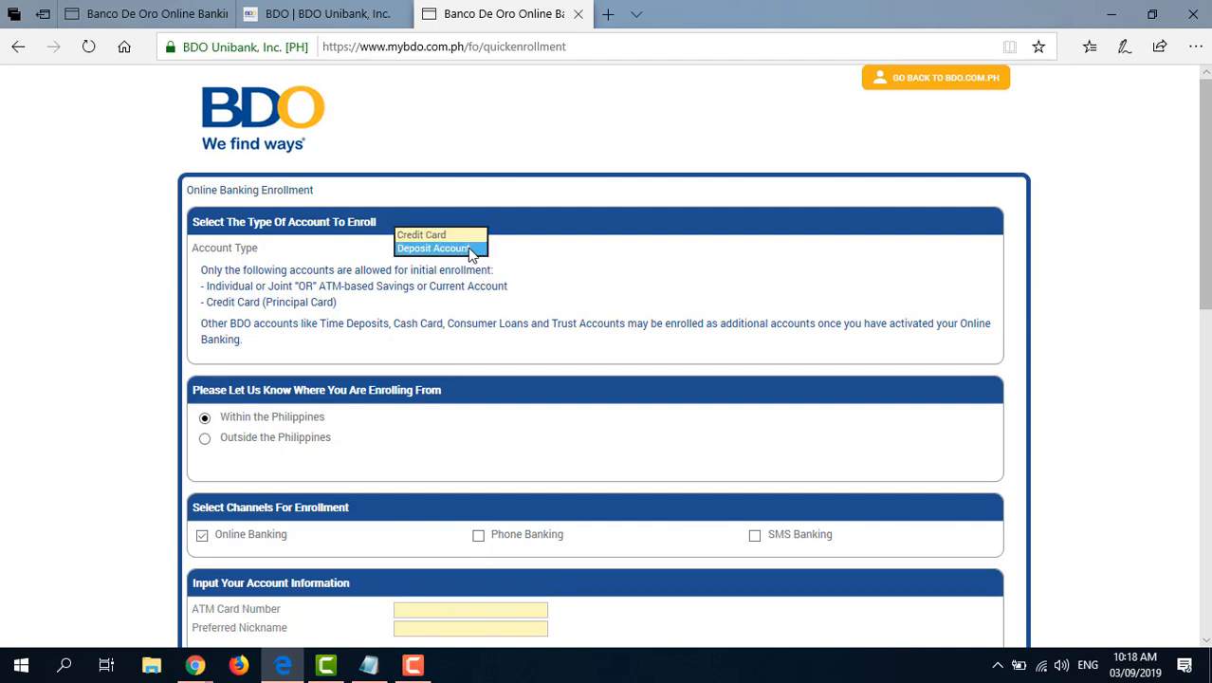
{"action": "mouse_move", "coordinate": [453, 256]}
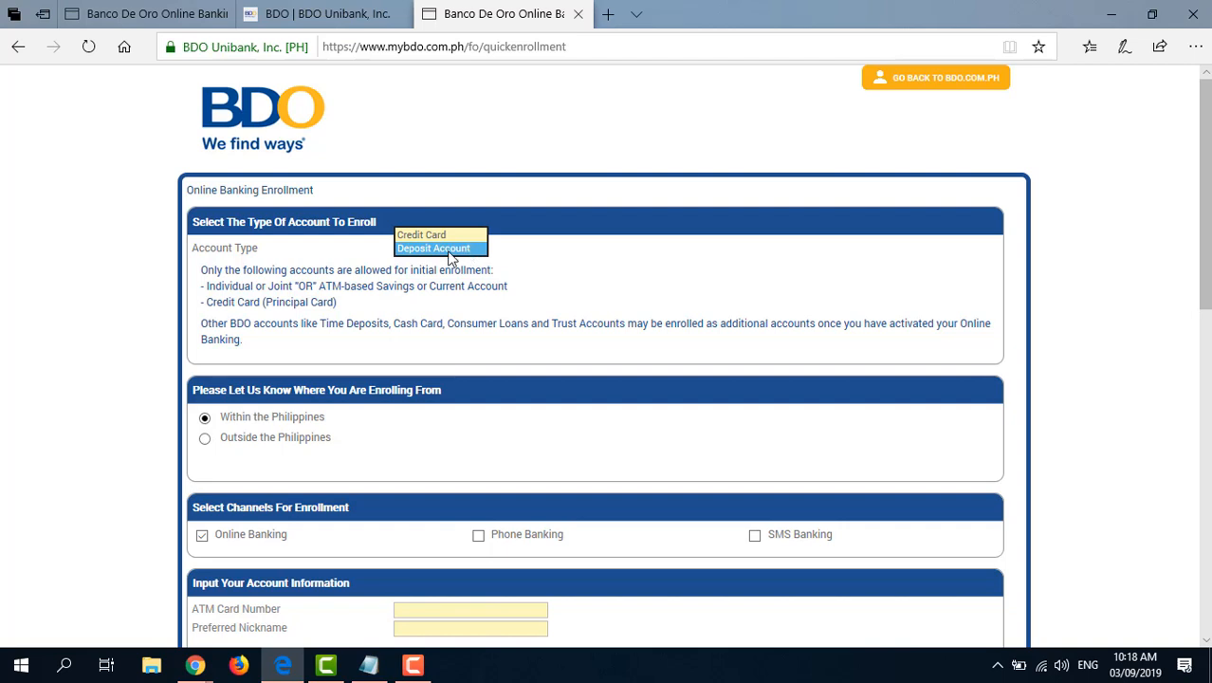
{"action": "mouse_move", "coordinate": [448, 255]}
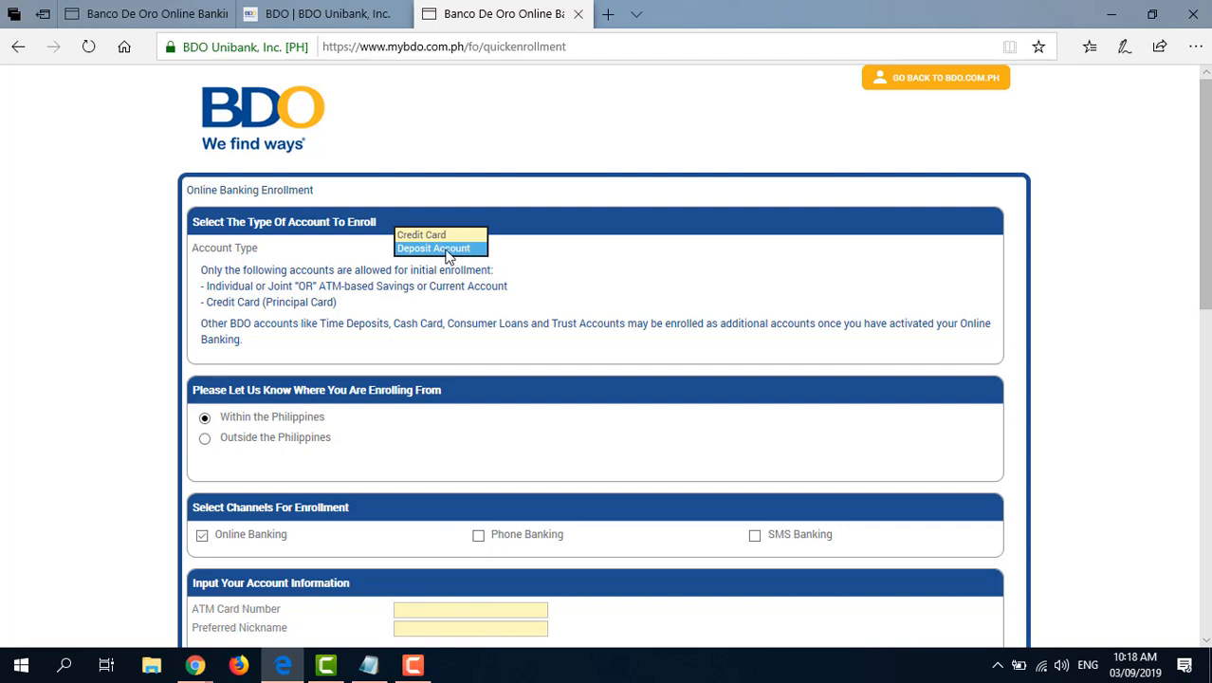
{"action": "left_click", "coordinate": [432, 247]}
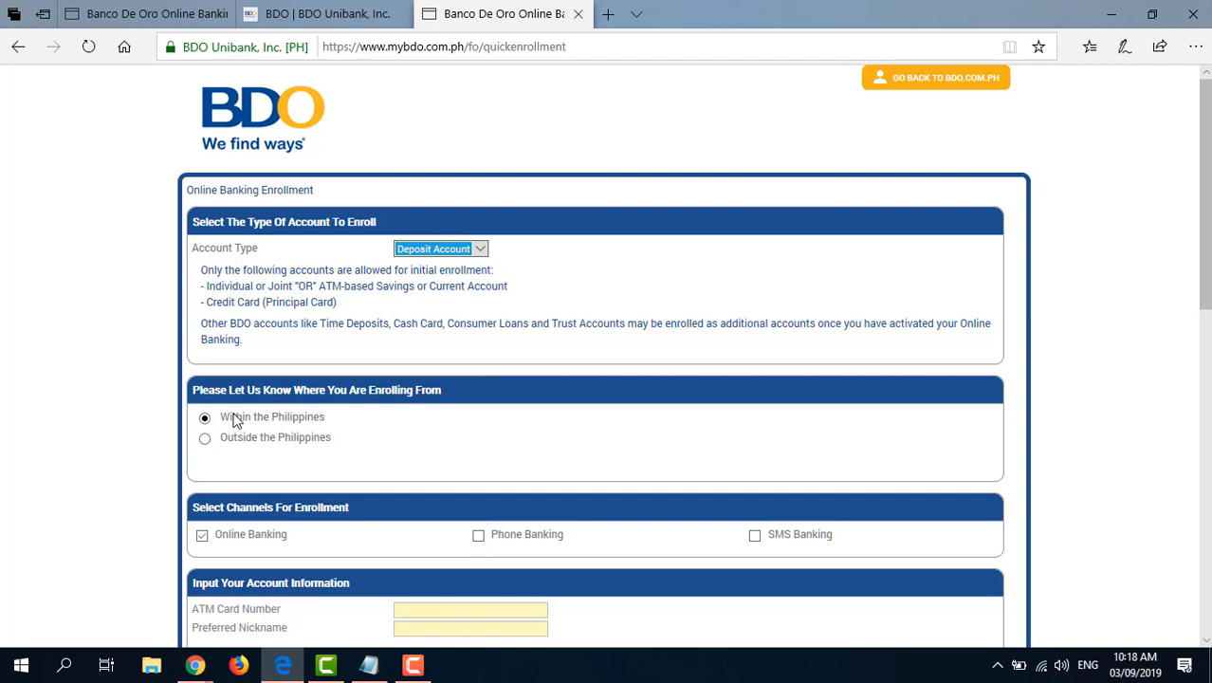
{"action": "mouse_move", "coordinate": [425, 410]}
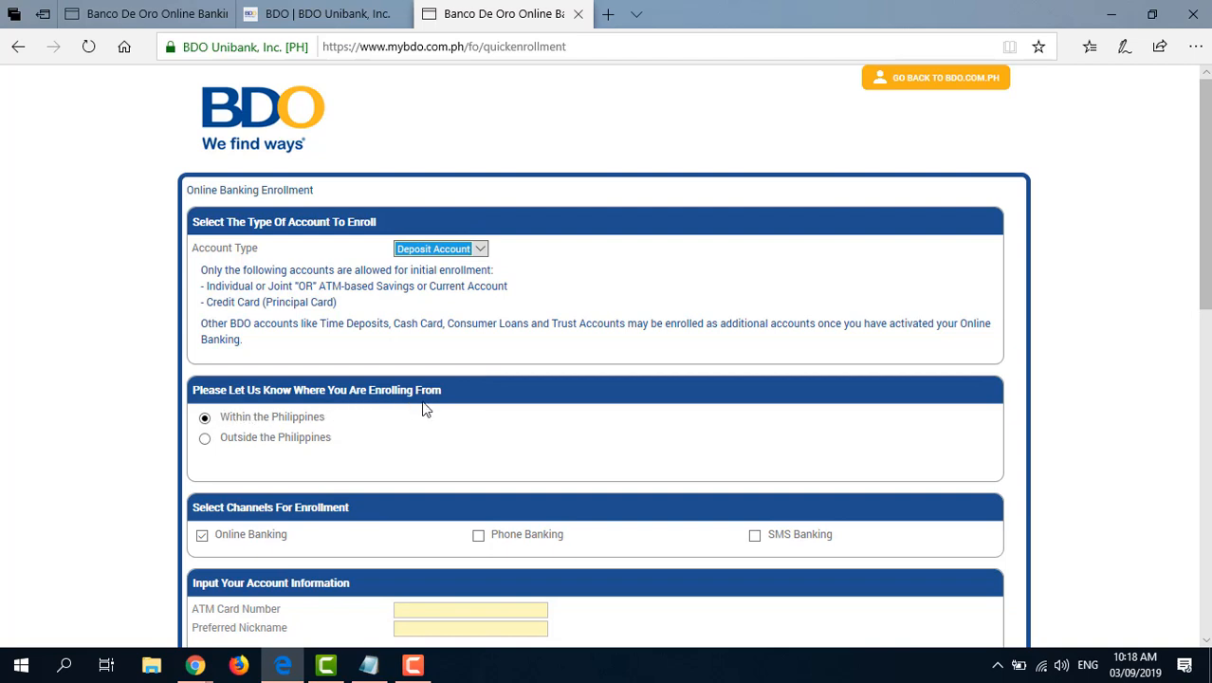
{"action": "mouse_move", "coordinate": [343, 437]}
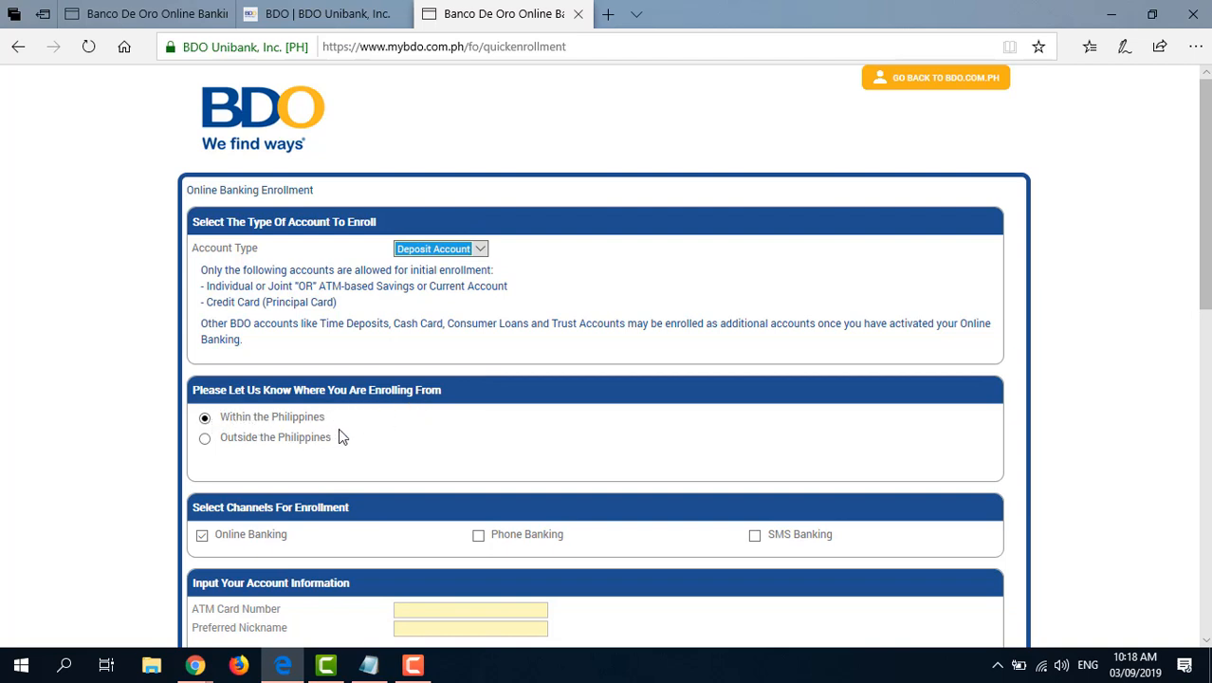
{"action": "mouse_move", "coordinate": [326, 541]}
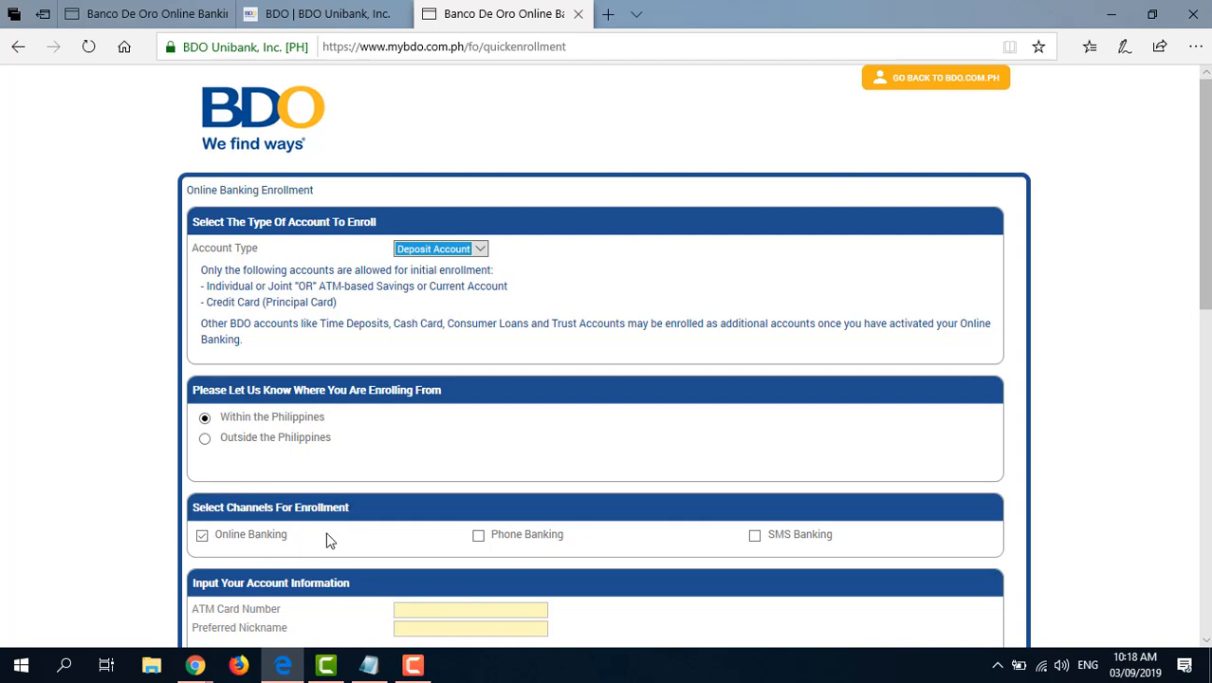
{"action": "mouse_move", "coordinate": [304, 550]}
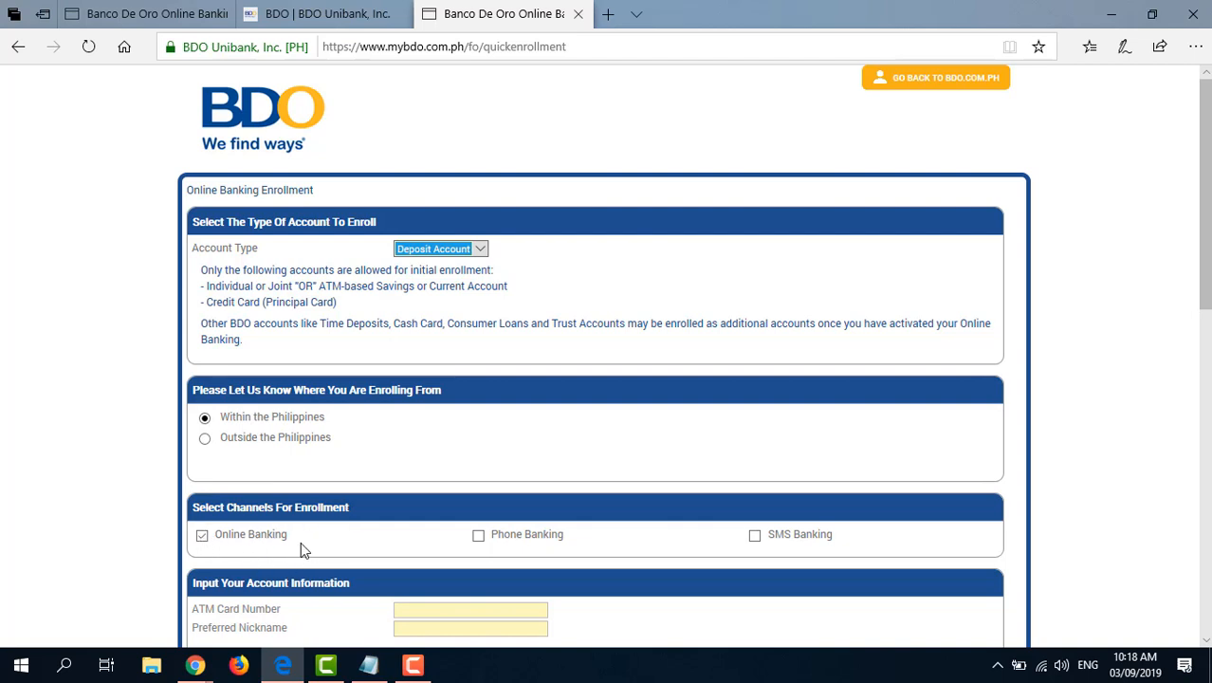
{"action": "mouse_move", "coordinate": [478, 543]}
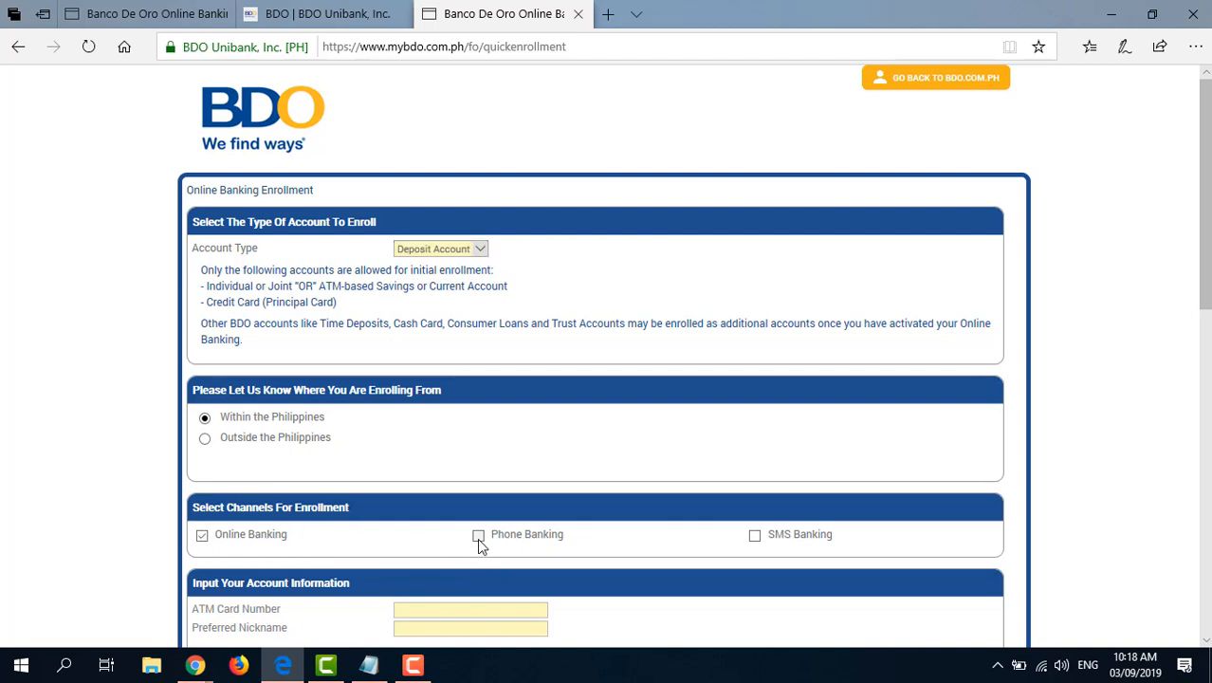
{"action": "left_click", "coordinate": [478, 535]}
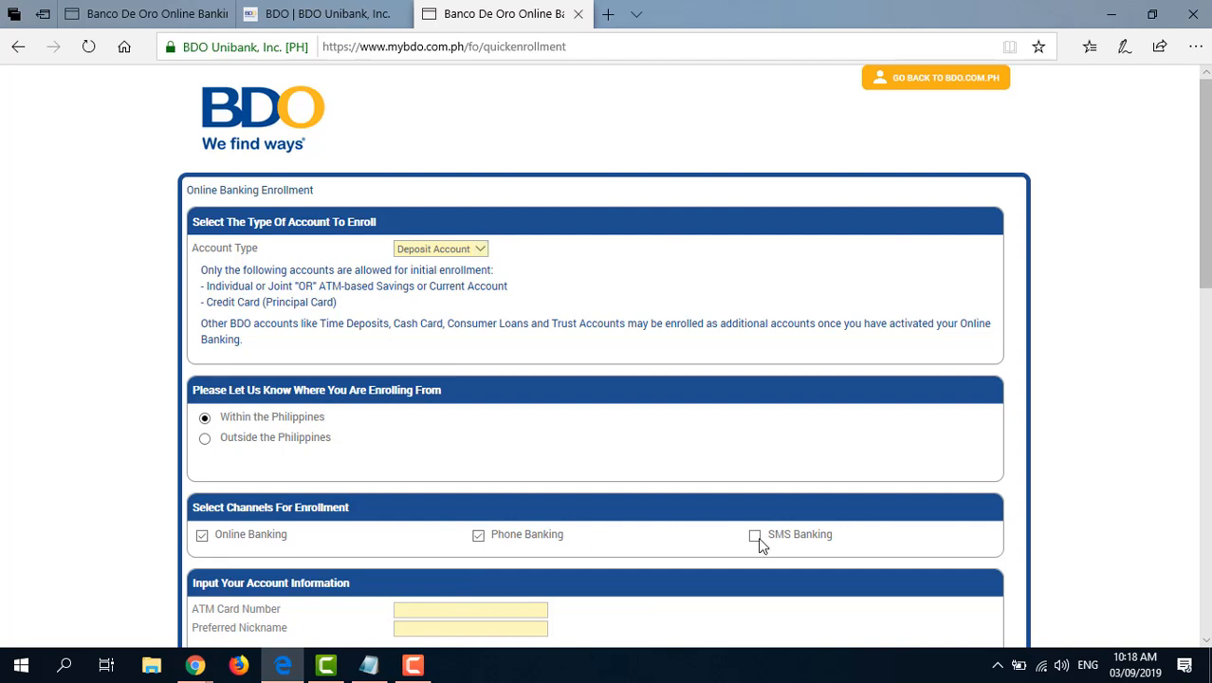
- Scroll to the Input Your Account Information section of the enrollment form
{"action": "scroll", "scroll_direction": "down", "scroll_amount": 3}
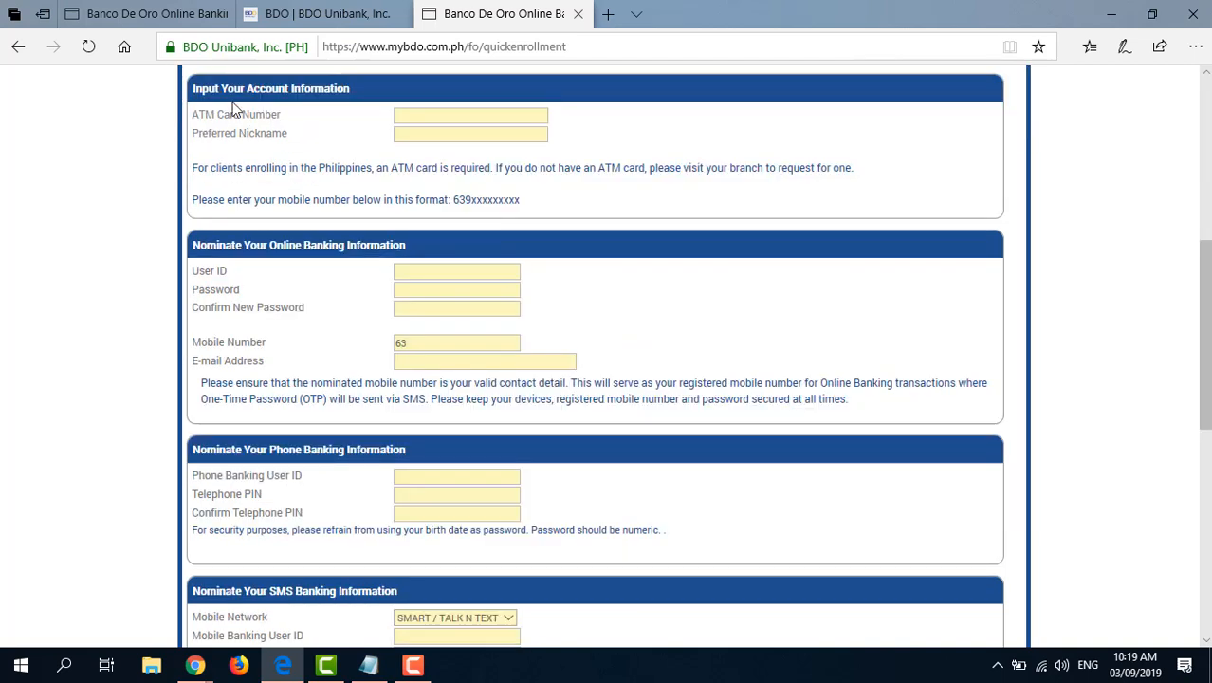
{"action": "mouse_move", "coordinate": [319, 109]}
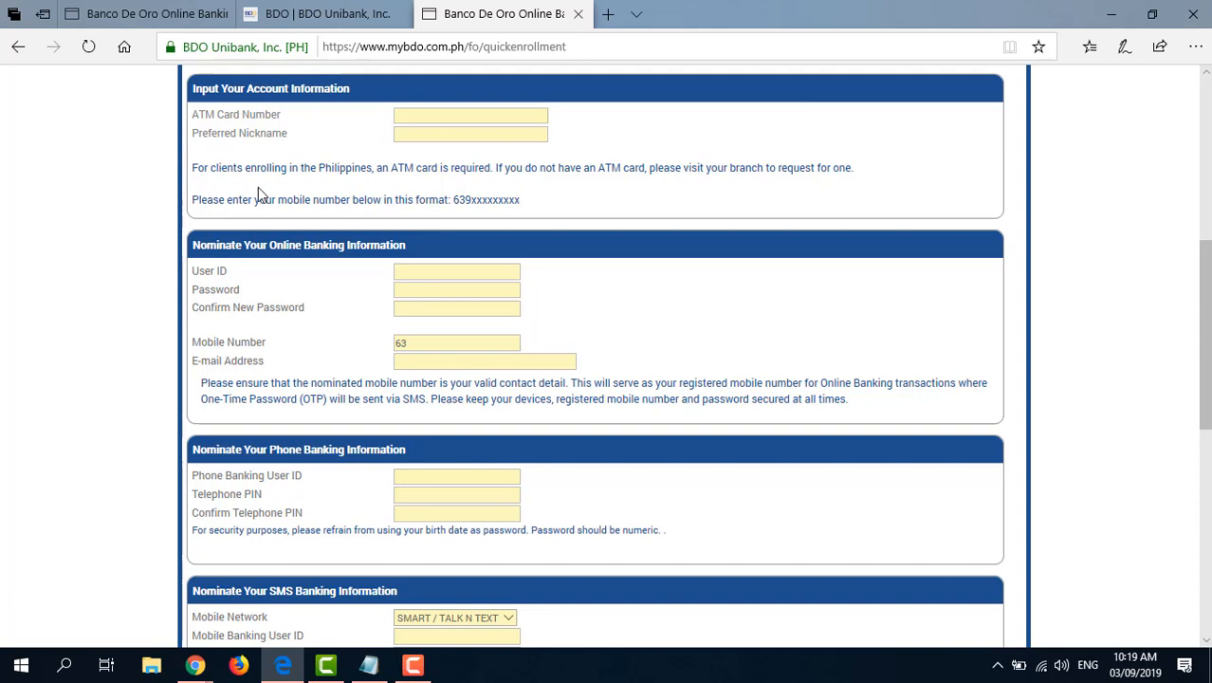
{"action": "mouse_move", "coordinate": [513, 189]}
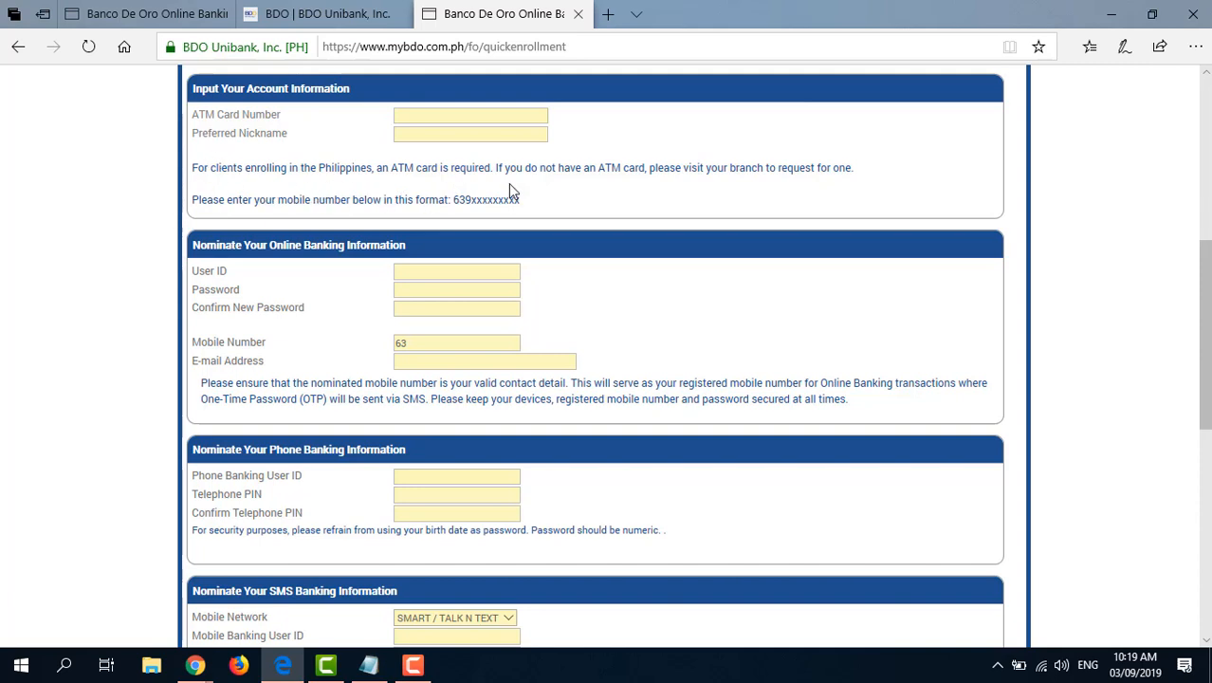
{"action": "mouse_move", "coordinate": [698, 187]}
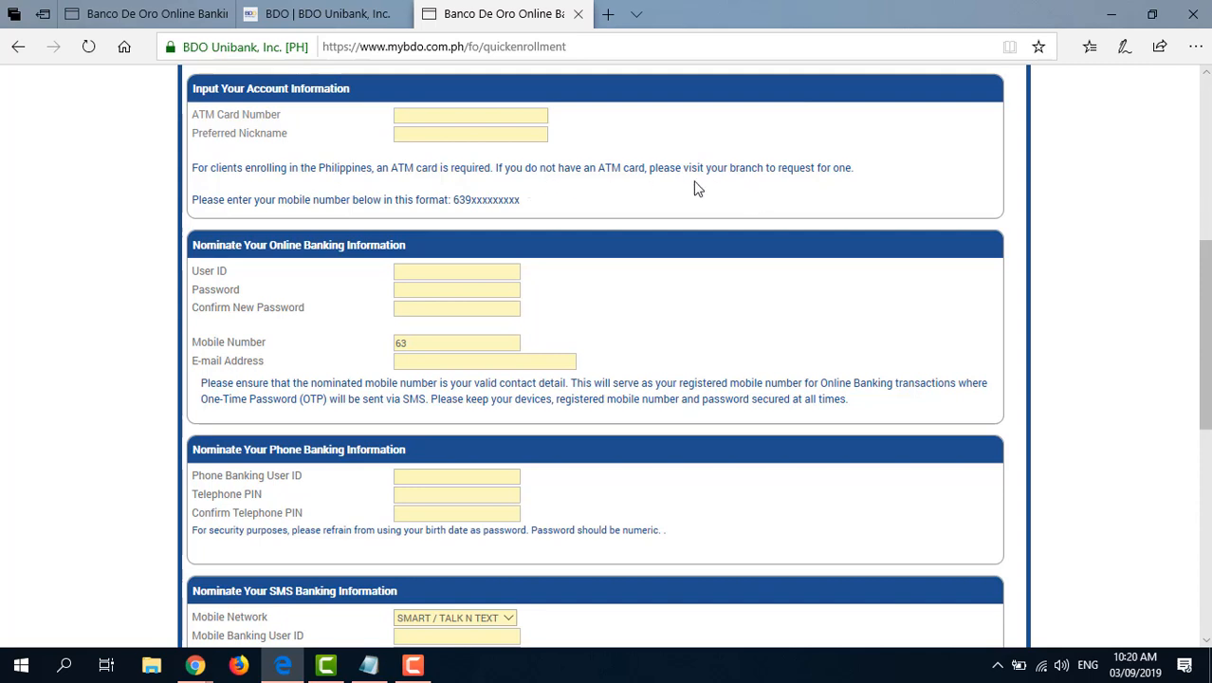
{"action": "mouse_move", "coordinate": [527, 177]}
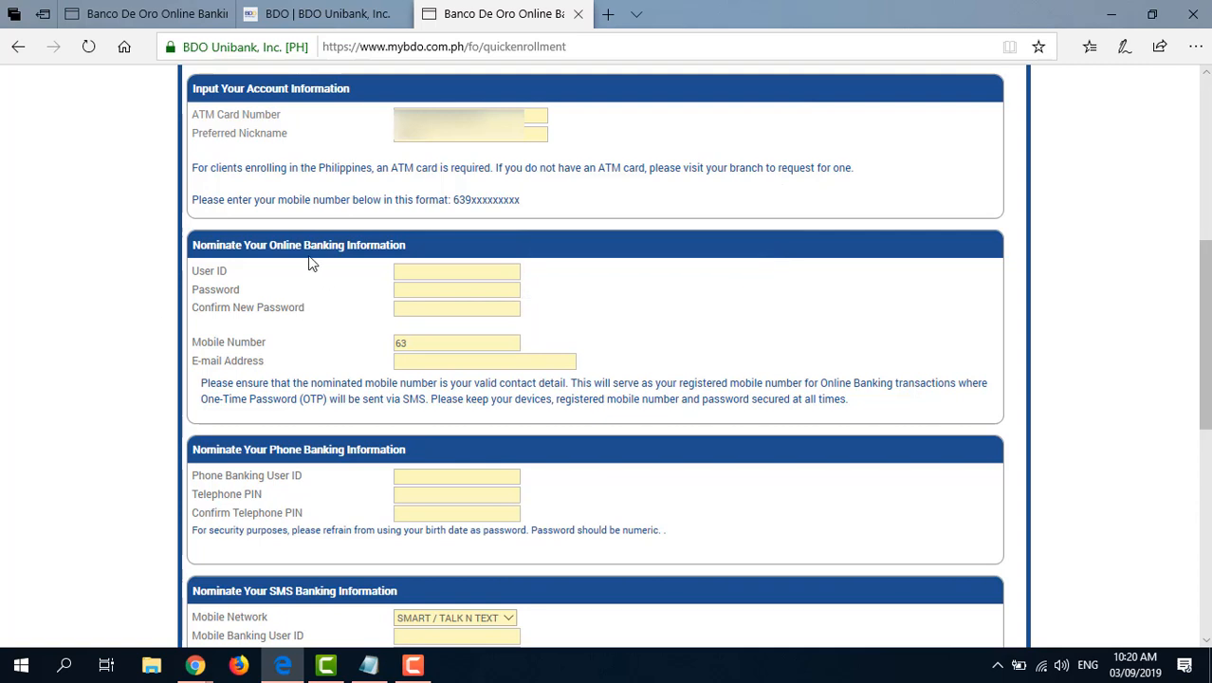
{"action": "mouse_move", "coordinate": [326, 270]}
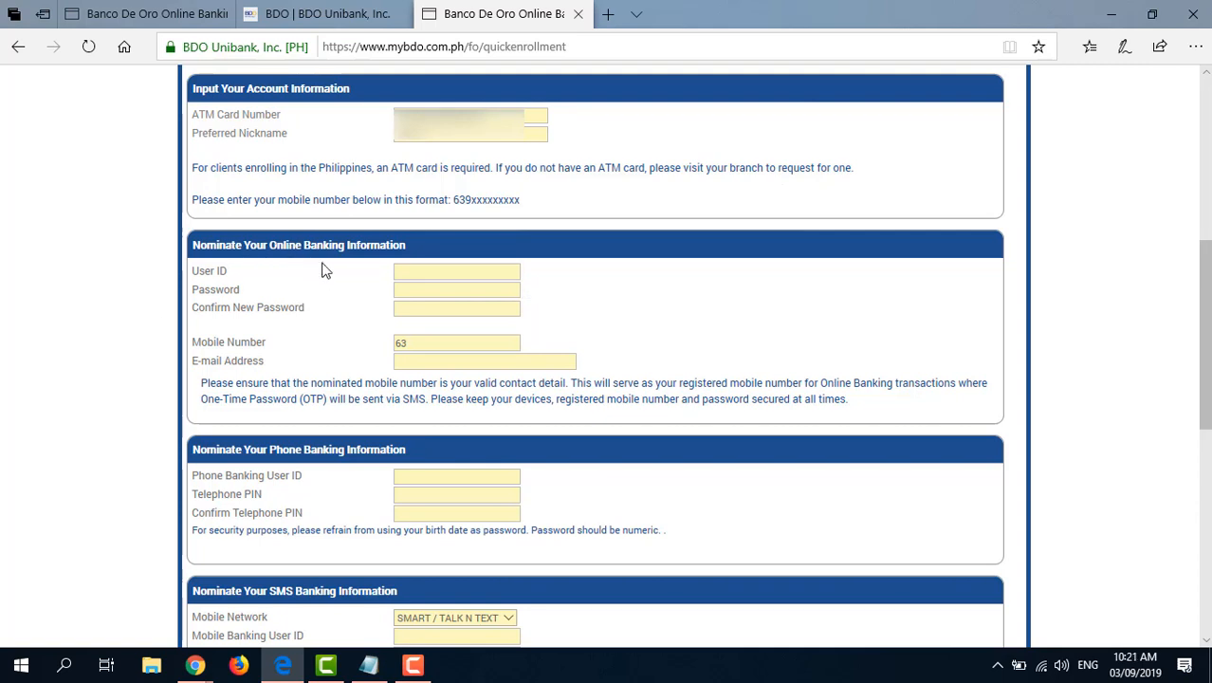
{"action": "mouse_move", "coordinate": [262, 281]}
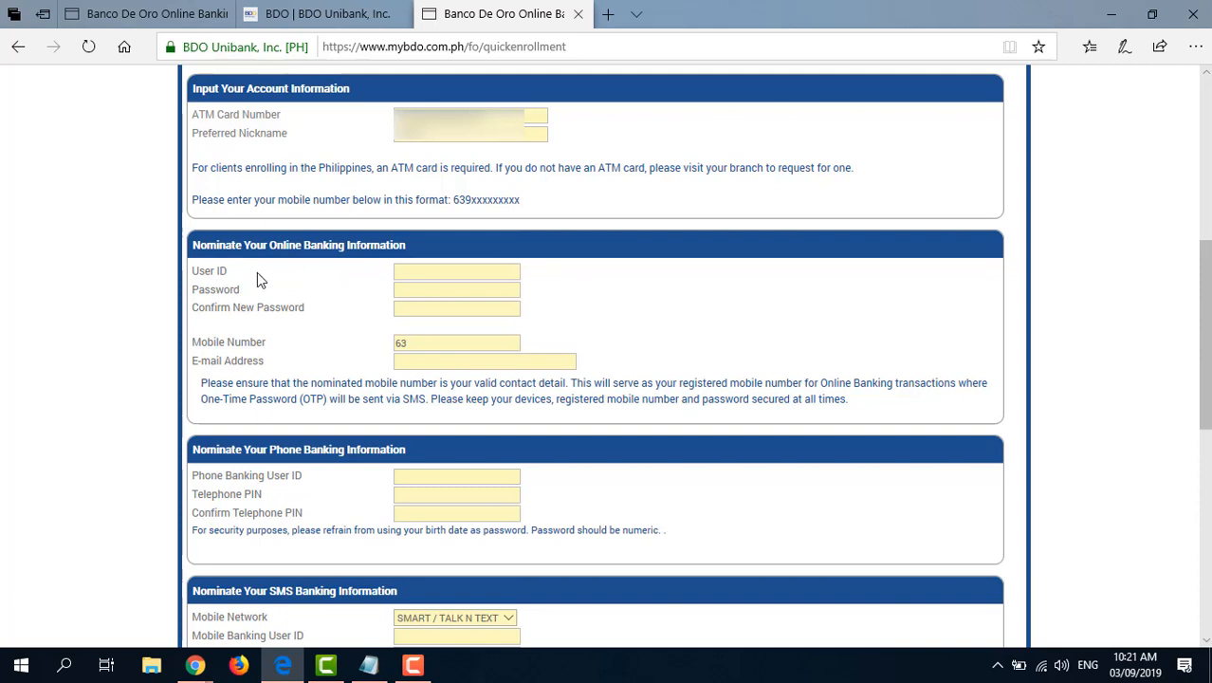
{"action": "mouse_move", "coordinate": [311, 368]}
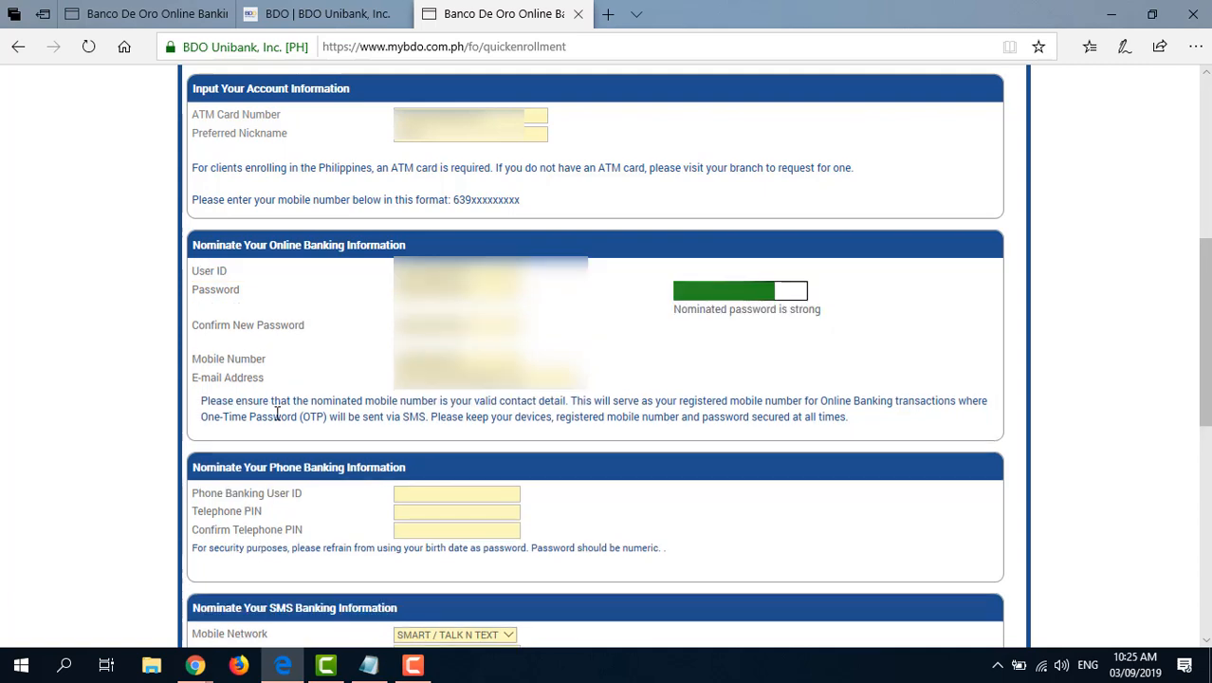
{"action": "mouse_move", "coordinate": [234, 417]}
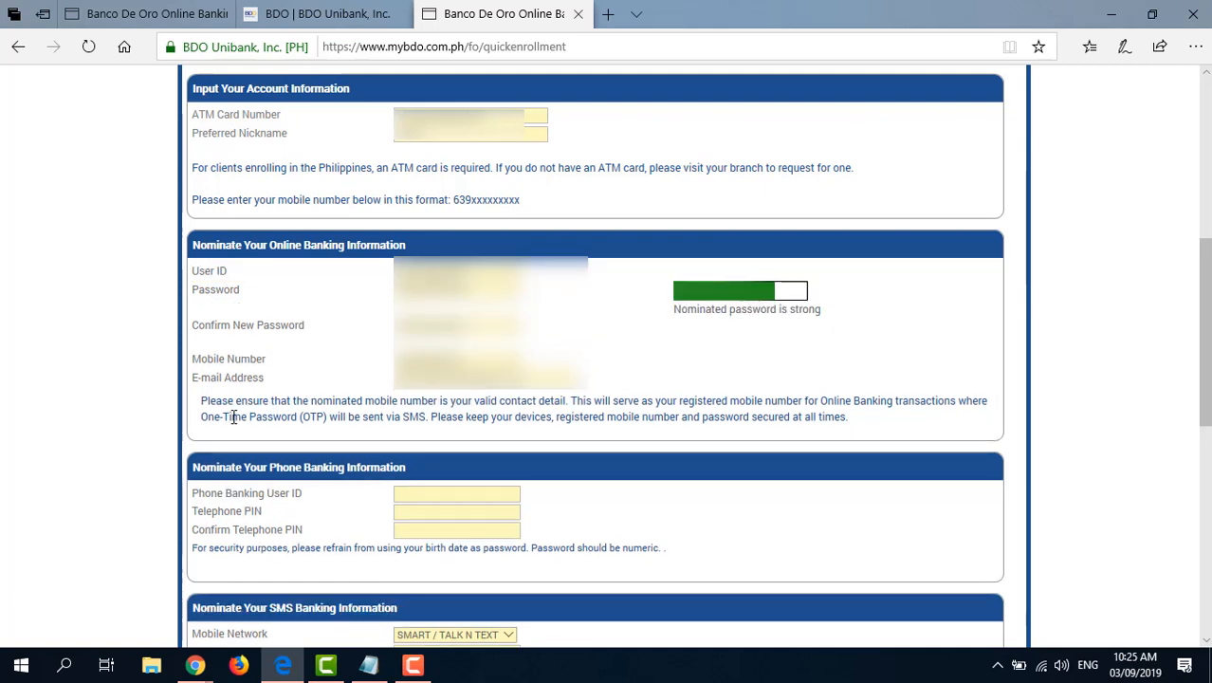
{"action": "mouse_move", "coordinate": [519, 402]}
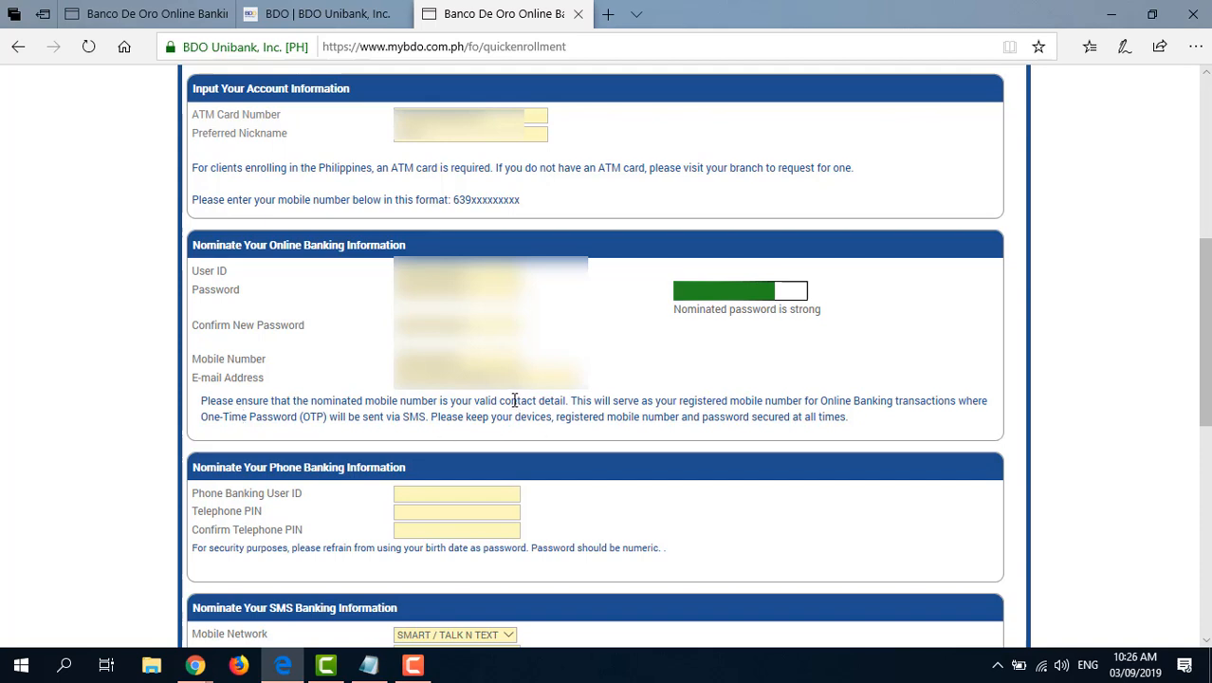
{"action": "mouse_move", "coordinate": [560, 406]}
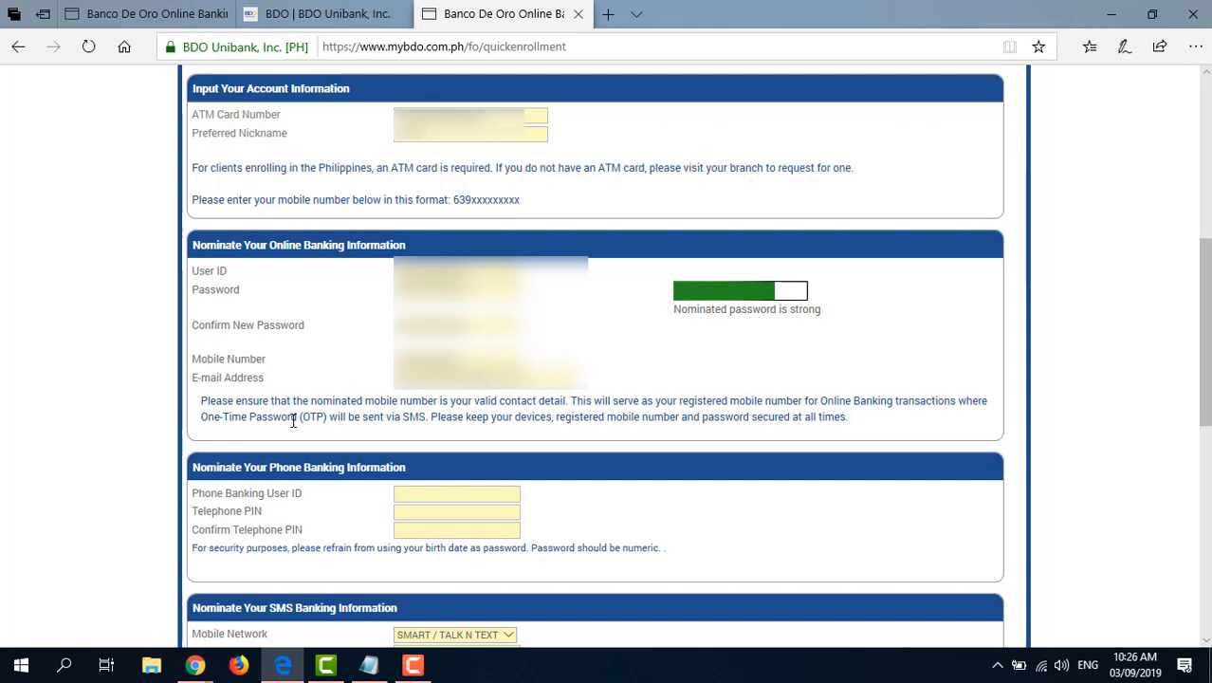
{"action": "mouse_move", "coordinate": [421, 432]}
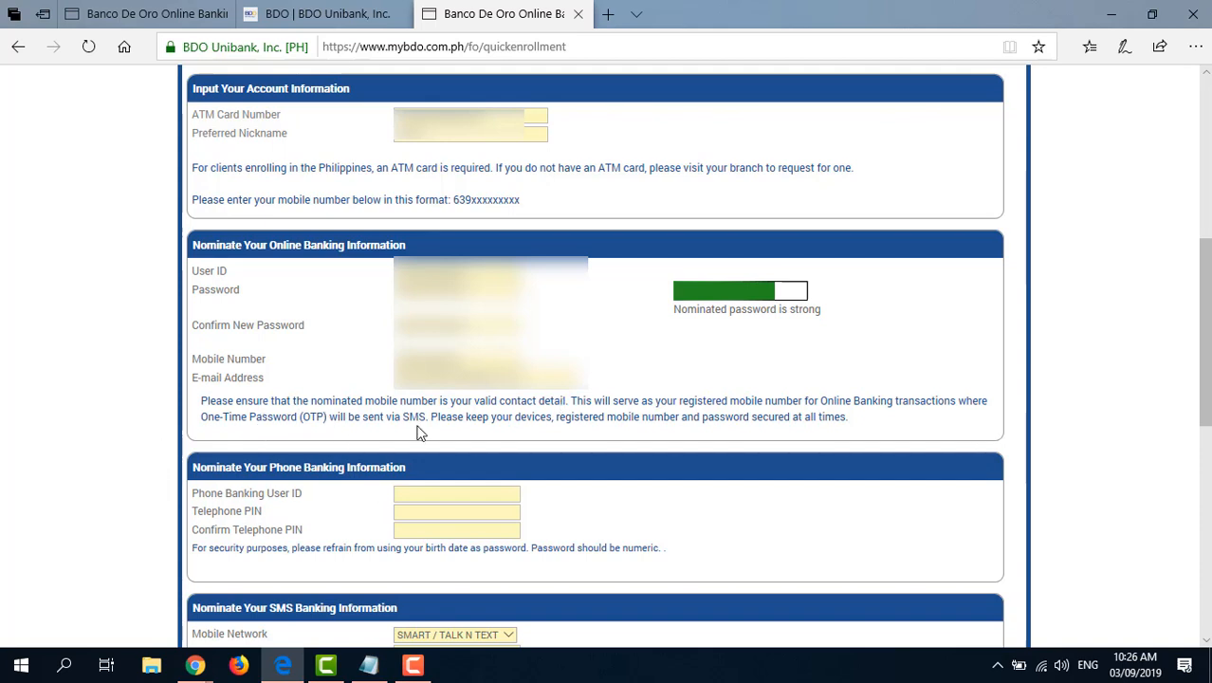
{"action": "mouse_move", "coordinate": [436, 421]}
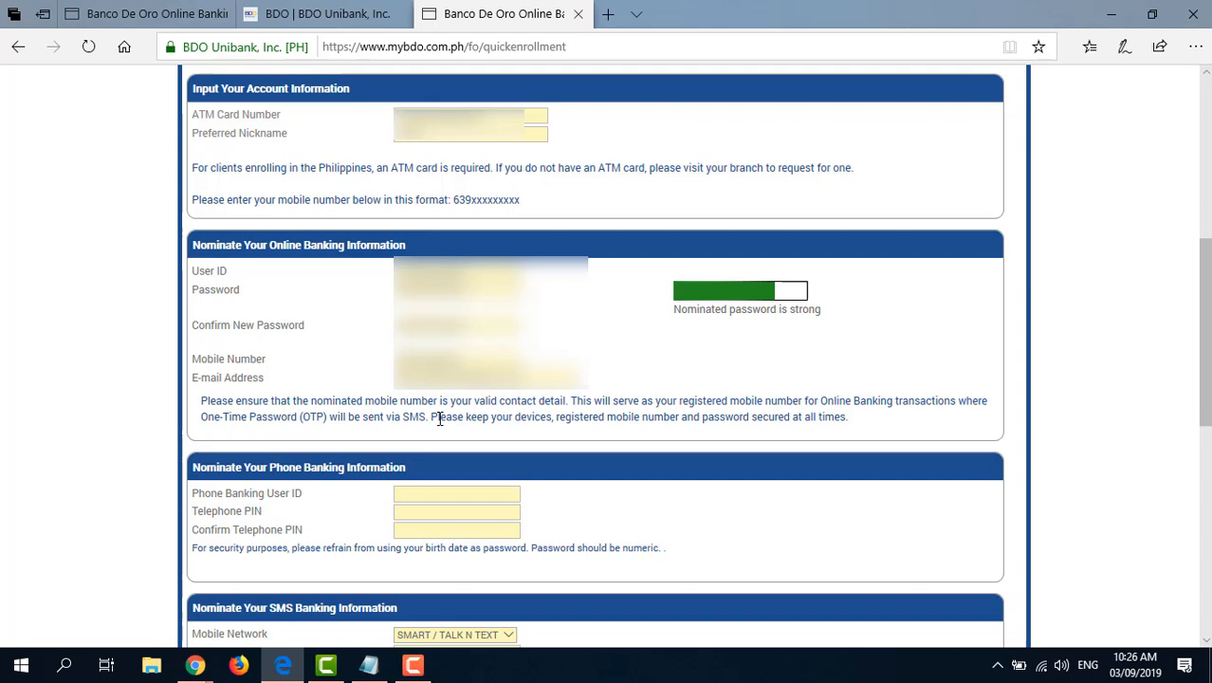
{"action": "mouse_move", "coordinate": [303, 543]}
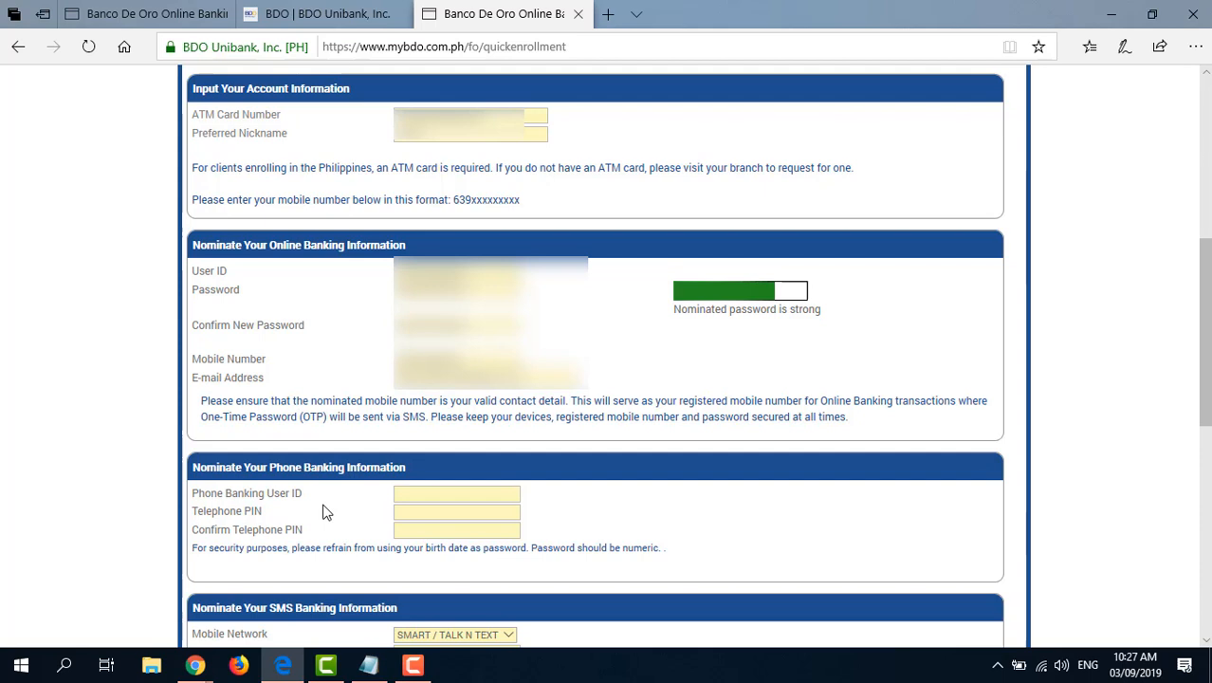
{"action": "mouse_move", "coordinate": [281, 514]}
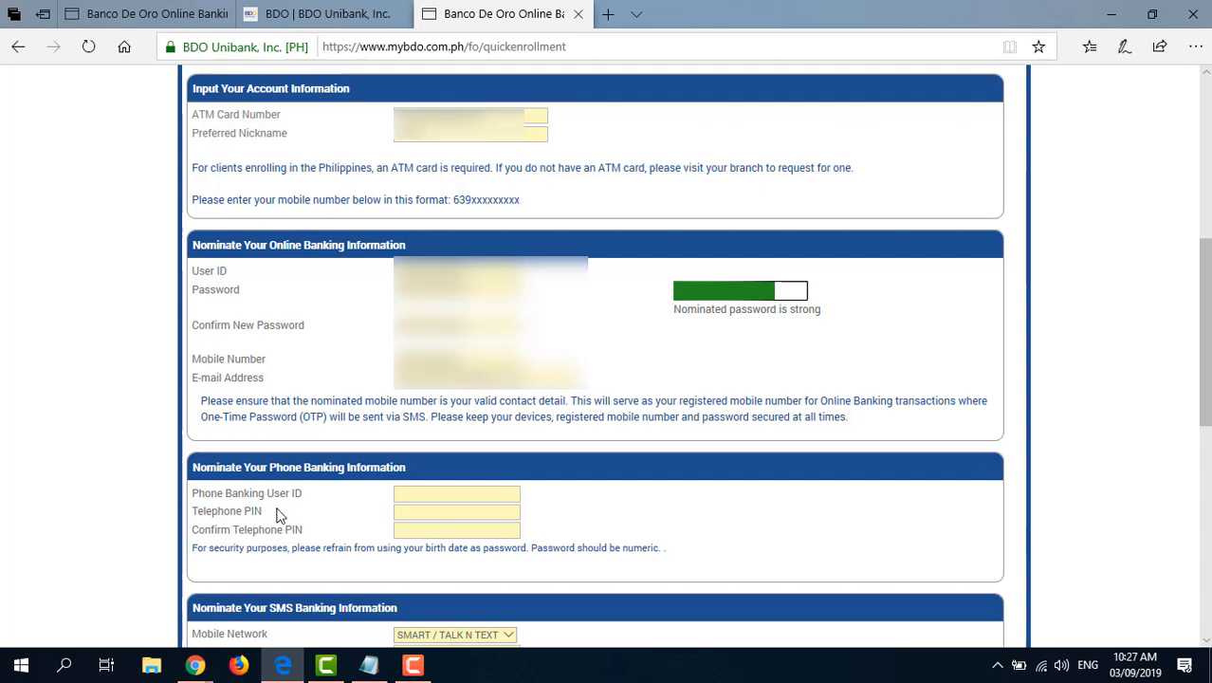
{"action": "mouse_move", "coordinate": [254, 537]}
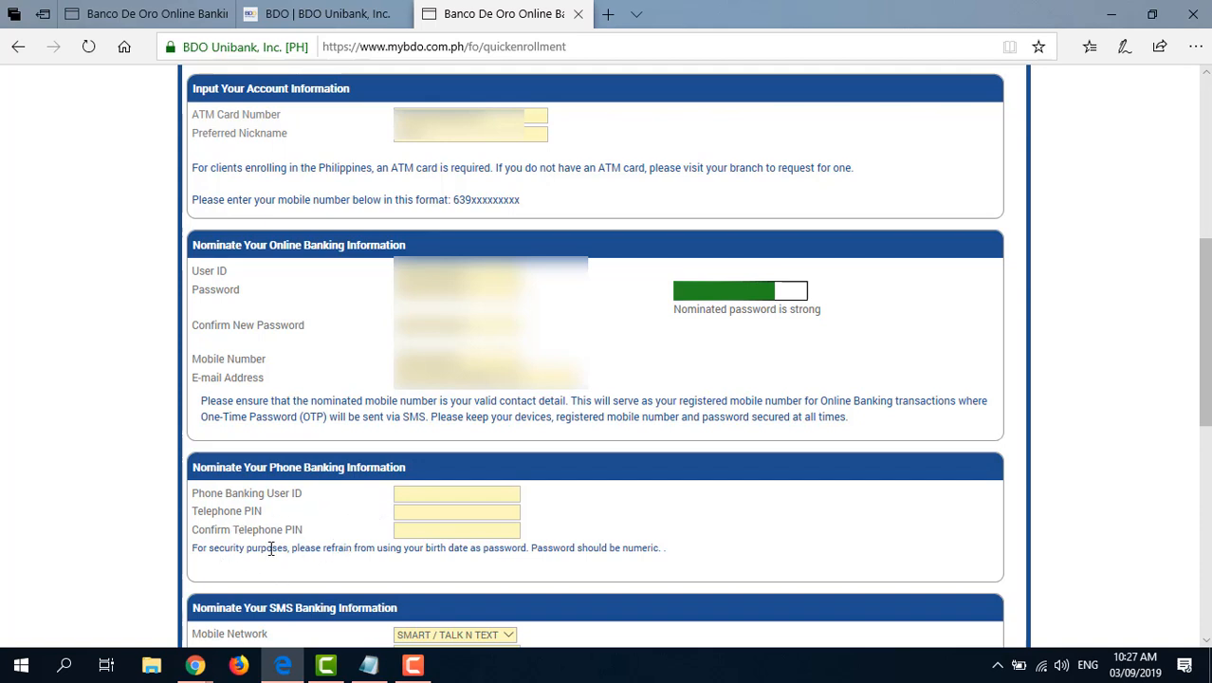
{"action": "mouse_move", "coordinate": [451, 576]}
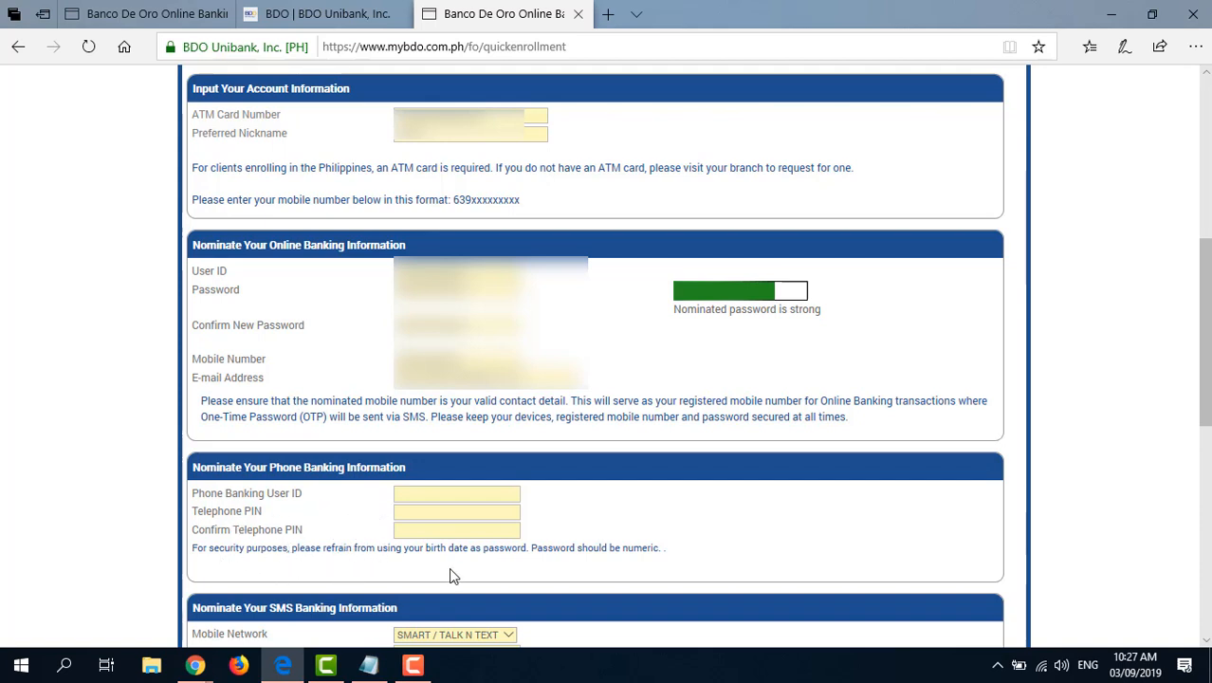
{"action": "mouse_move", "coordinate": [554, 571]}
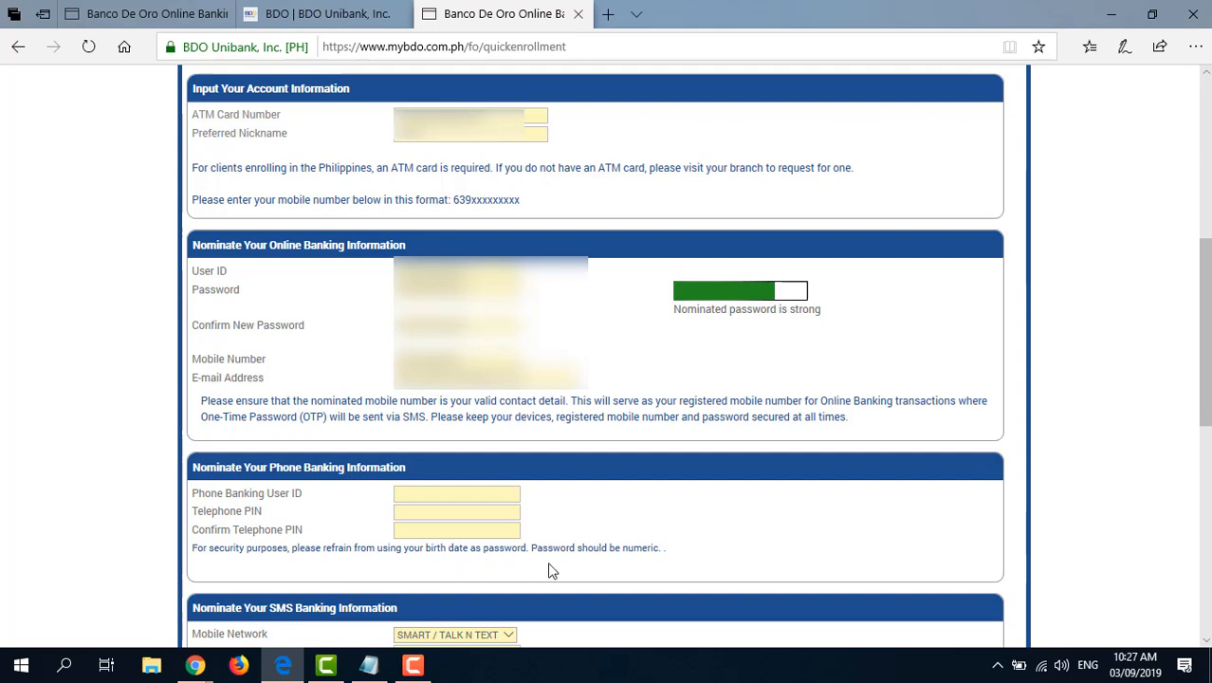
{"action": "mouse_move", "coordinate": [664, 573]}
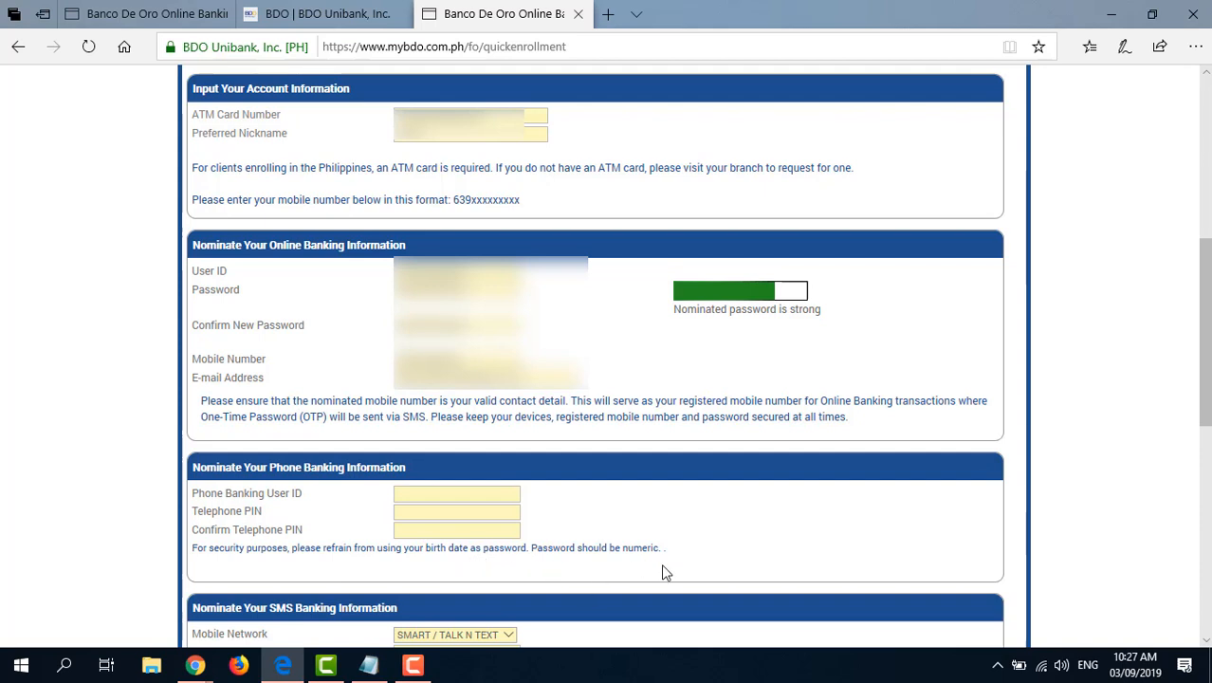
- Enter the Phone Banking User ID, then move to the Telephone PIN field
{"action": "left_click", "coordinate": [455, 493]}
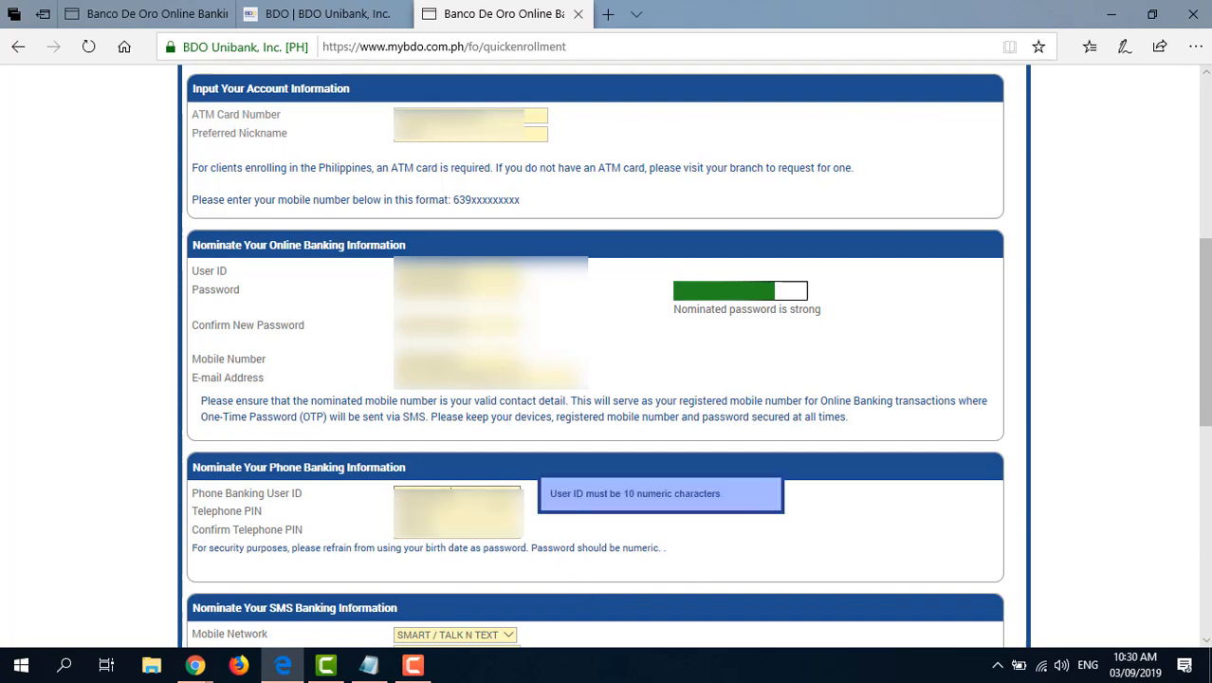
{"action": "left_click", "coordinate": [457, 512]}
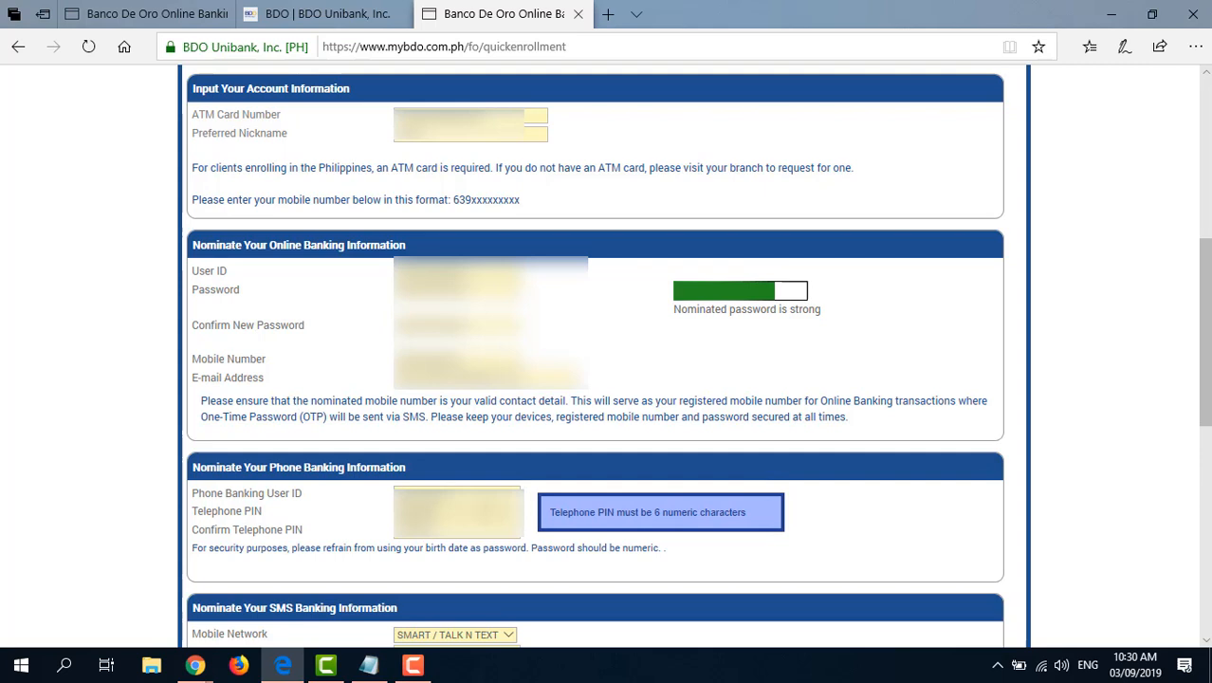
- Fill the SMS Banking details, enter captcha code TXKL, and choose BDO WEBSITE as the feedback answer
{"action": "scroll", "scroll_direction": "down", "scroll_amount": 3}
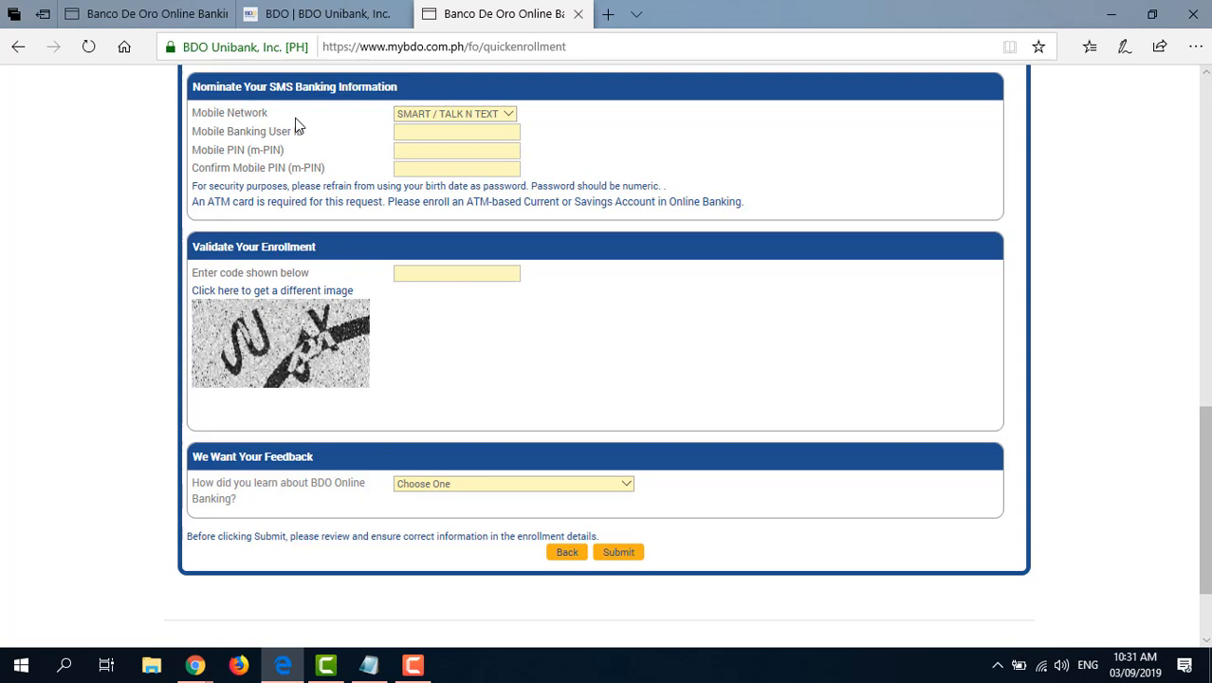
{"action": "left_click", "coordinate": [455, 131]}
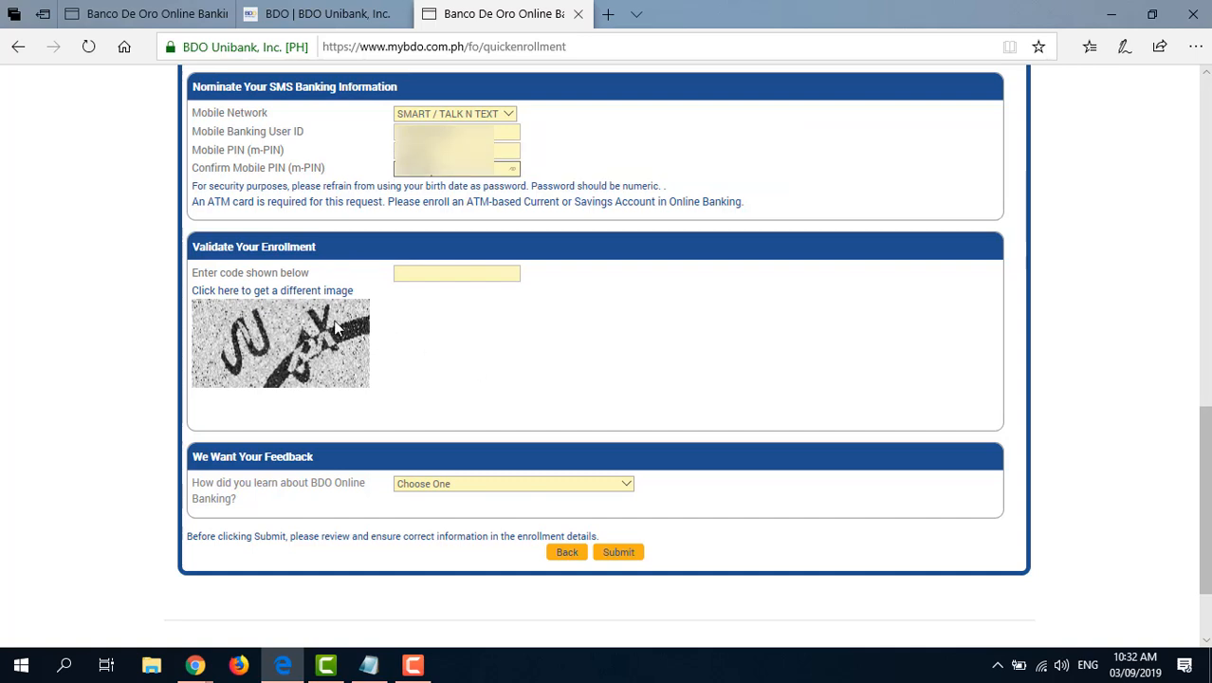
{"action": "mouse_move", "coordinate": [339, 305]}
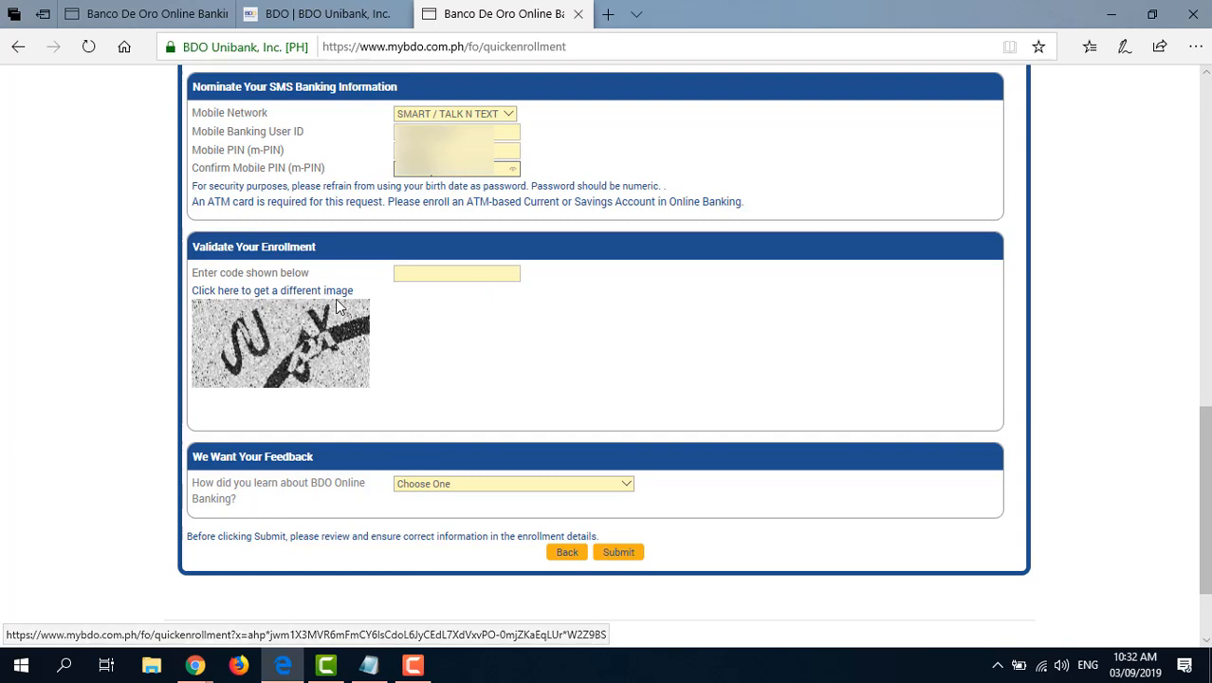
{"action": "mouse_move", "coordinate": [227, 349]}
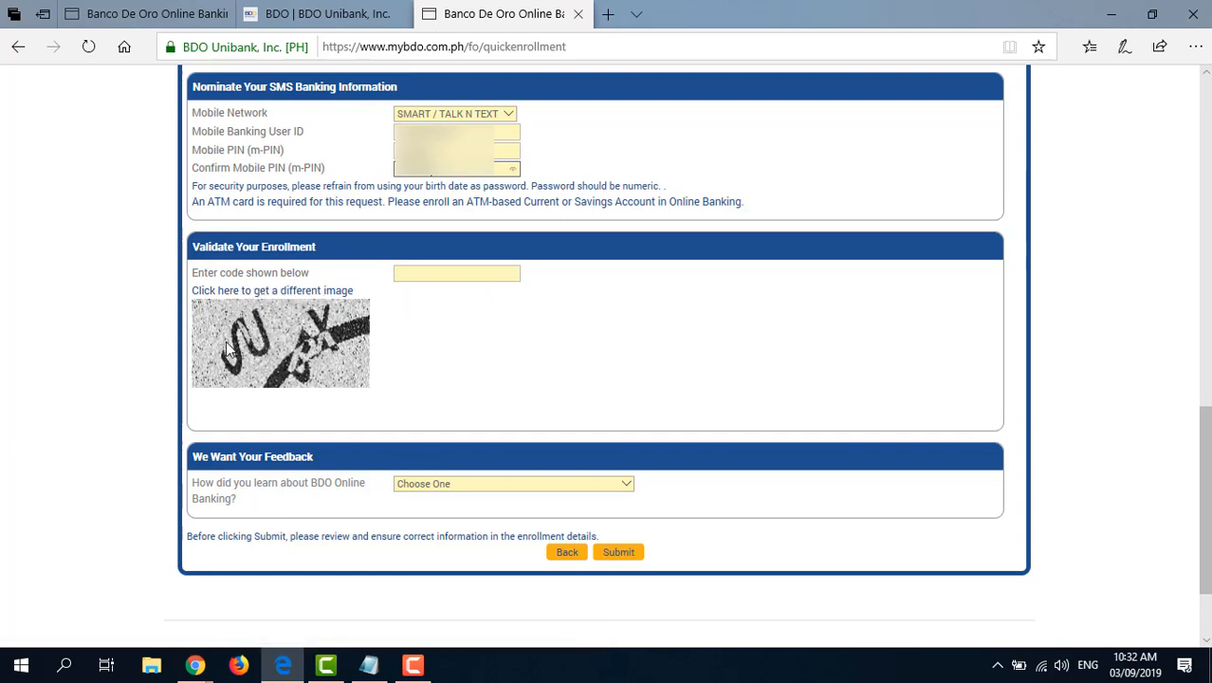
{"action": "mouse_move", "coordinate": [245, 330]}
{"action": "type", "text": "t"}
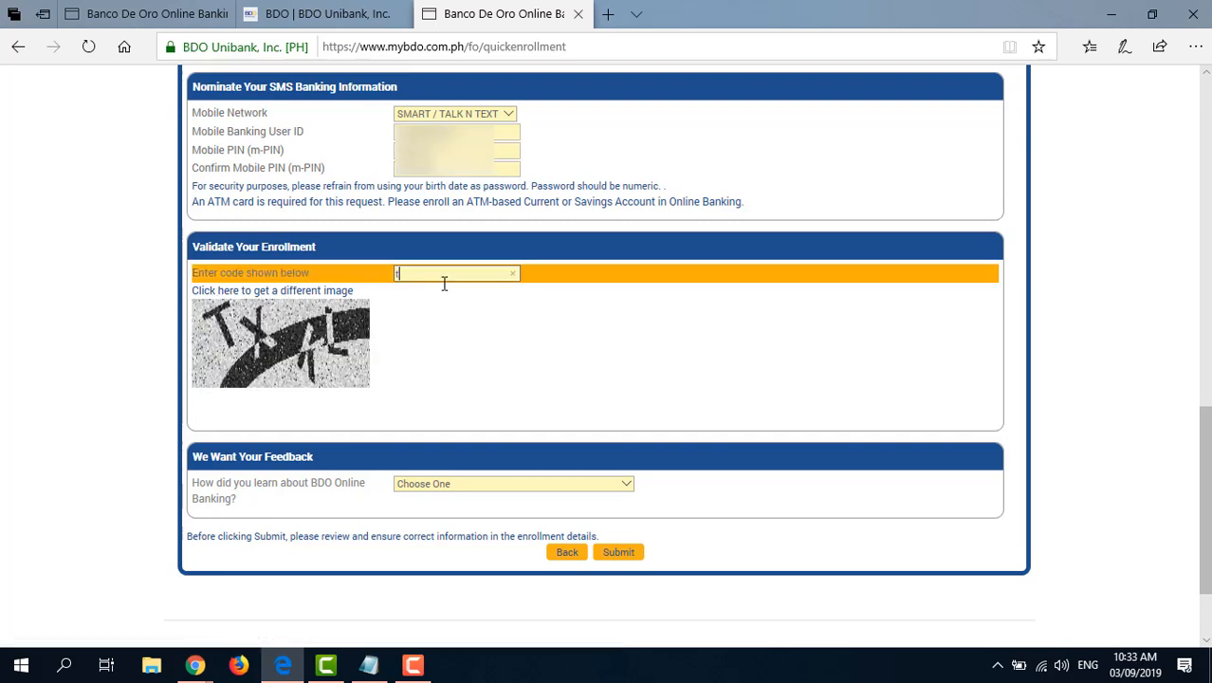
{"action": "type", "text": "TXKL"}
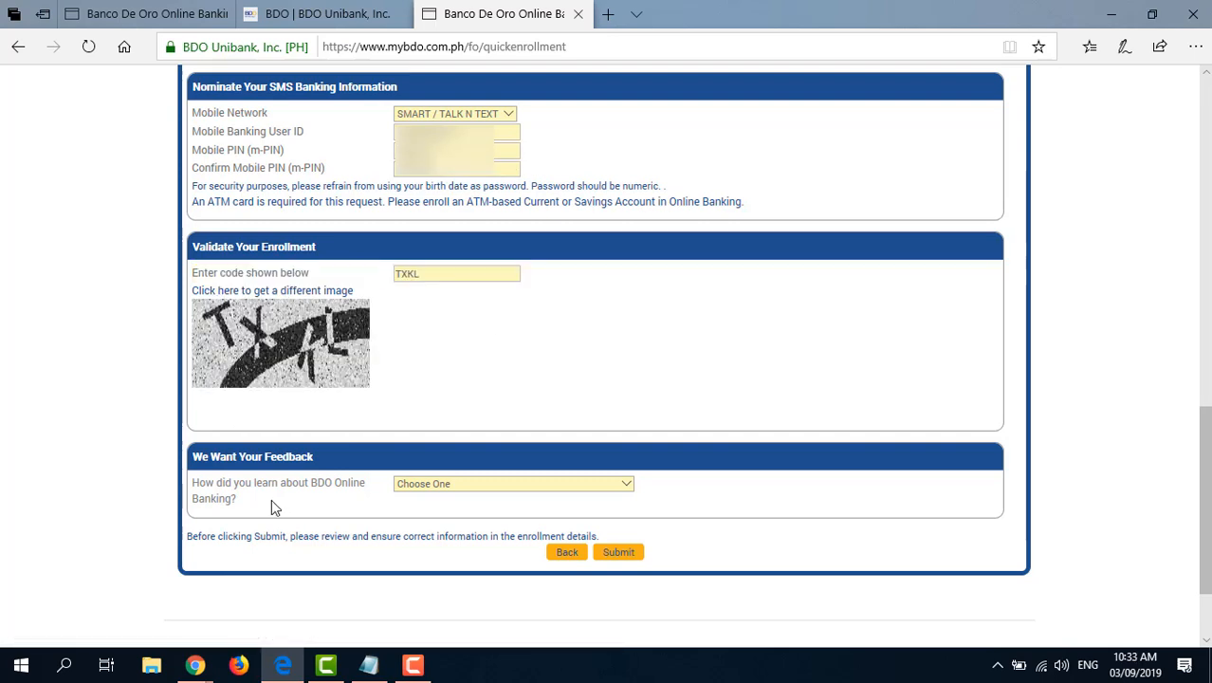
{"action": "mouse_move", "coordinate": [315, 509]}
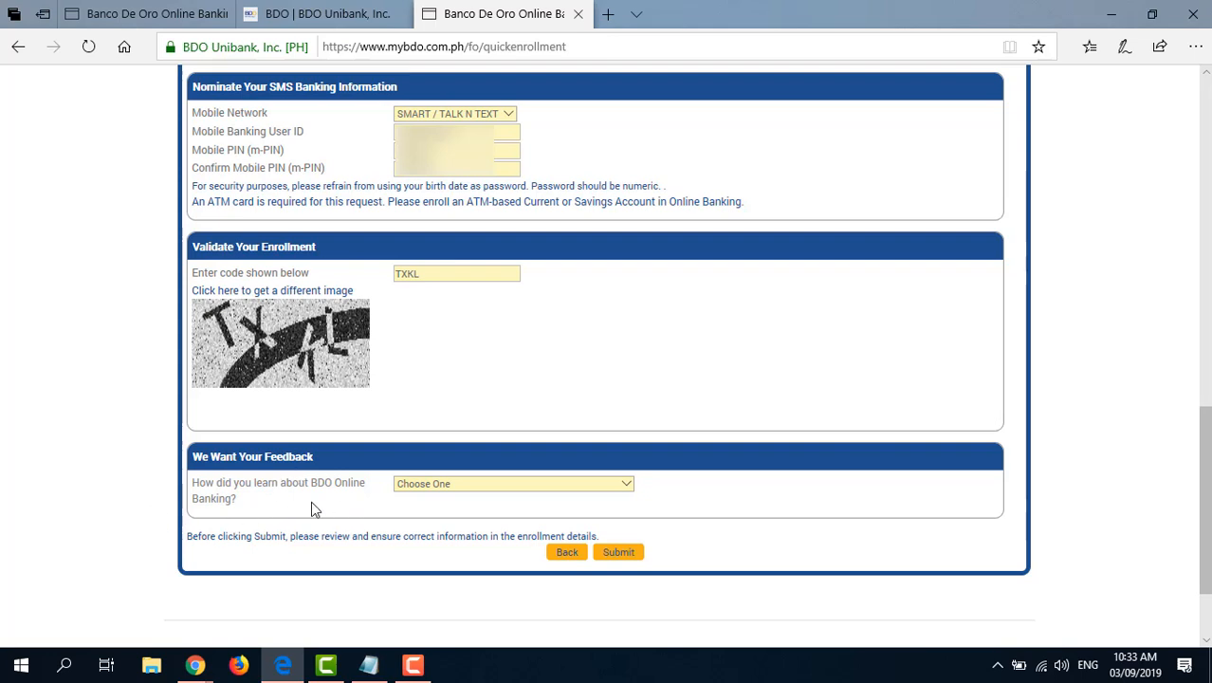
{"action": "mouse_move", "coordinate": [432, 501]}
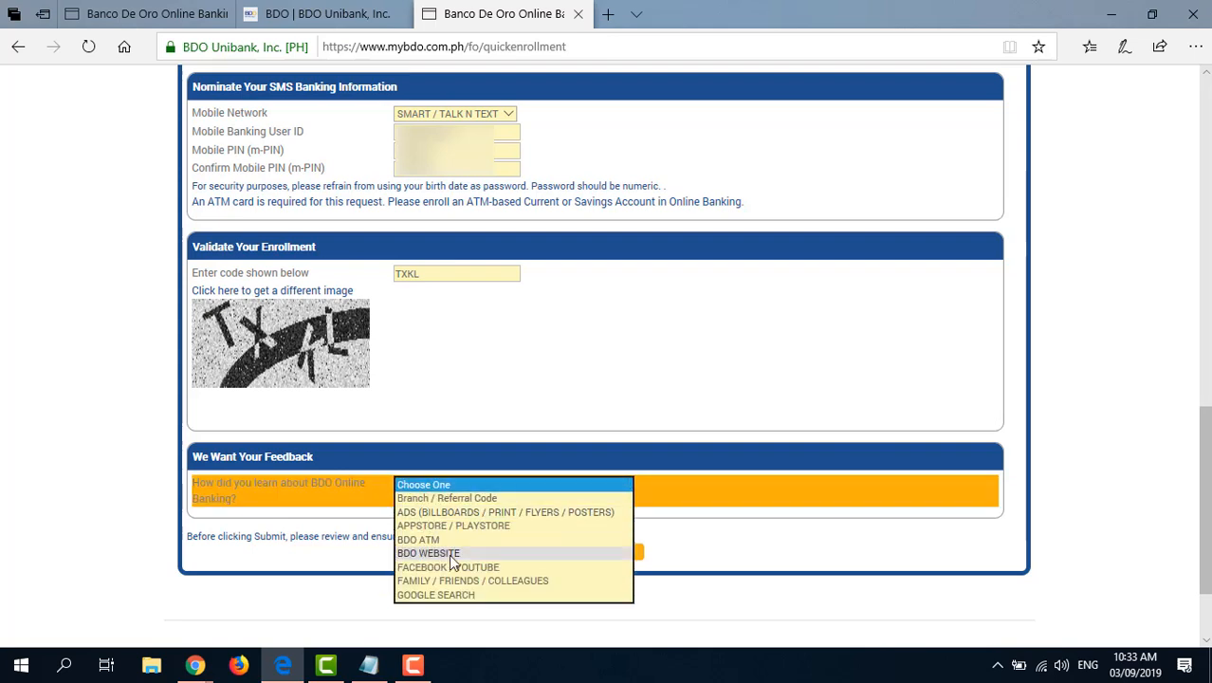
{"action": "left_click", "coordinate": [429, 554]}
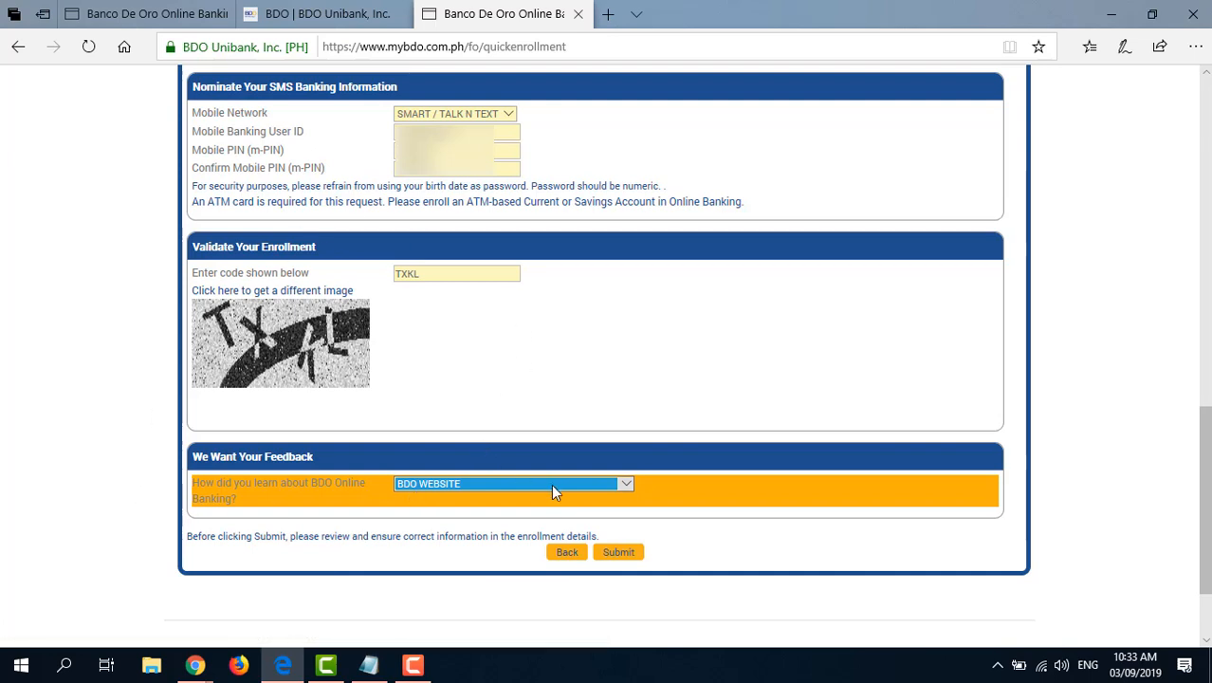
{"action": "mouse_move", "coordinate": [576, 497]}
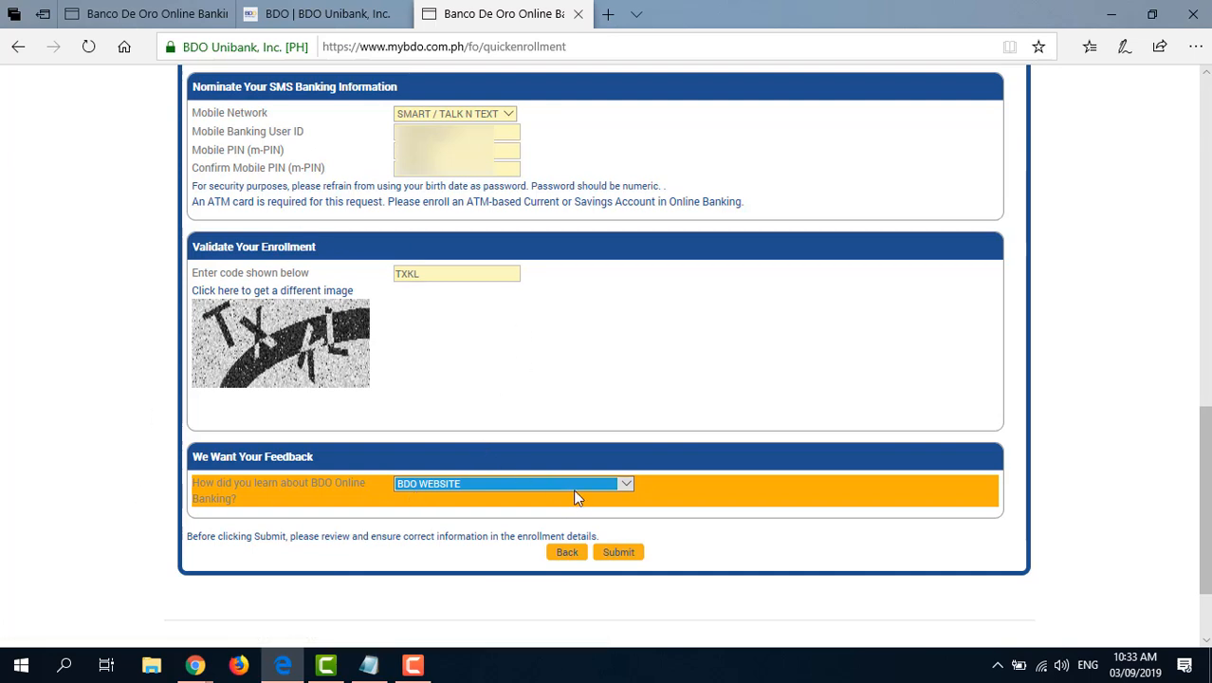
{"action": "mouse_move", "coordinate": [619, 552]}
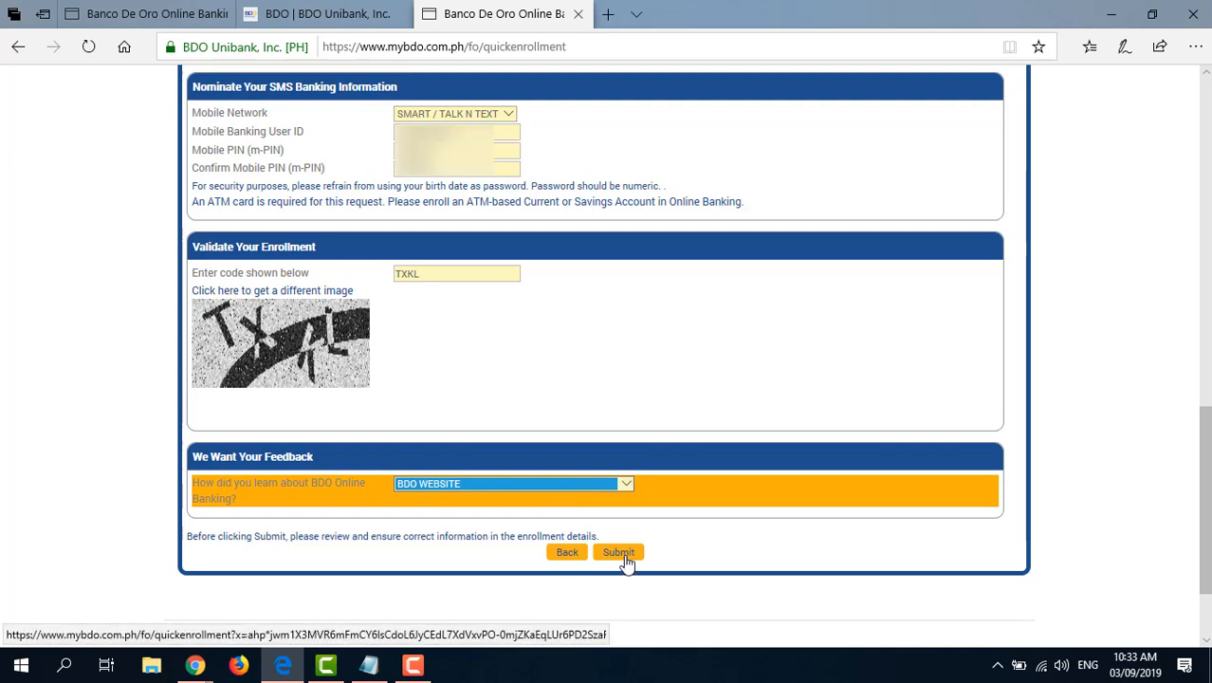
- Submit the enrollment form and confirm with OK to reach the acknowledgment page
{"action": "left_click", "coordinate": [619, 552]}
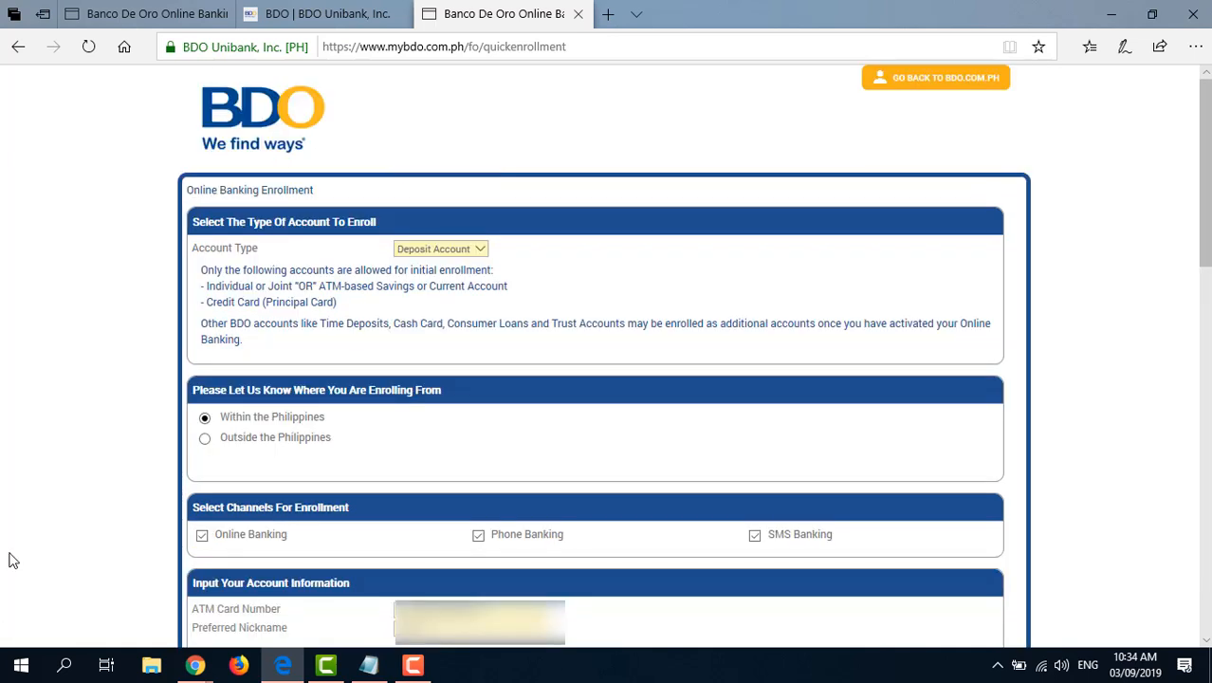
{"action": "mouse_move", "coordinate": [280, 550]}
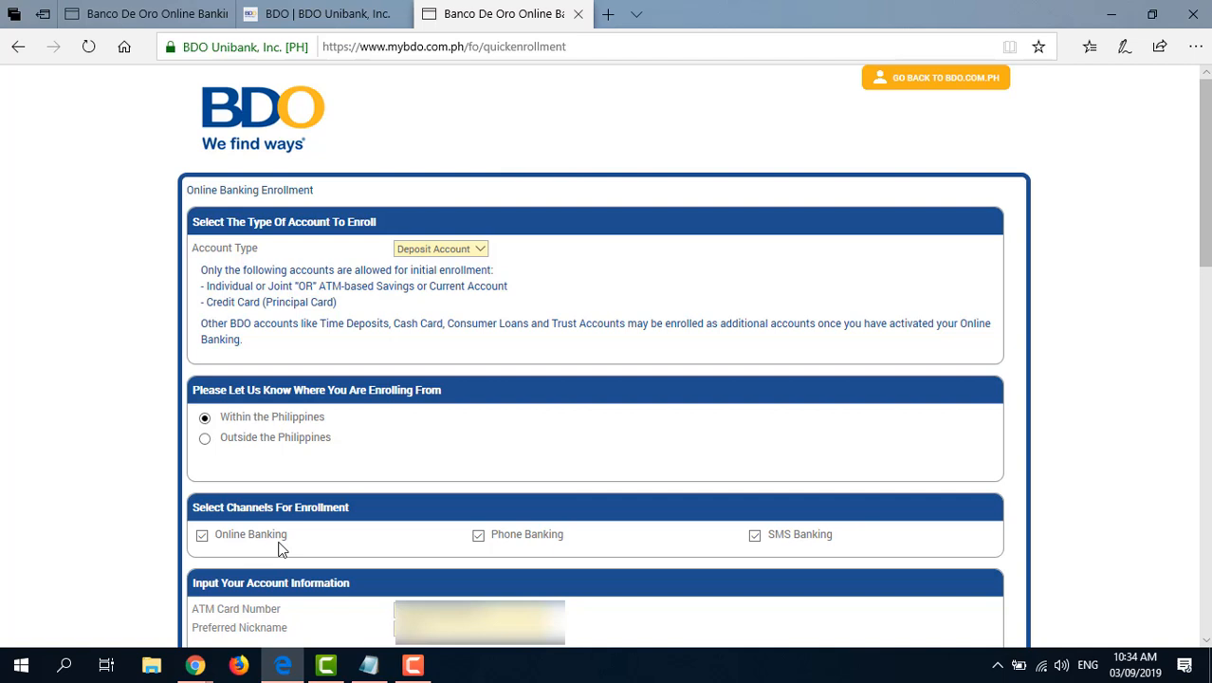
{"action": "mouse_move", "coordinate": [626, 550]}
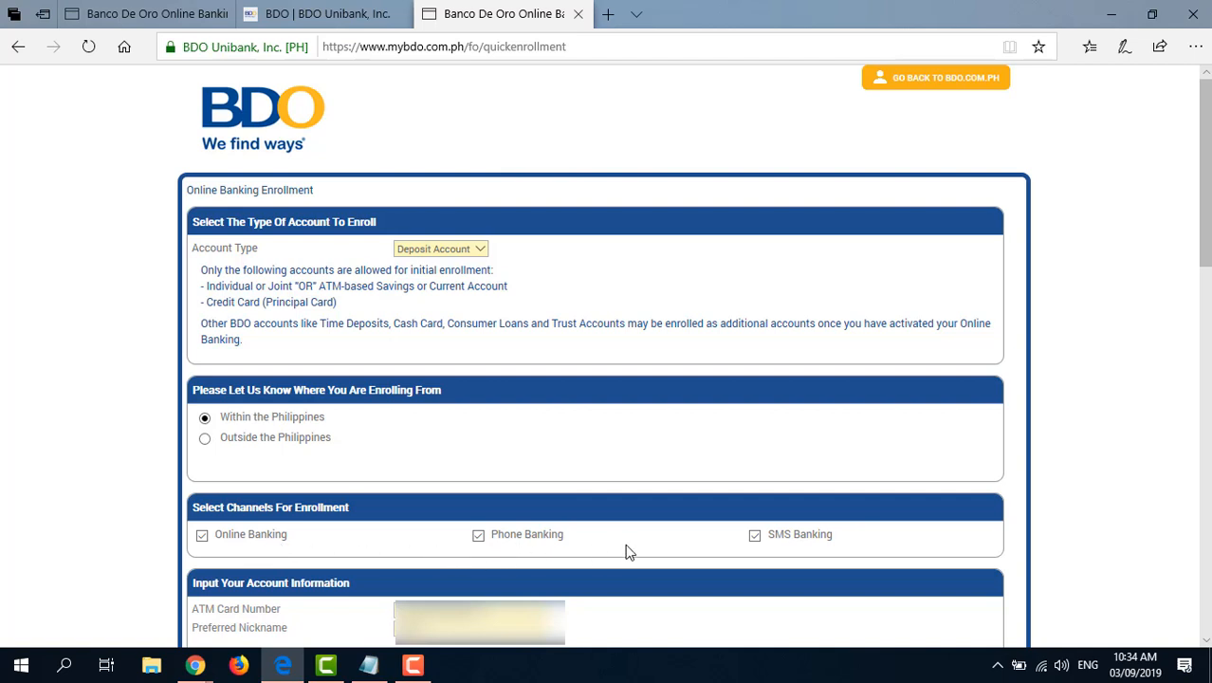
{"action": "mouse_move", "coordinate": [827, 553]}
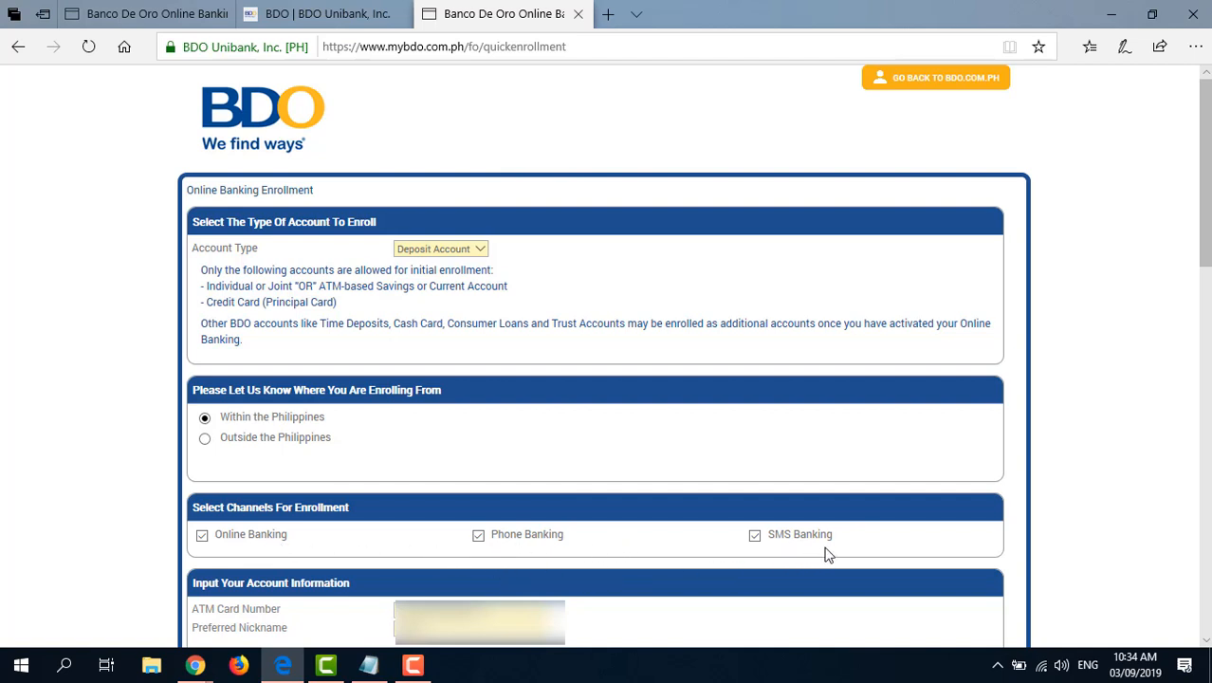
{"action": "mouse_move", "coordinate": [438, 565]}
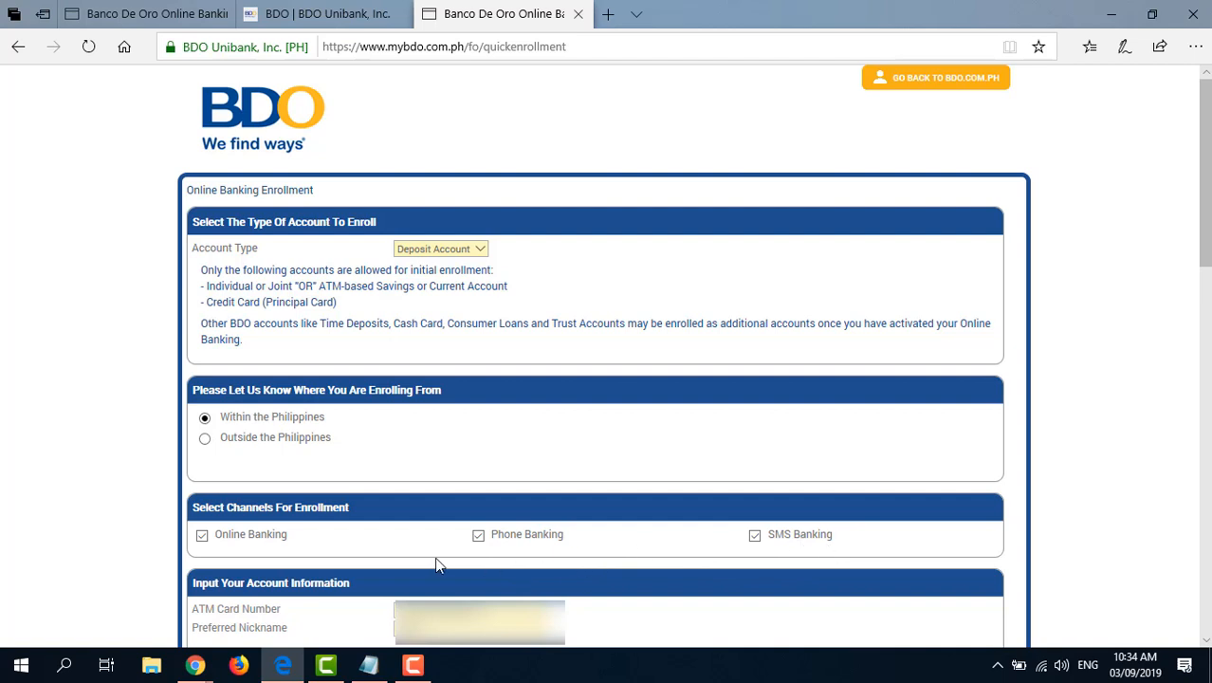
{"action": "mouse_move", "coordinate": [732, 577]}
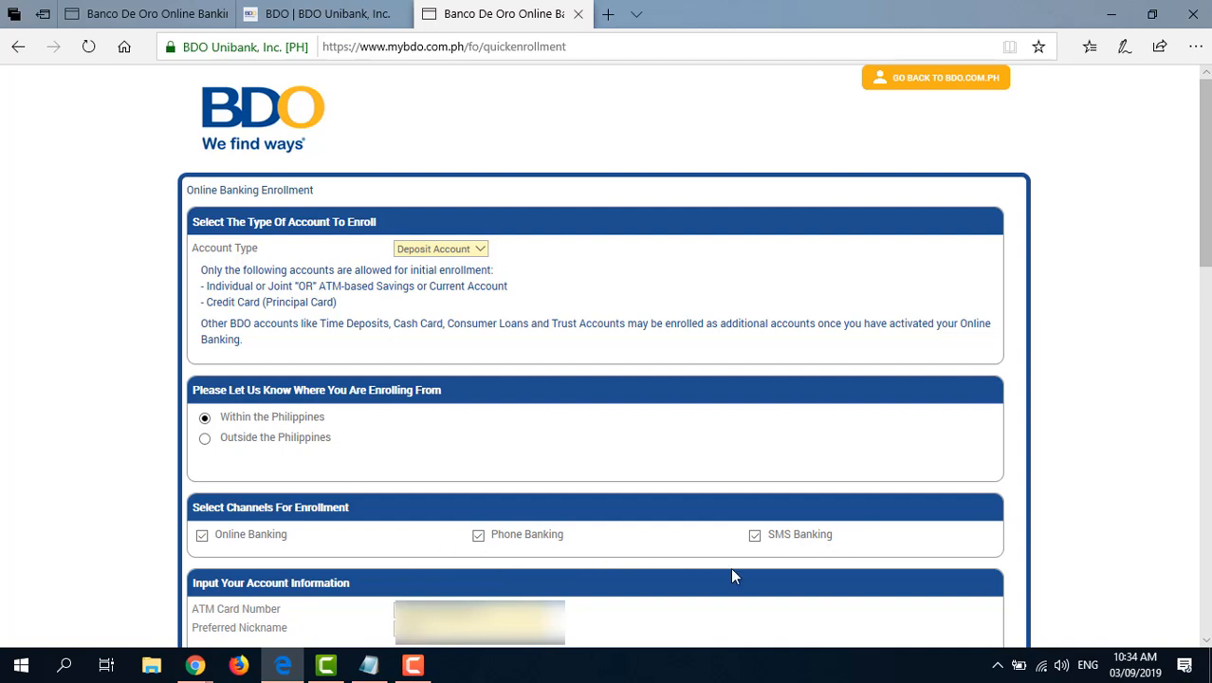
{"action": "scroll", "scroll_direction": "down", "scroll_amount": 3}
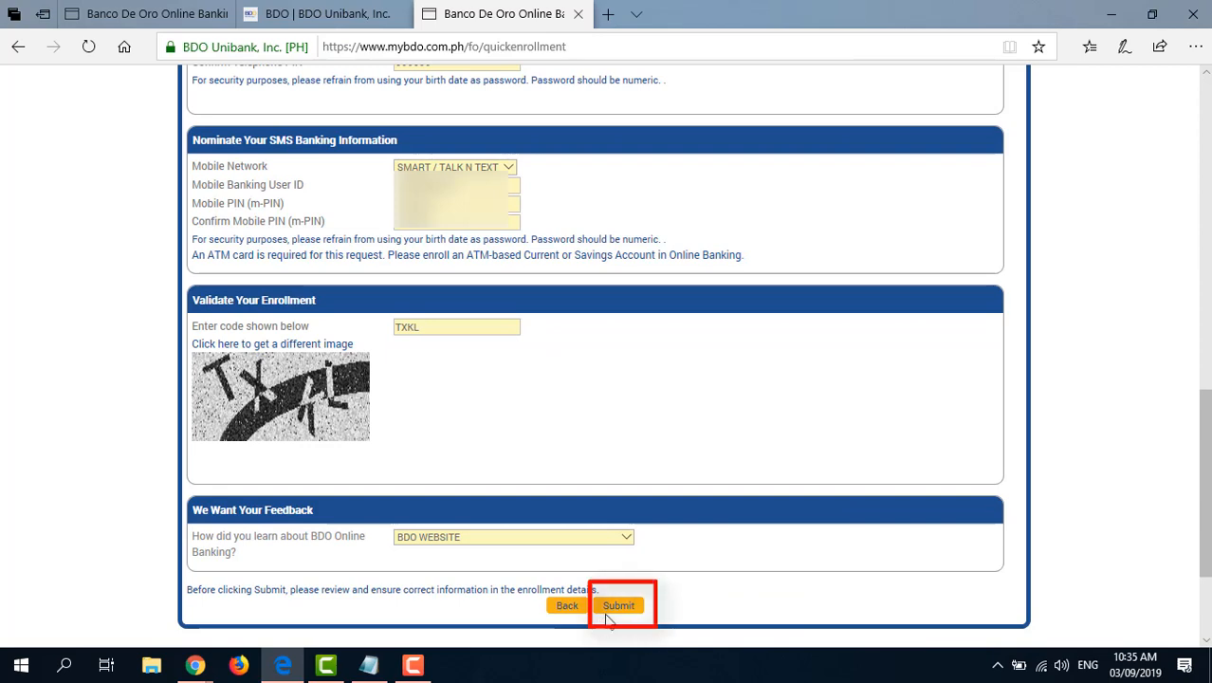
{"action": "left_click", "coordinate": [619, 605]}
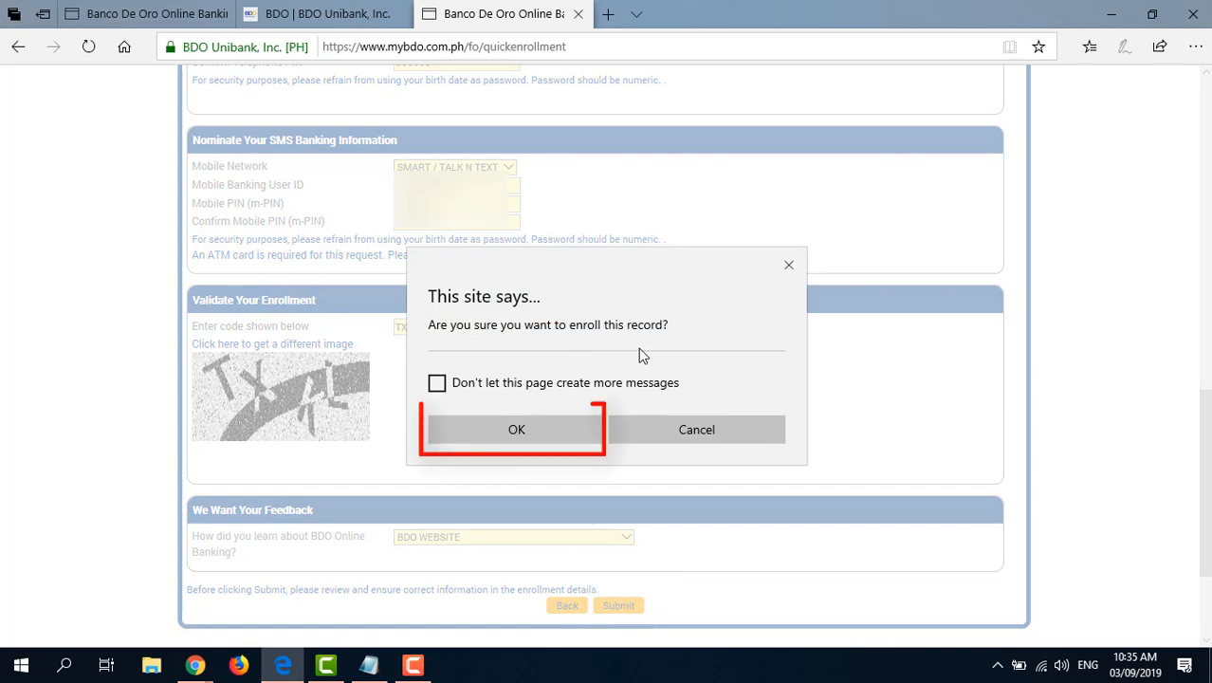
{"action": "left_click", "coordinate": [515, 428]}
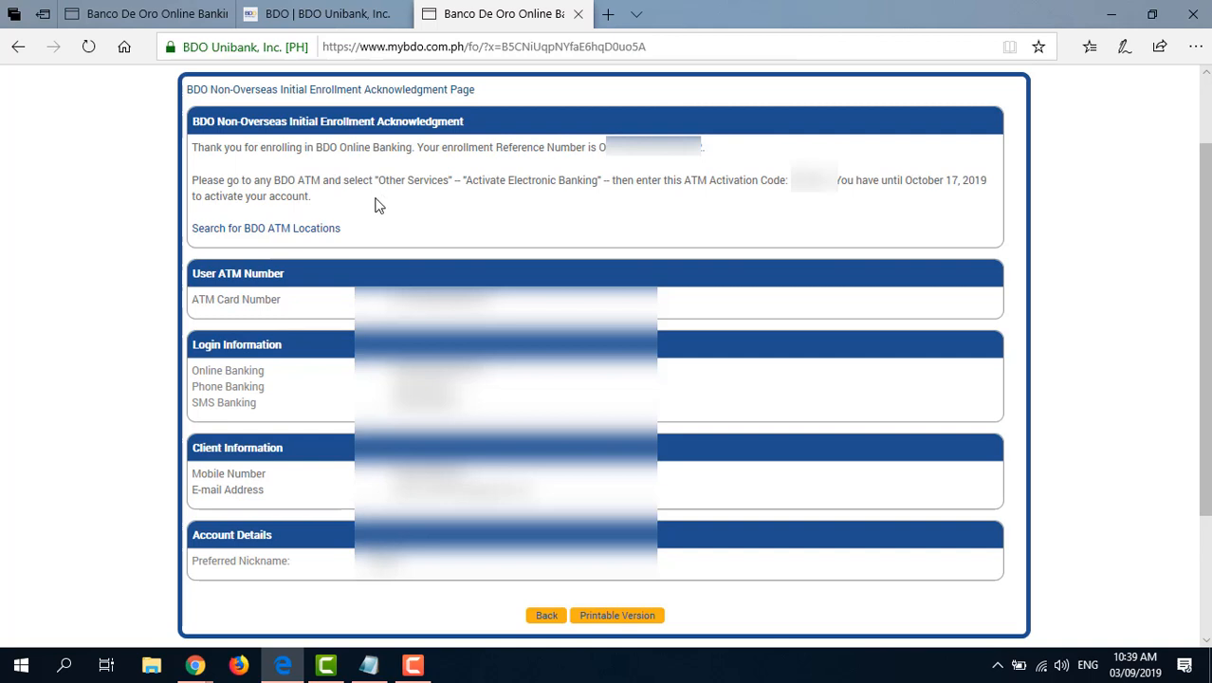
{"action": "mouse_move", "coordinate": [421, 216]}
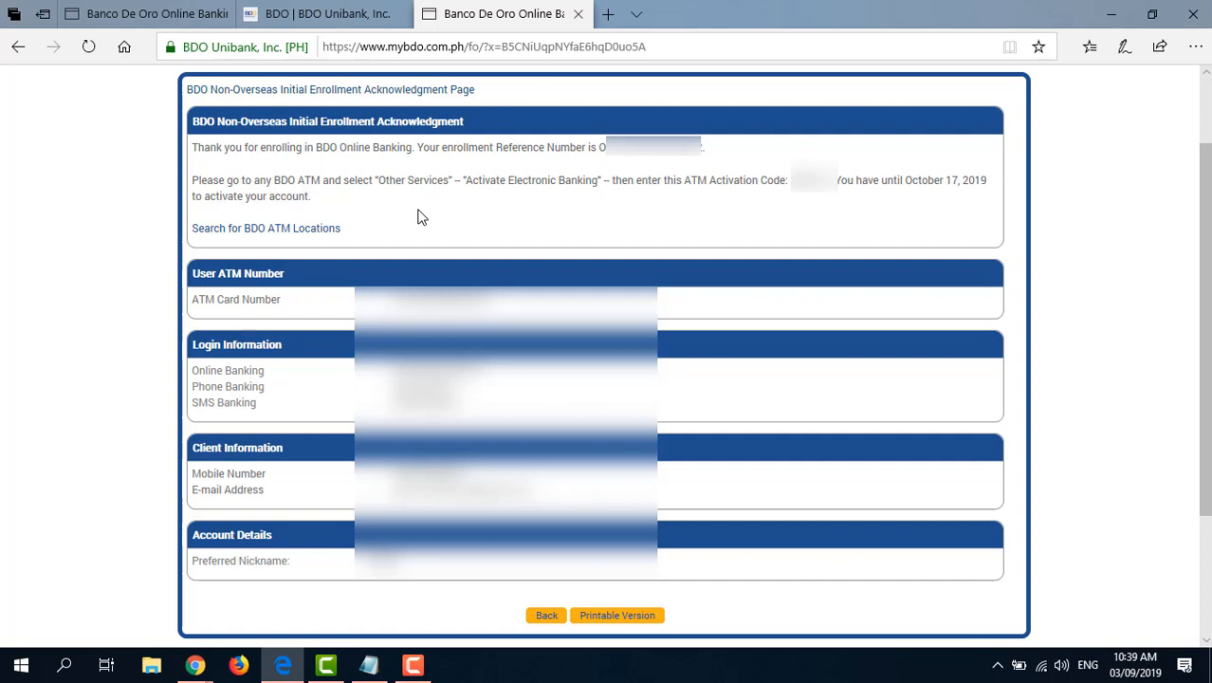
{"action": "mouse_move", "coordinate": [729, 206]}
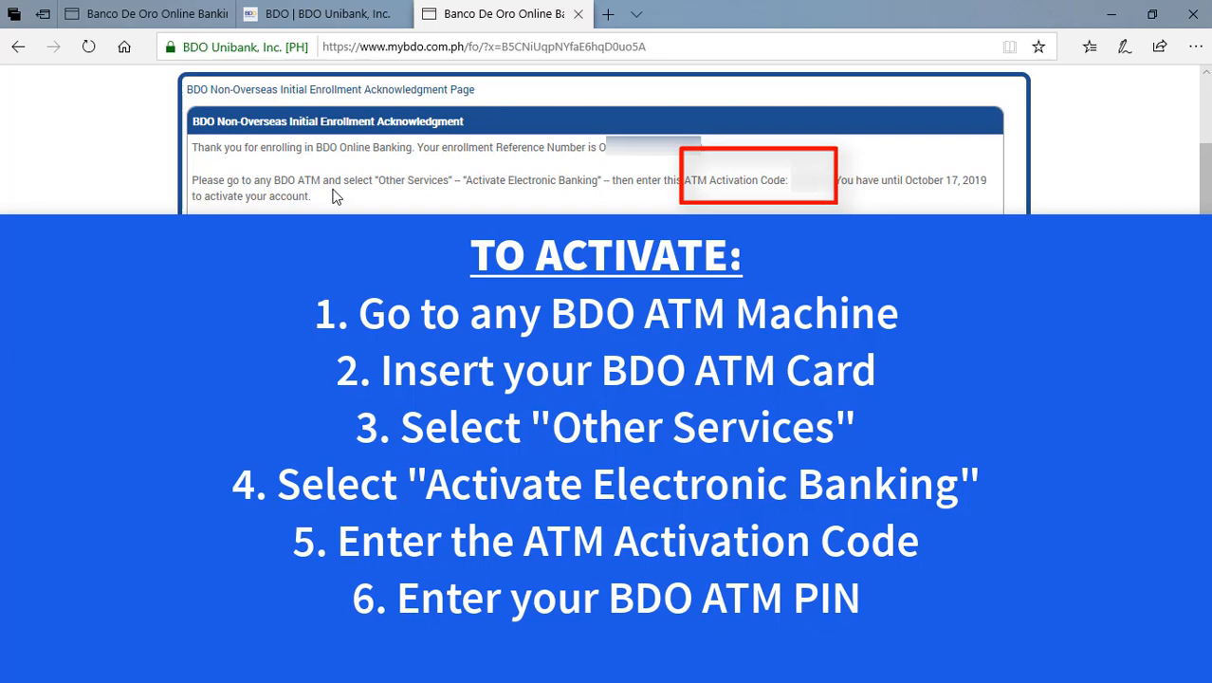
{"action": "mouse_move", "coordinate": [387, 211]}
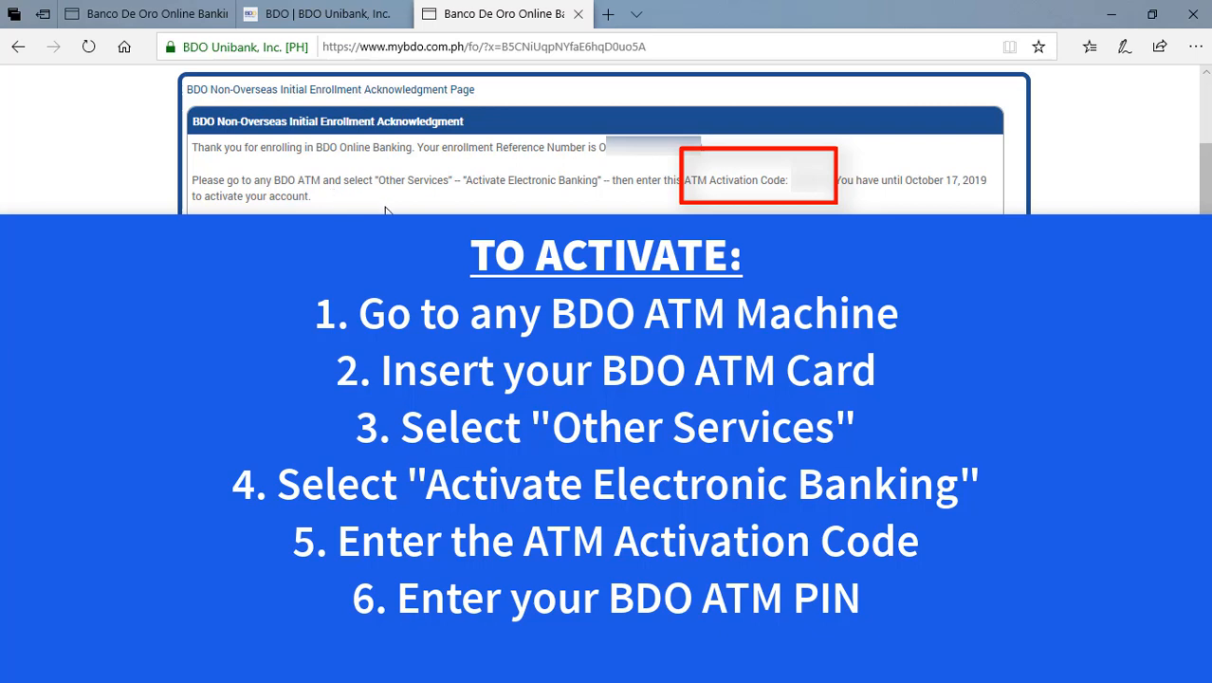
{"action": "mouse_move", "coordinate": [408, 209]}
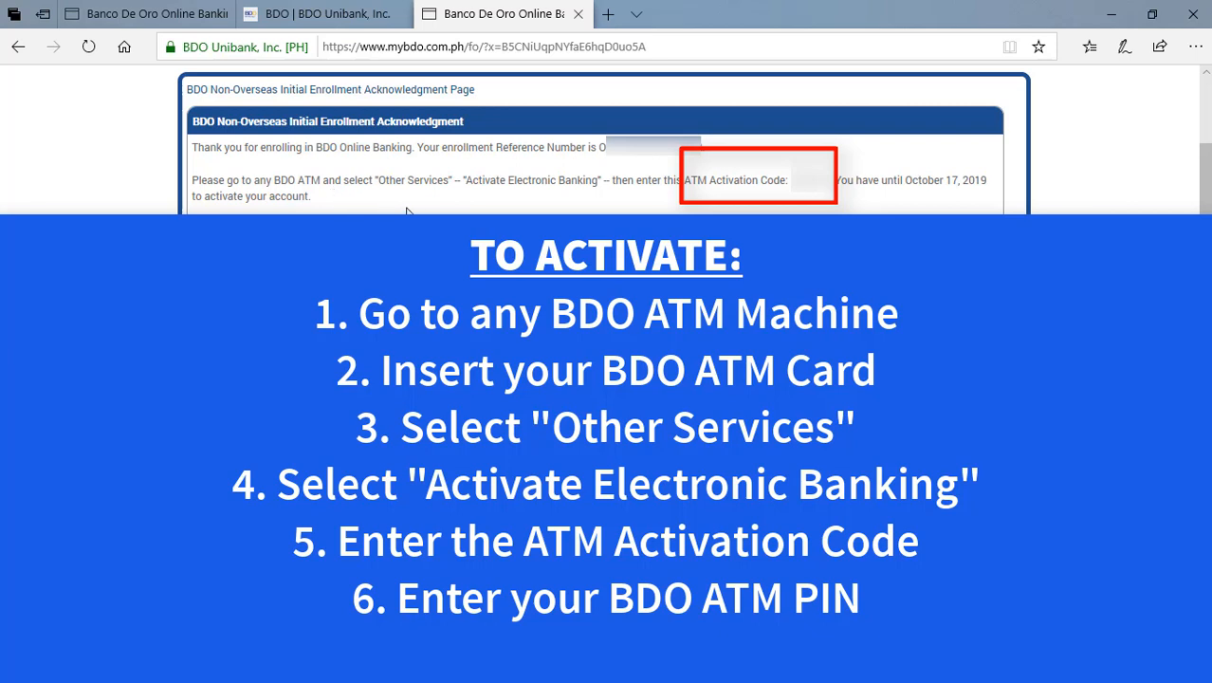
{"action": "mouse_move", "coordinate": [471, 206]}
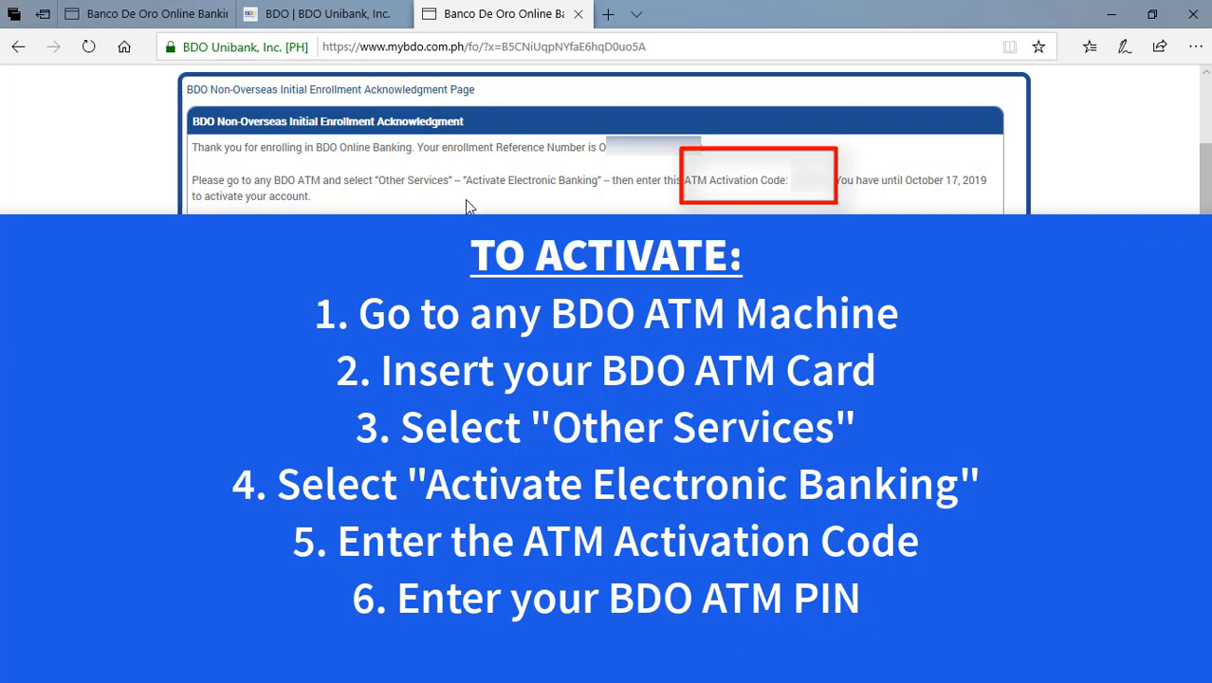
{"action": "mouse_move", "coordinate": [654, 210]}
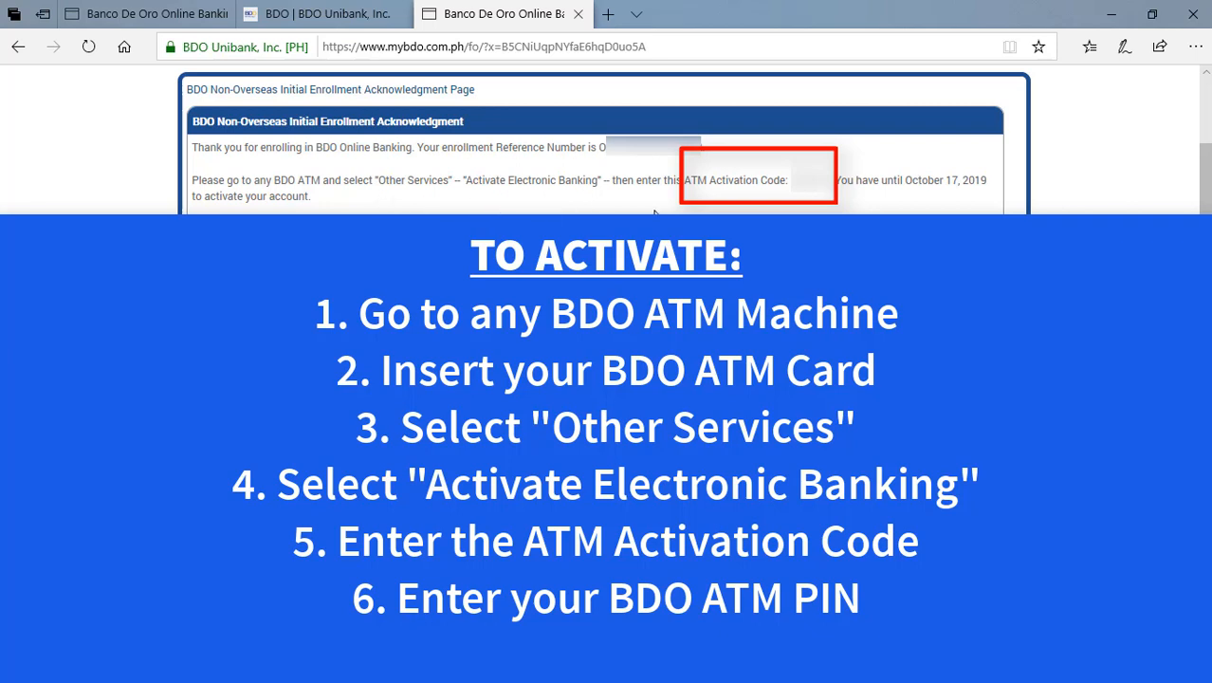
{"action": "mouse_move", "coordinate": [710, 200]}
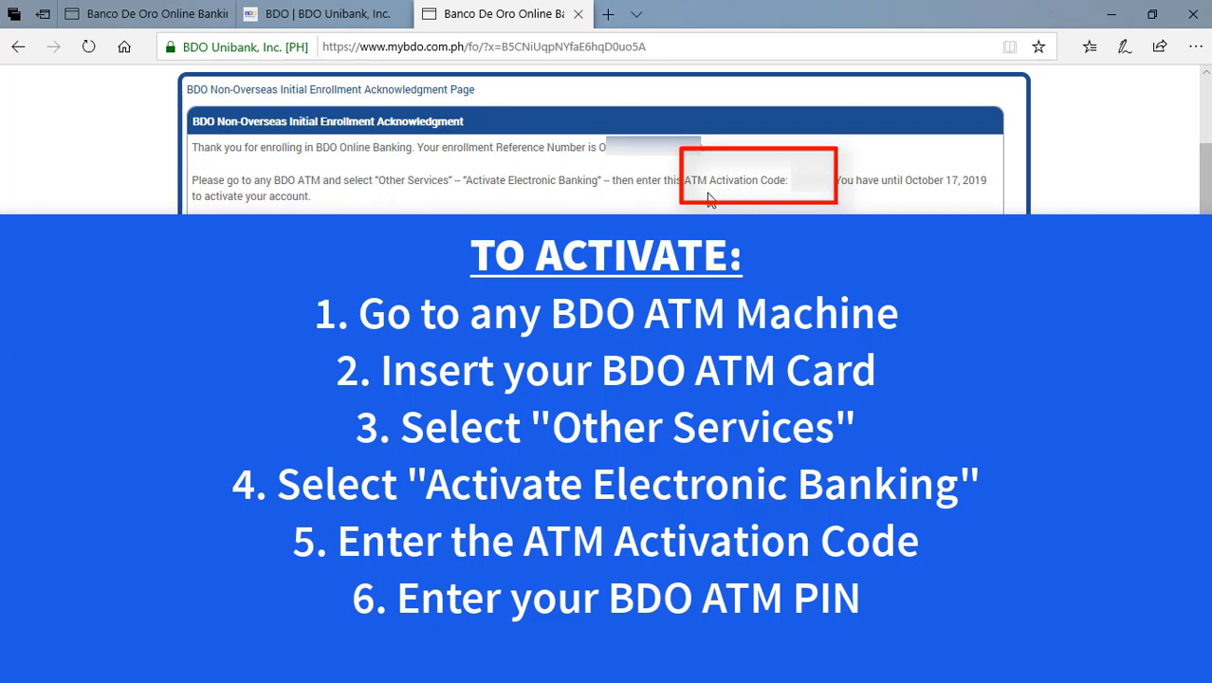
{"action": "mouse_move", "coordinate": [738, 209]}
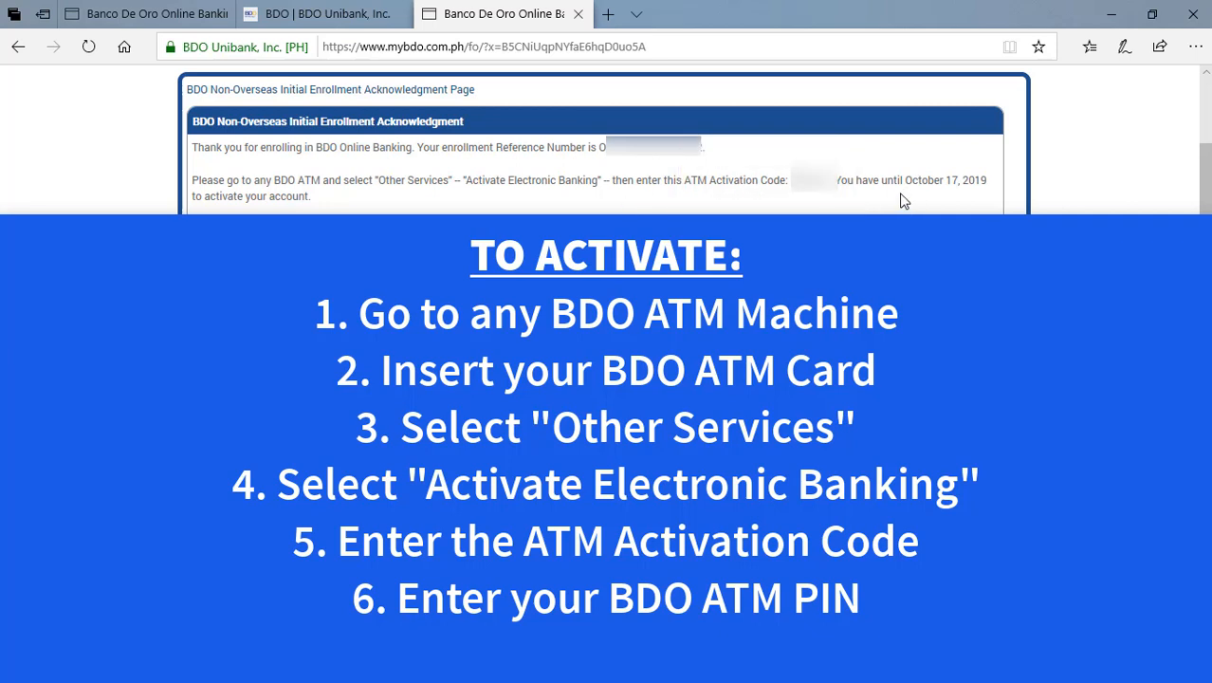
{"action": "mouse_move", "coordinate": [842, 181]}
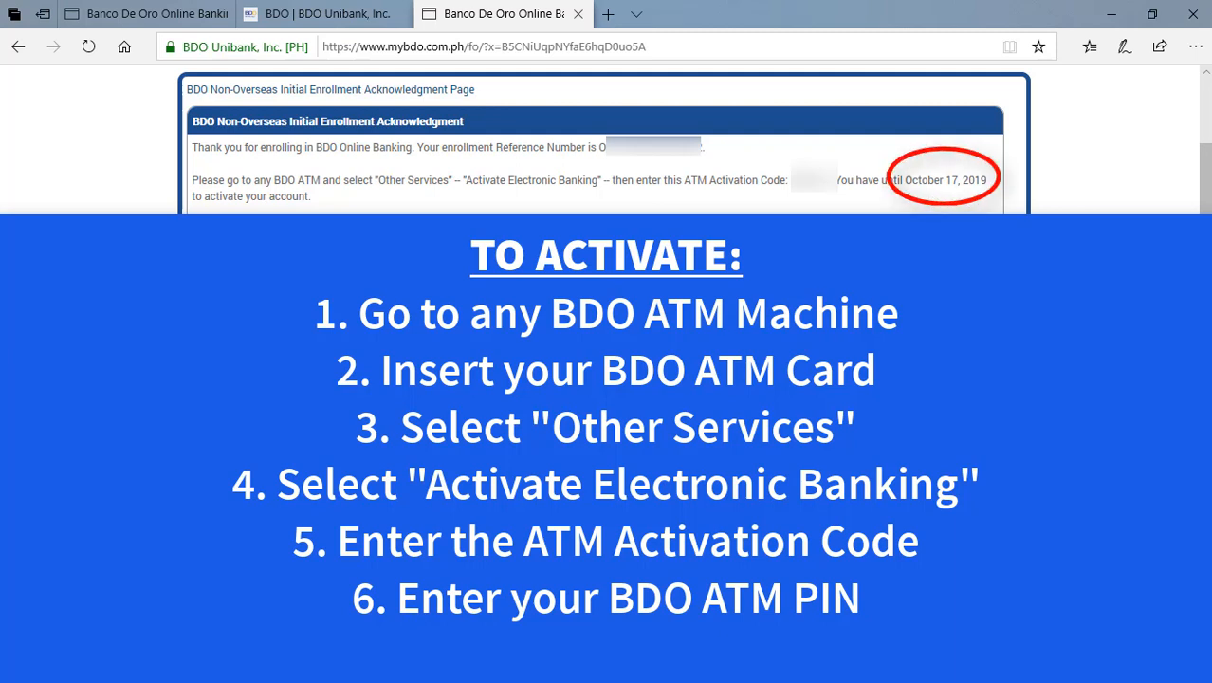
{"action": "mouse_move", "coordinate": [394, 209]}
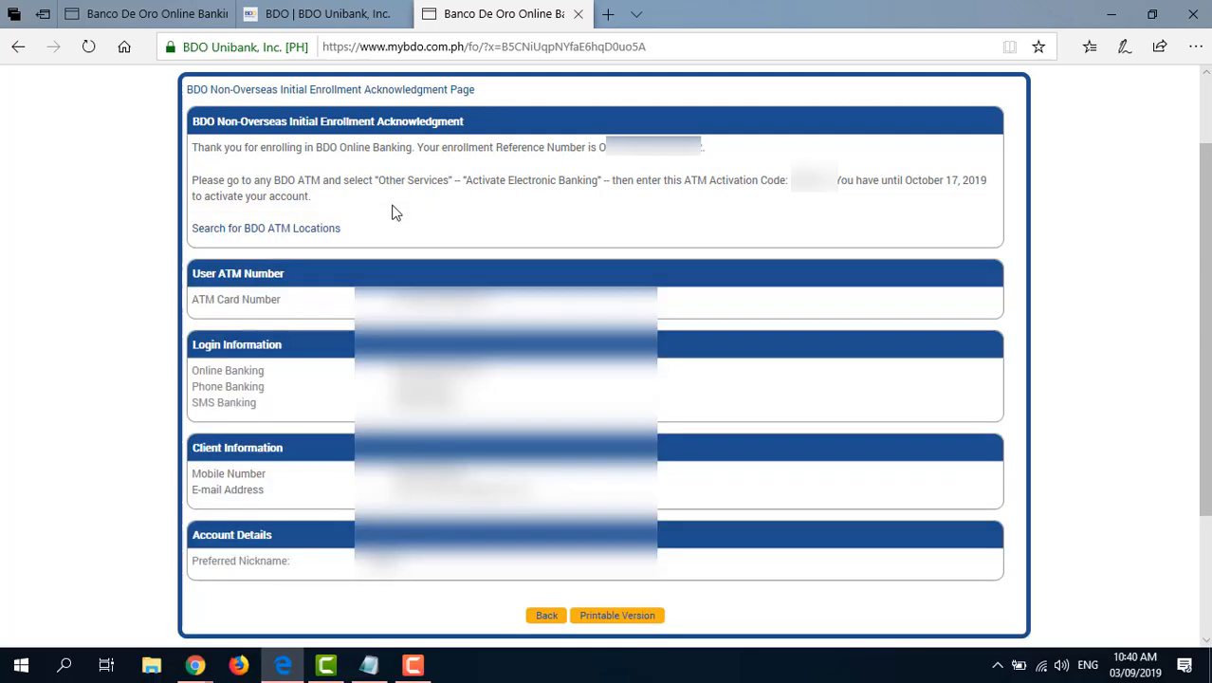
{"action": "mouse_move", "coordinate": [831, 419]}
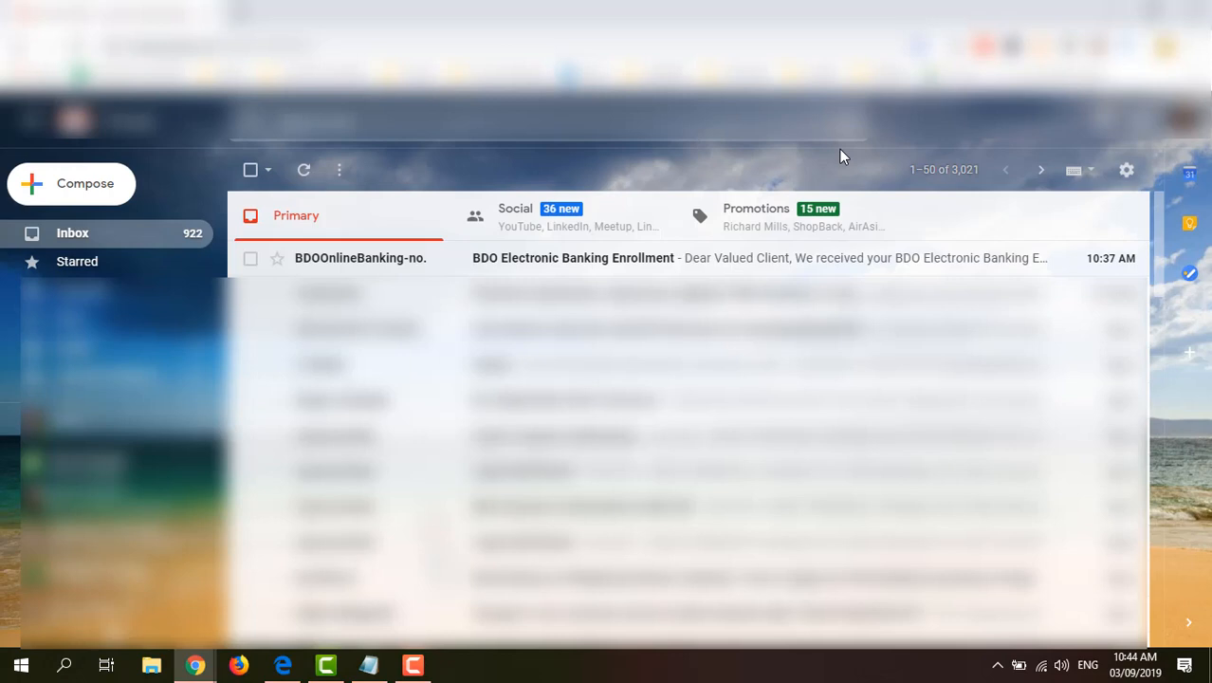
{"action": "mouse_move", "coordinate": [679, 207]}
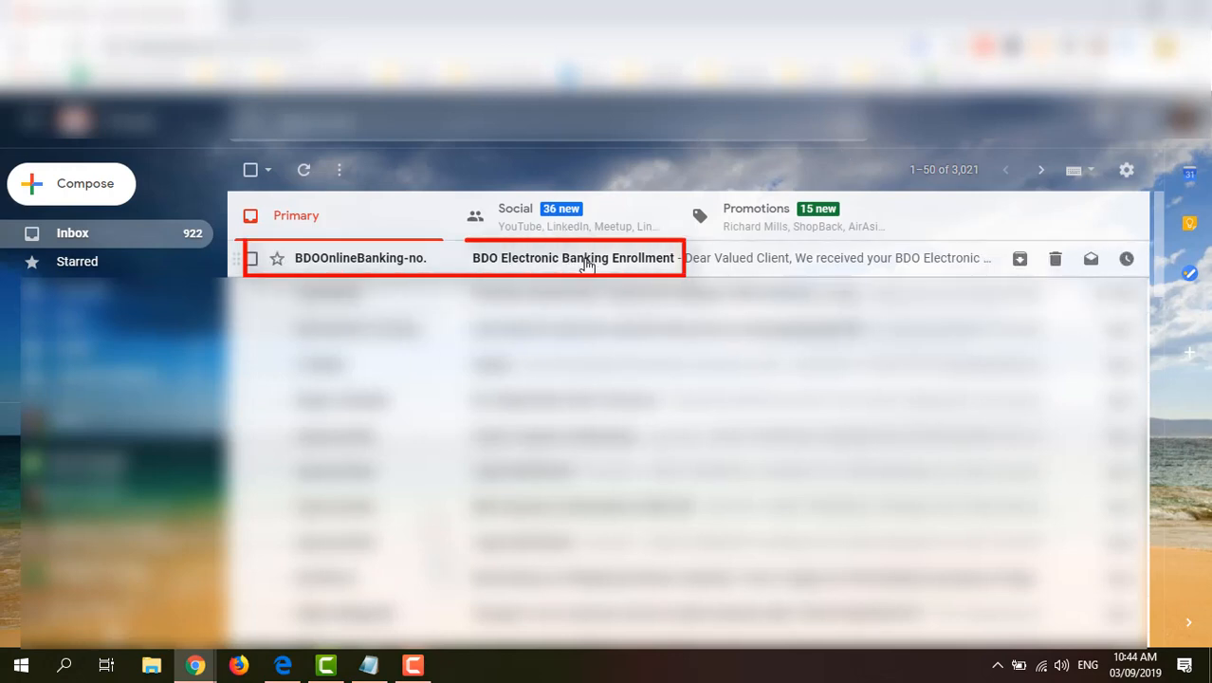
- Open the BDO Electronic Banking Enrollment email in the Gmail Primary inbox
{"action": "left_click", "coordinate": [573, 258]}
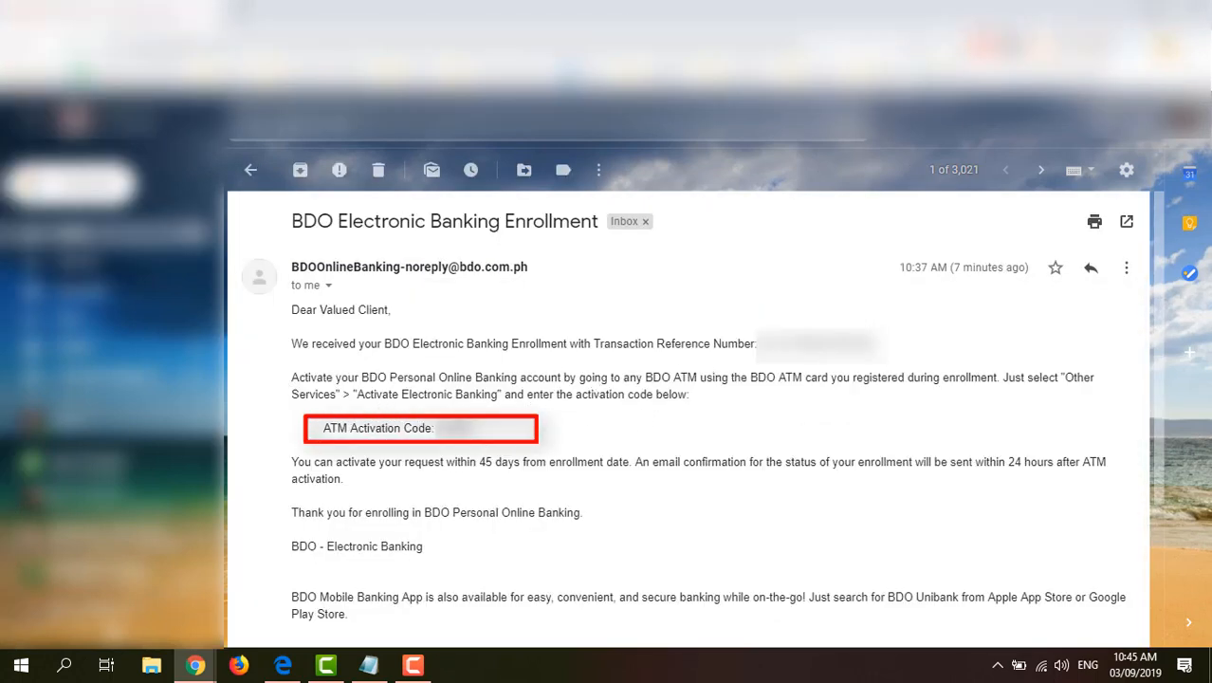
{"action": "mouse_move", "coordinate": [410, 417]}
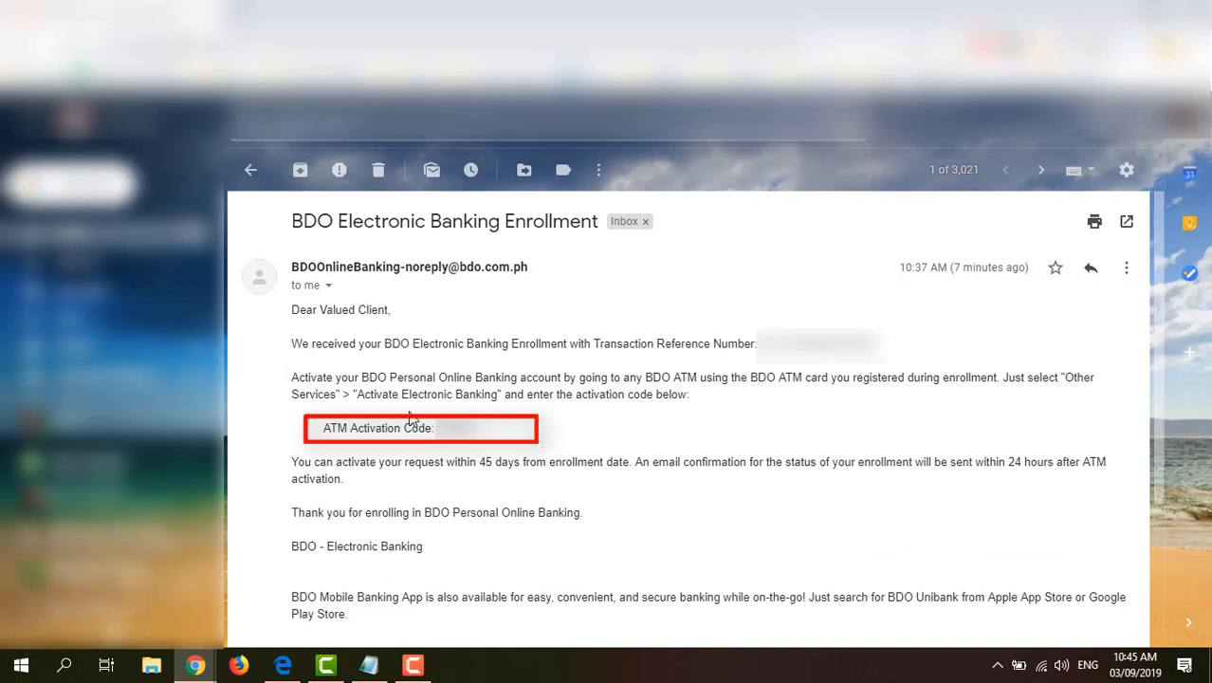
{"action": "mouse_move", "coordinate": [506, 444]}
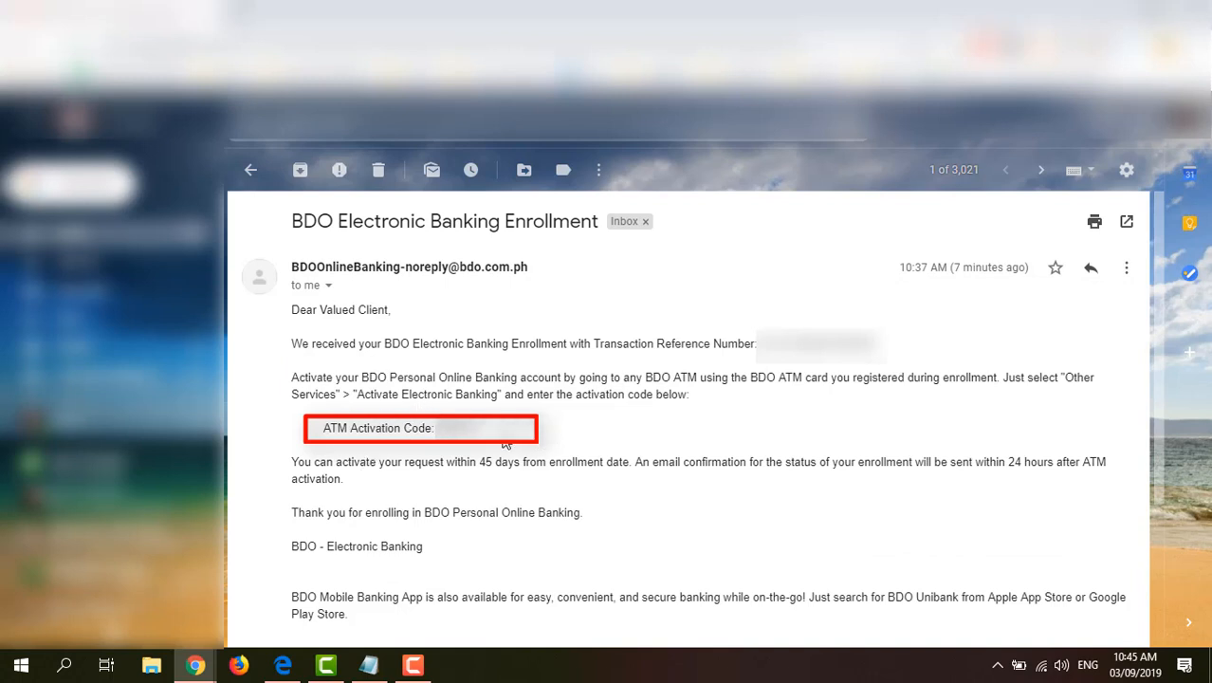
{"action": "mouse_move", "coordinate": [364, 455]}
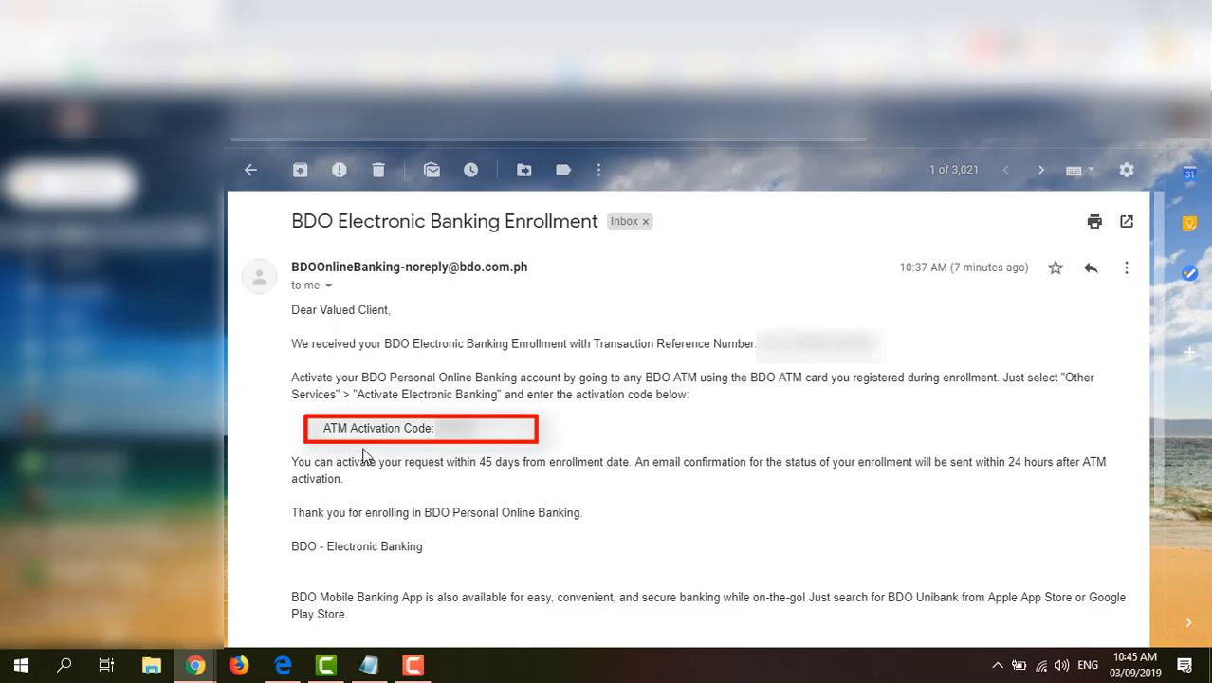
{"action": "mouse_move", "coordinate": [396, 489]}
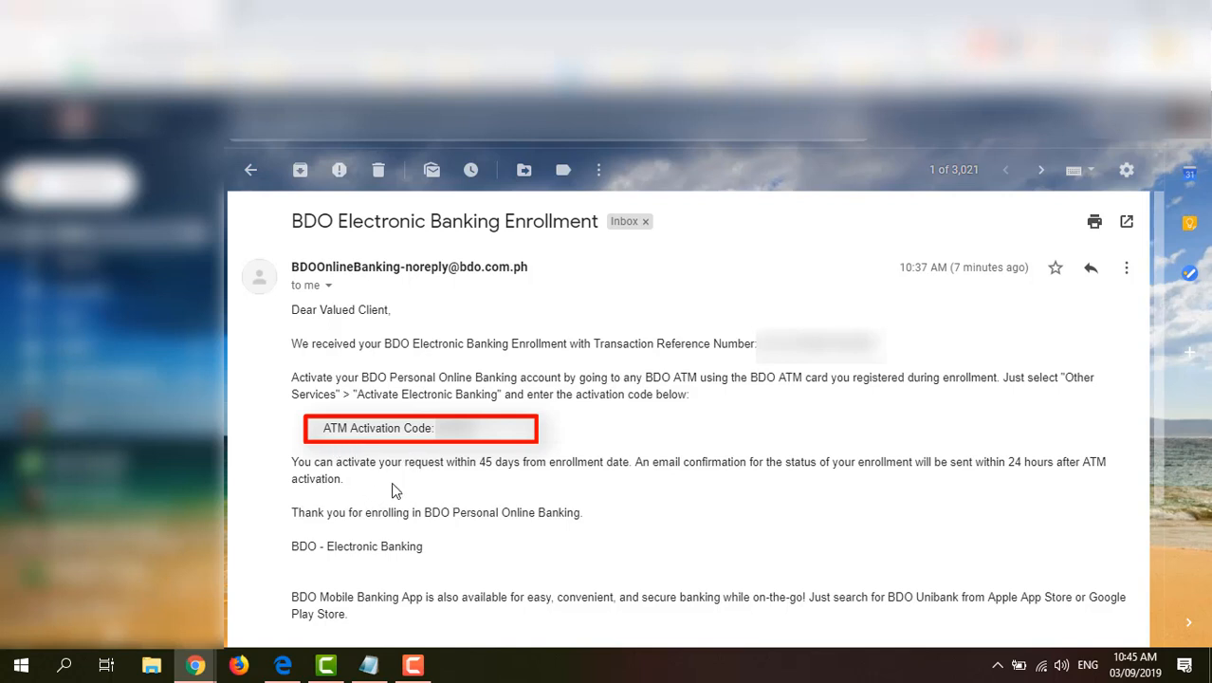
{"action": "mouse_move", "coordinate": [510, 485]}
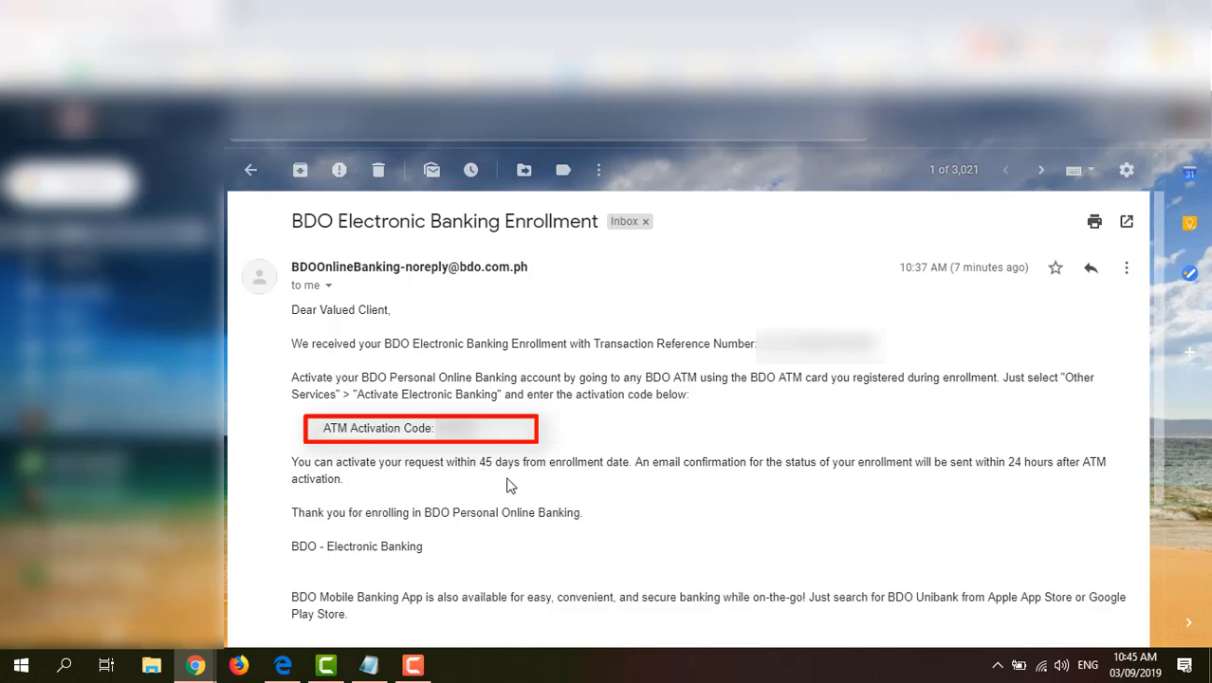
{"action": "mouse_move", "coordinate": [640, 505]}
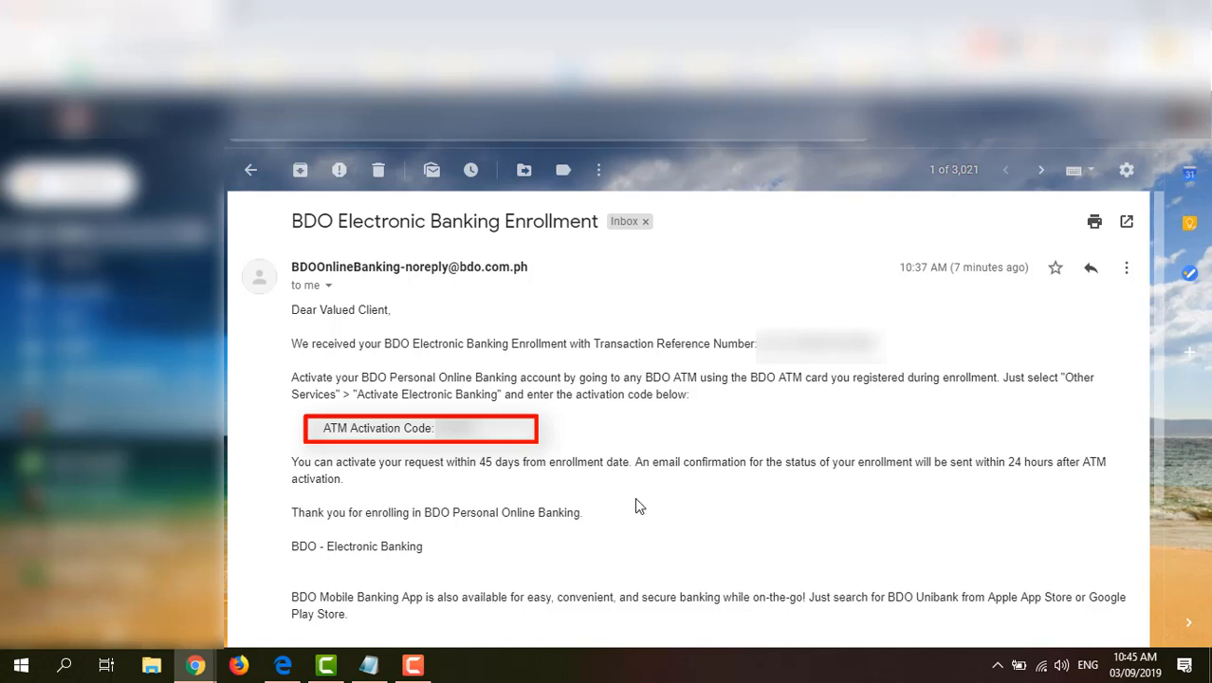
{"action": "mouse_move", "coordinate": [819, 499]}
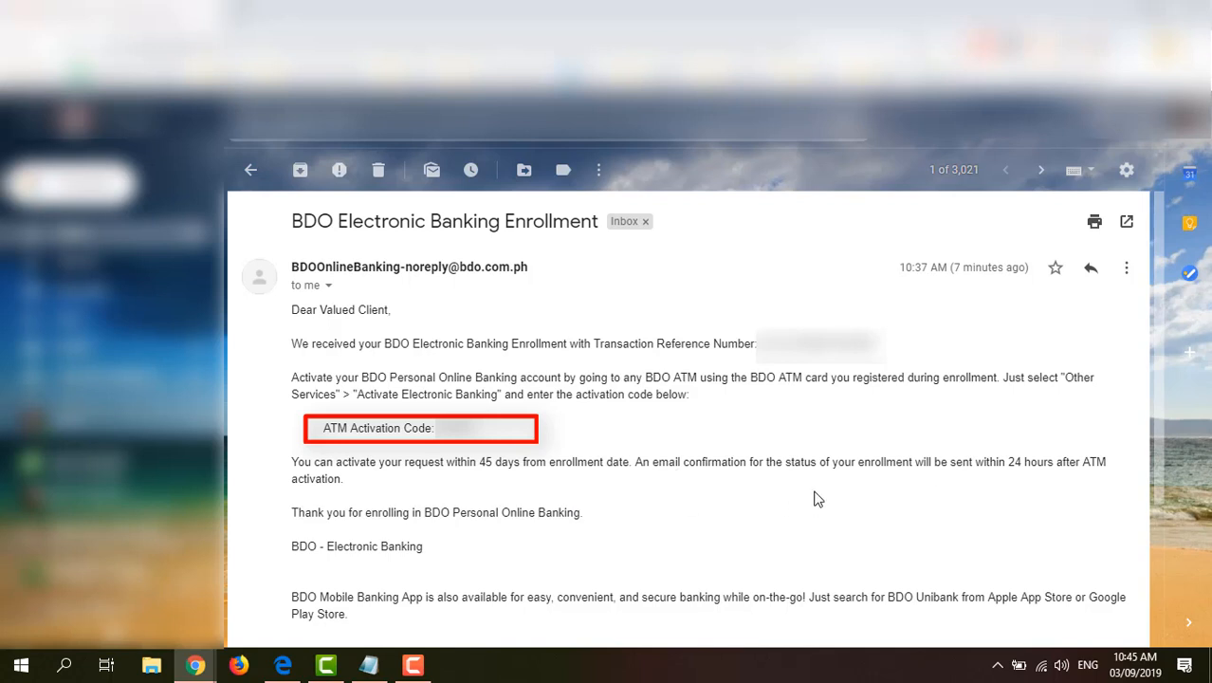
{"action": "mouse_move", "coordinate": [880, 478]}
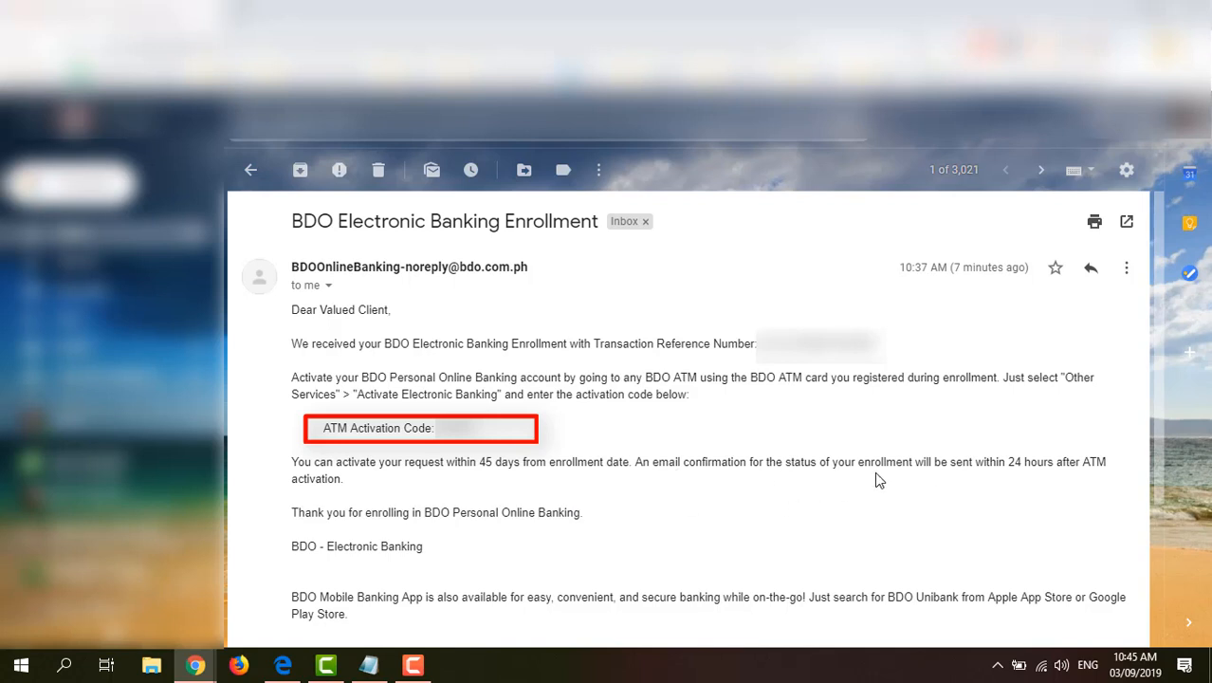
{"action": "mouse_move", "coordinate": [1076, 478]}
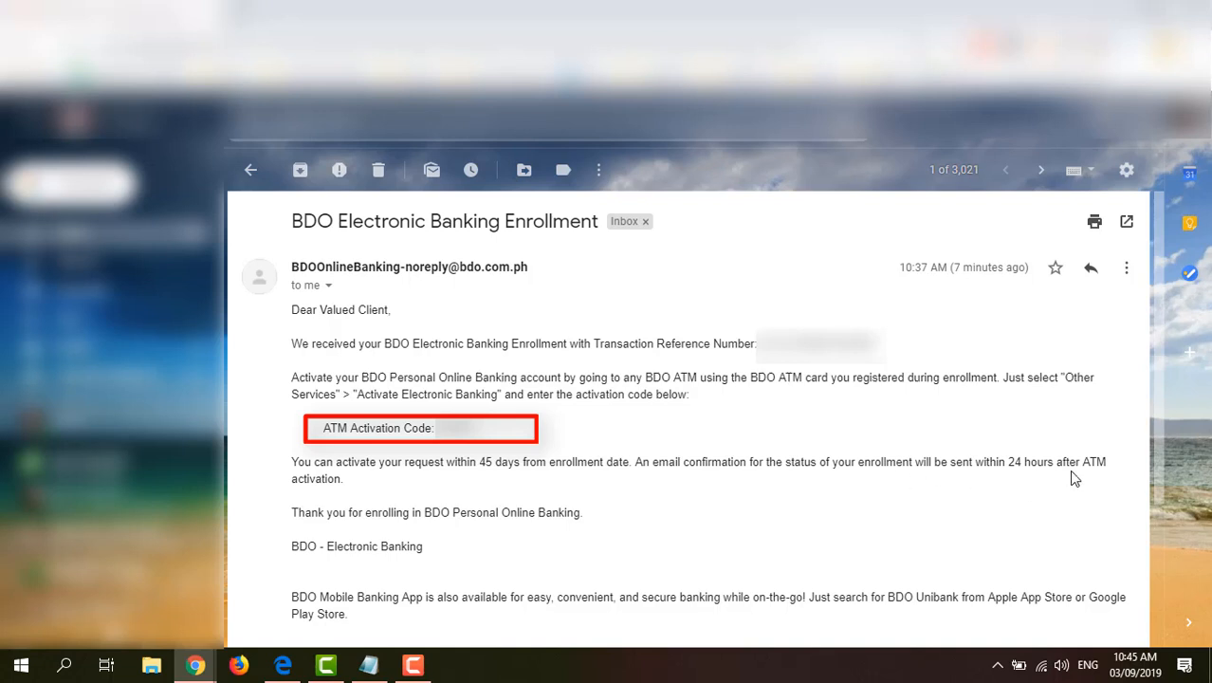
{"action": "mouse_move", "coordinate": [398, 513]}
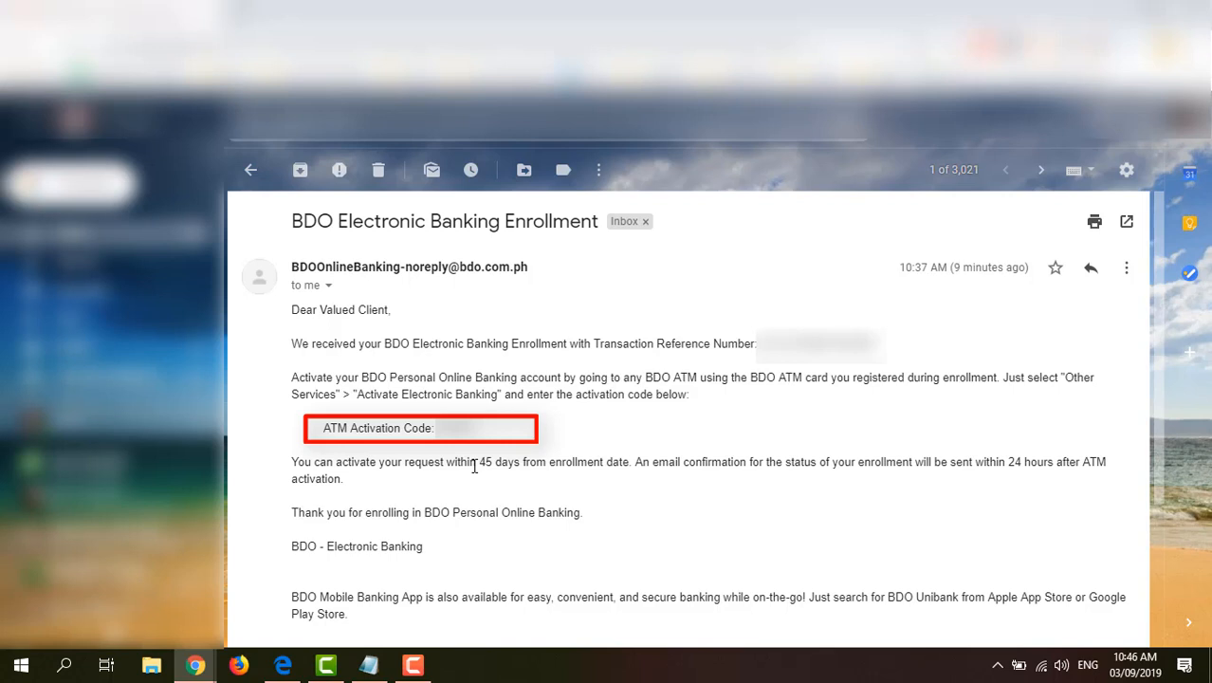
{"action": "mouse_move", "coordinate": [535, 448]}
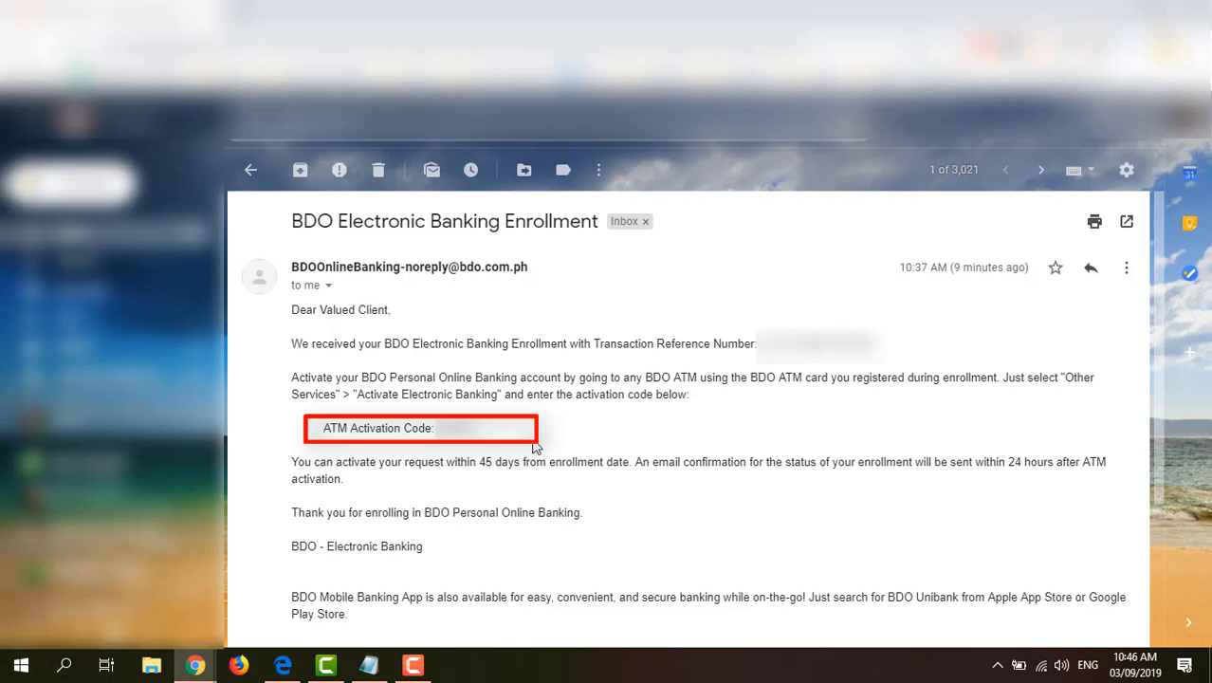
{"action": "mouse_move", "coordinate": [649, 440]}
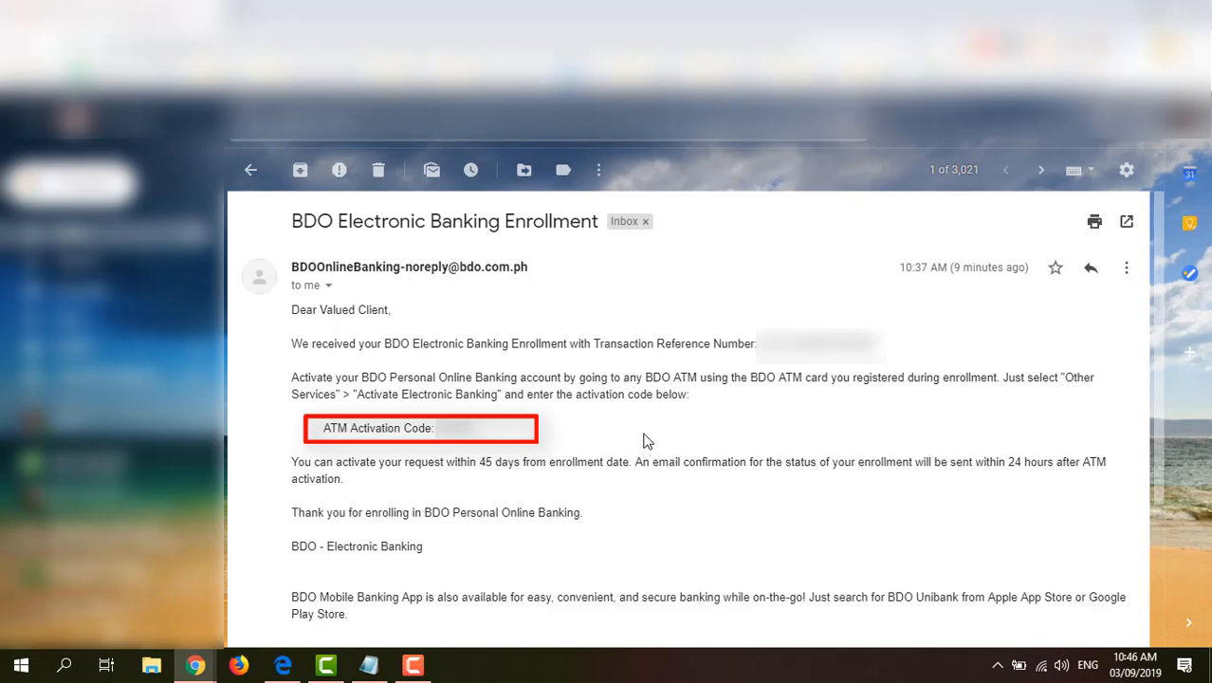
{"action": "mouse_move", "coordinate": [406, 412]}
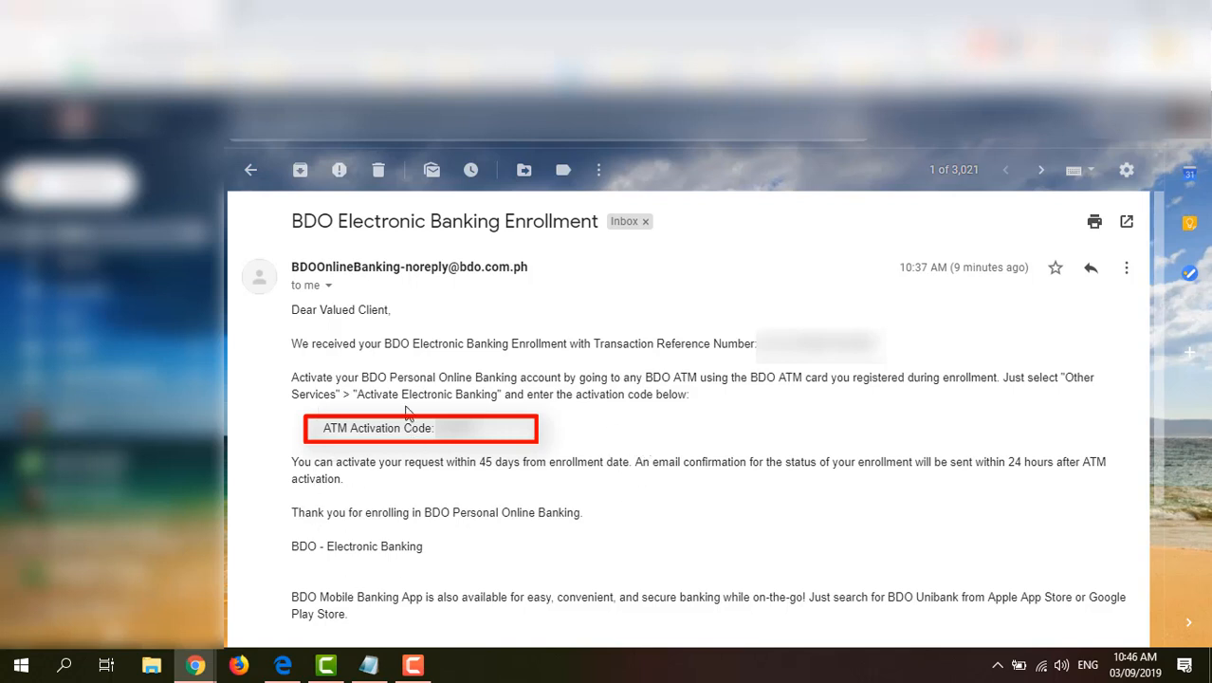
{"action": "mouse_move", "coordinate": [411, 460]}
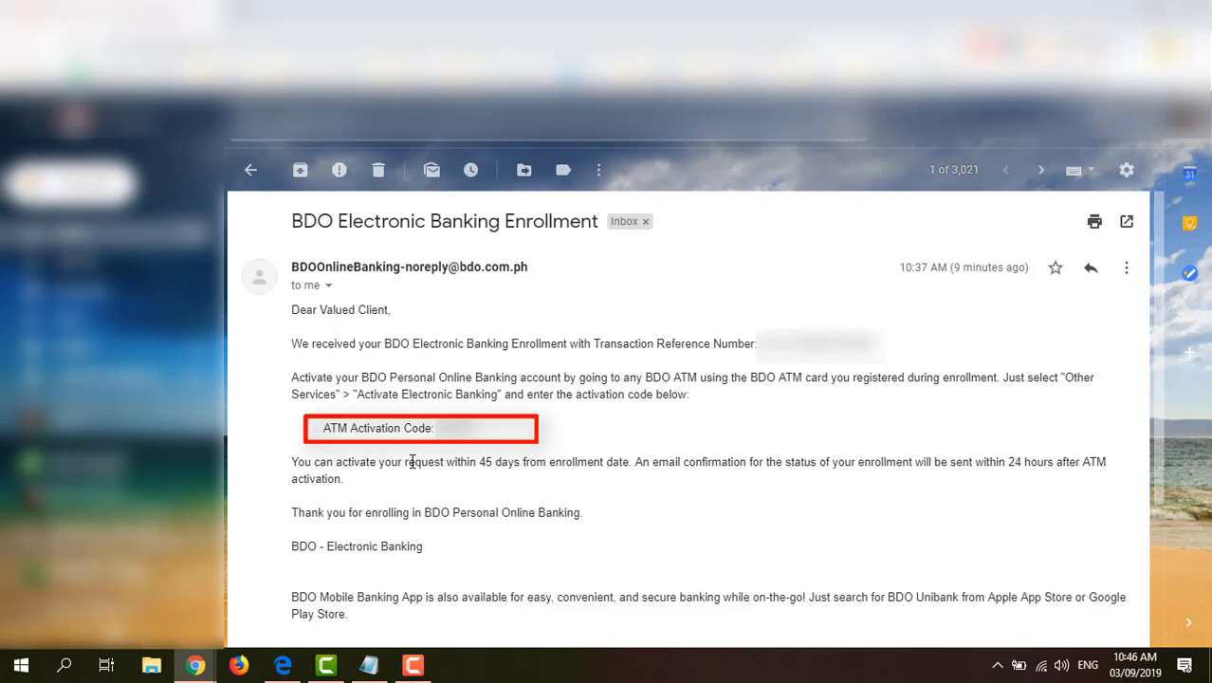